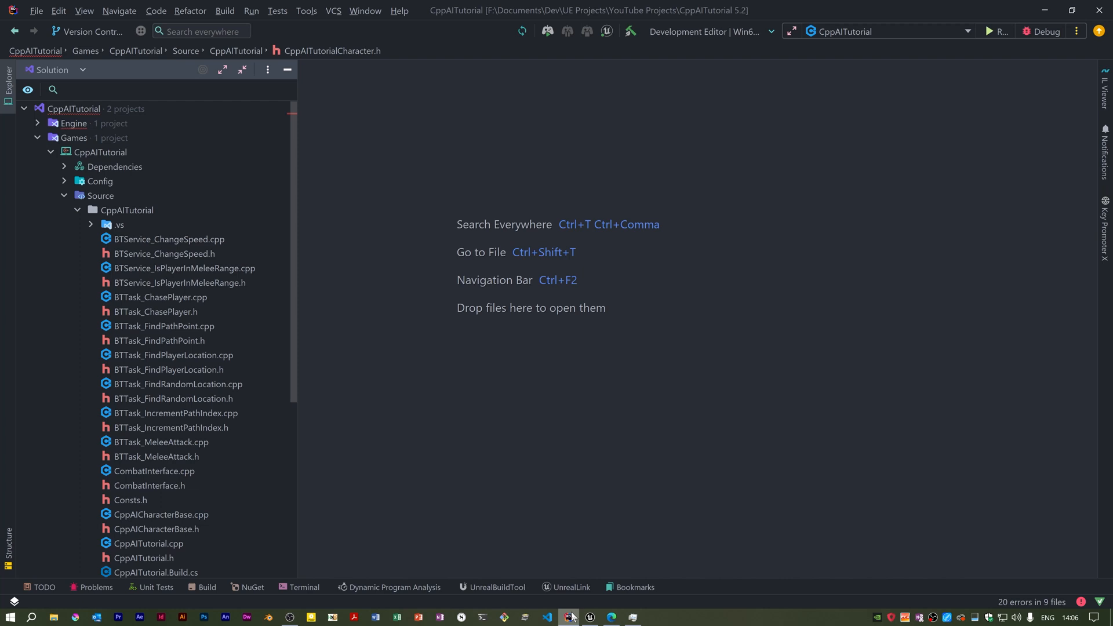
Switch to Unreal Editor, browse to Mannequins > Meshes and select SKM_Manny_Simple.
left_click(589, 617)
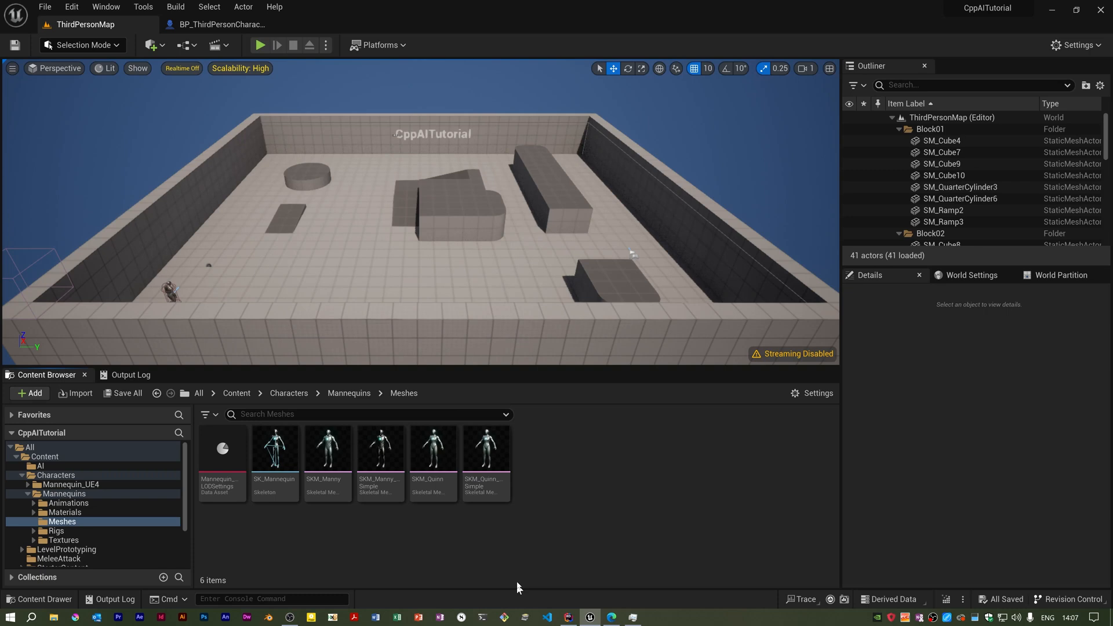
mouse_move(535, 531)
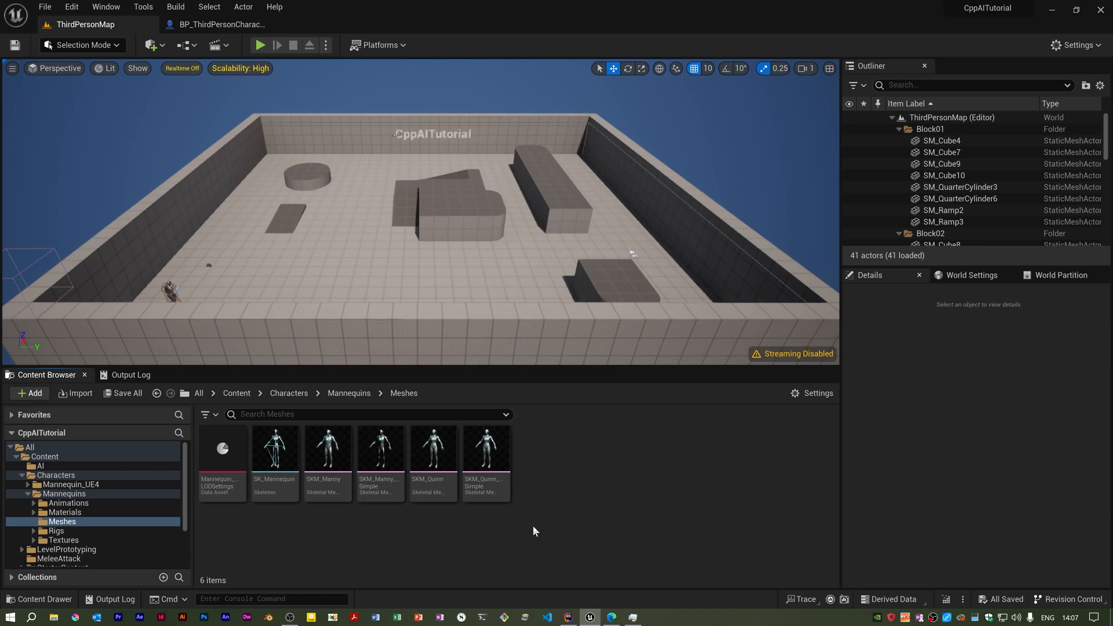
mouse_move(536, 490)
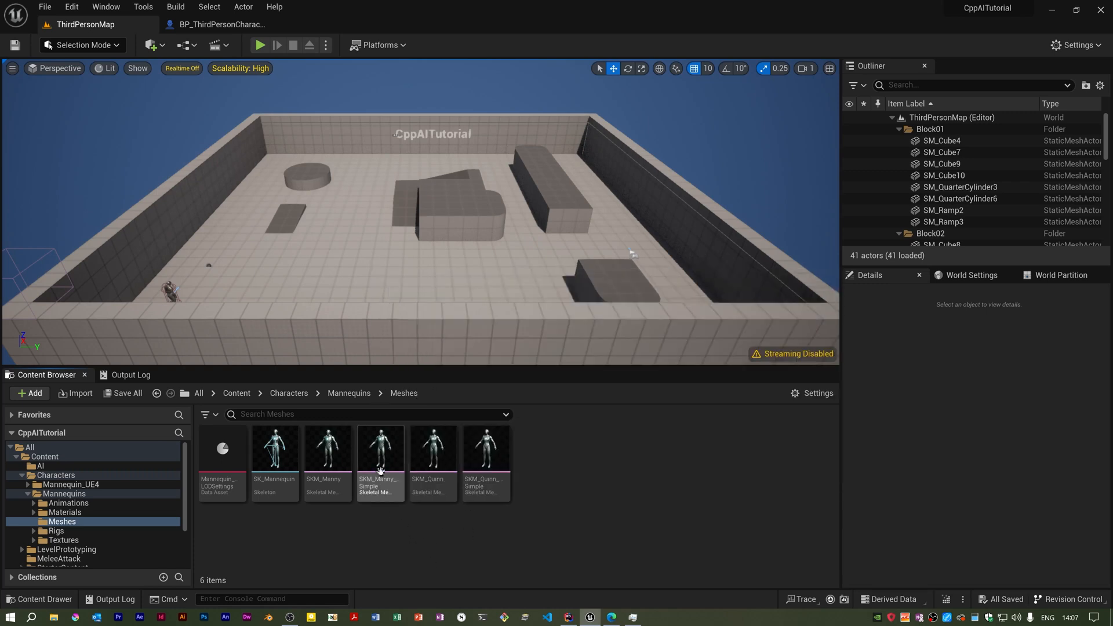
left_click(274, 448)
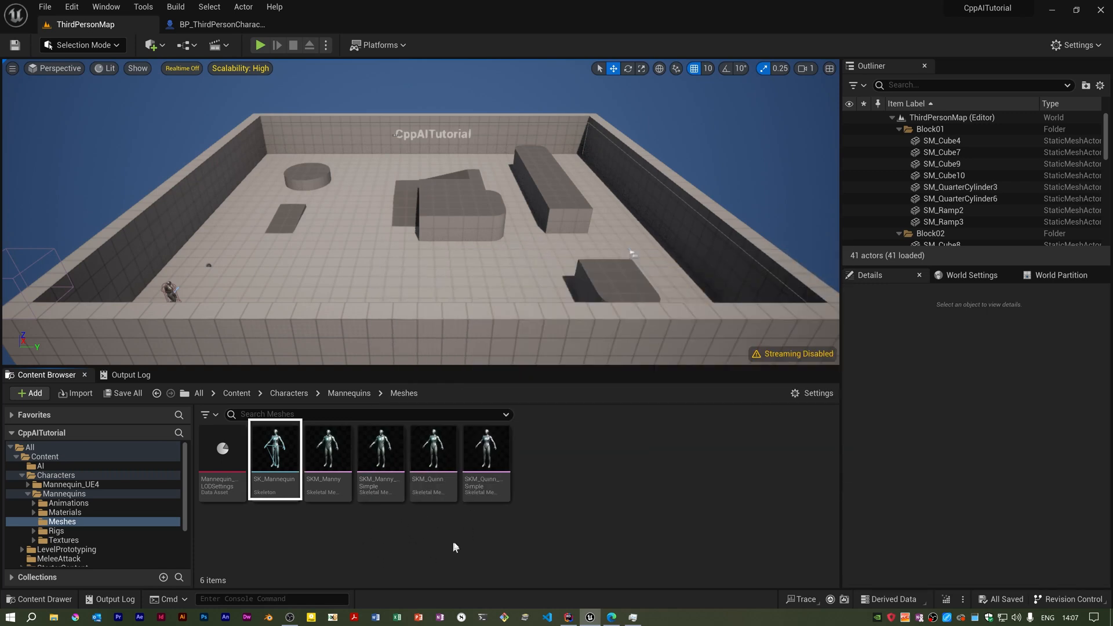
left_click(426, 544)
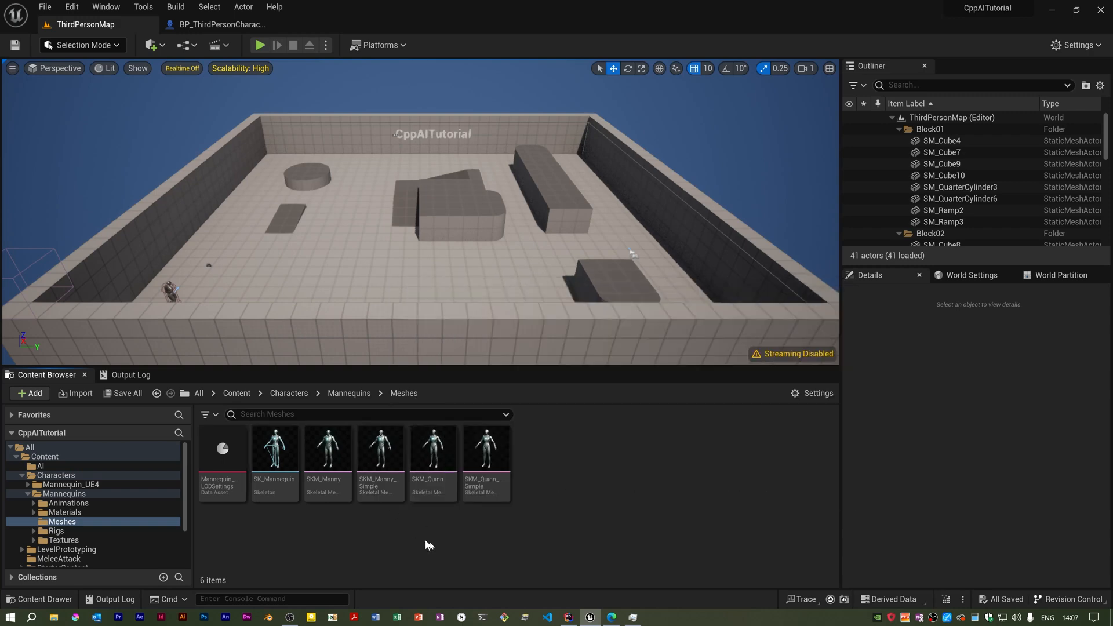
mouse_move(414, 563)
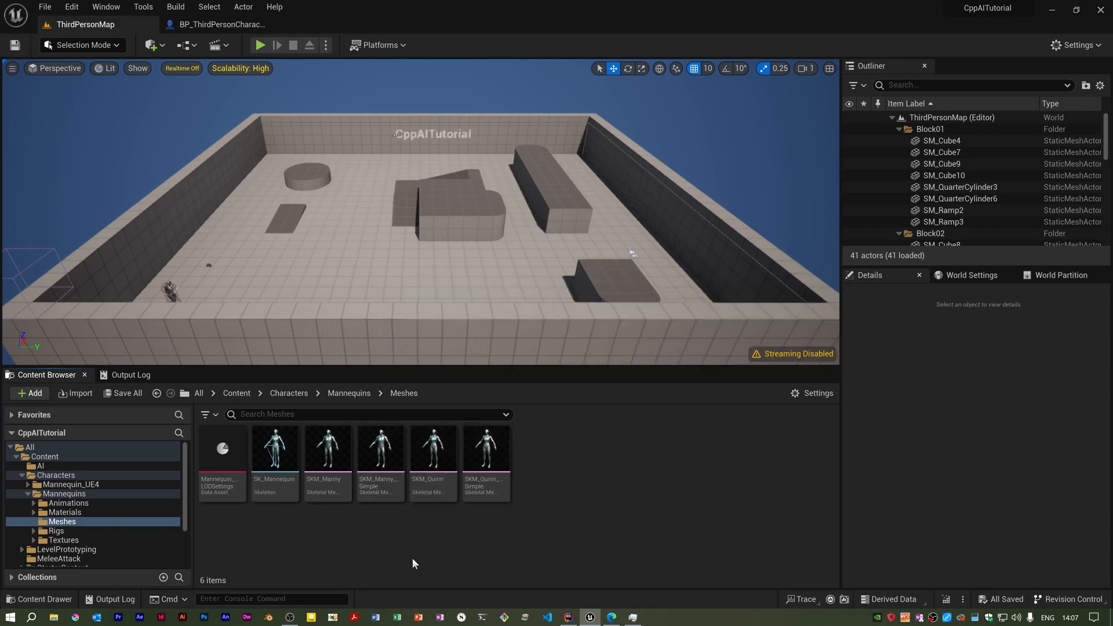
left_click(380, 448)
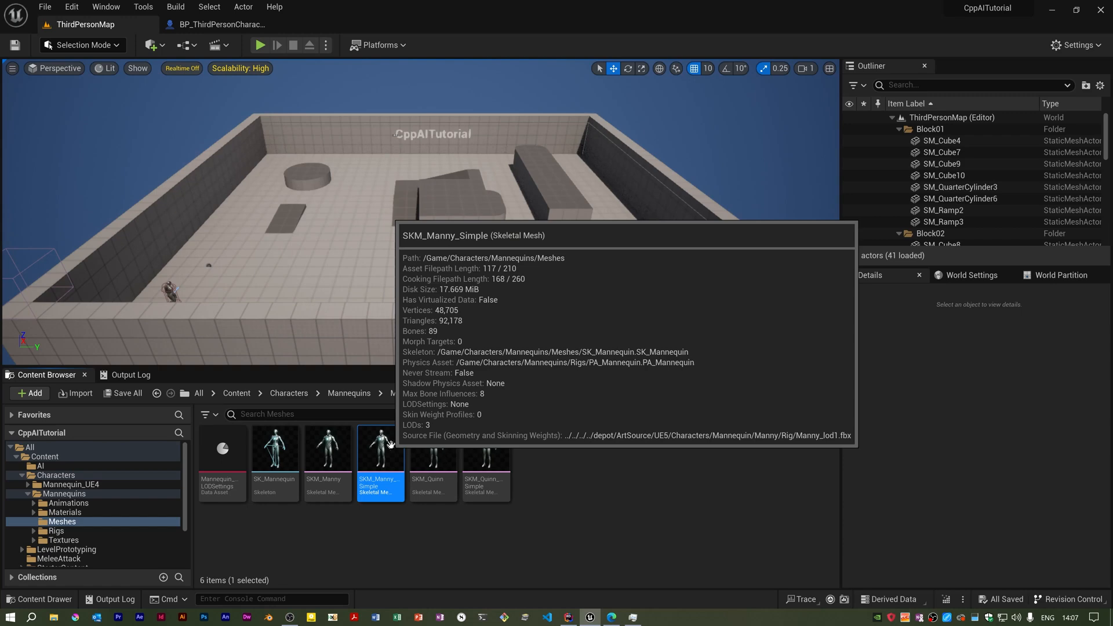
Open SKM_Manny_Simple in the skeletal mesh editor and select the hand_r bone.
double_click(380, 447)
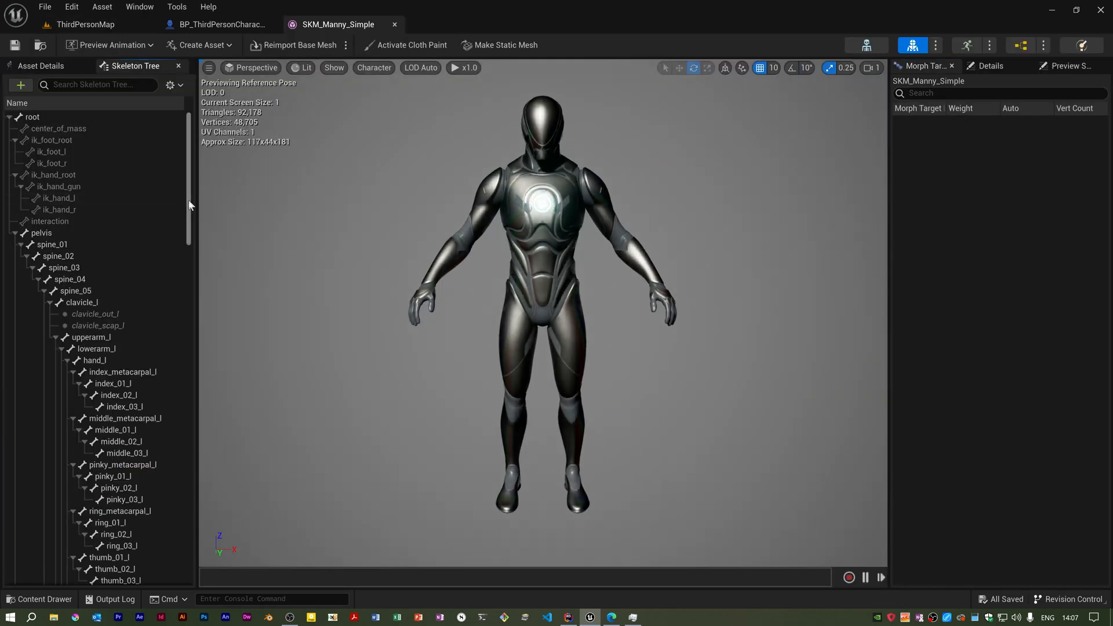
scroll("down", 3)
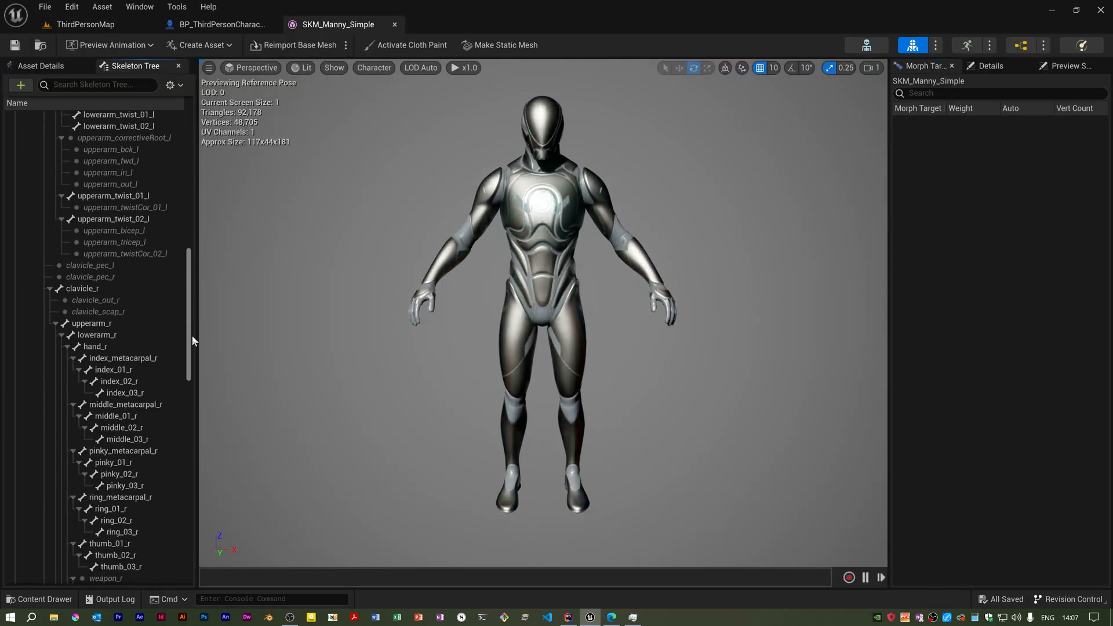
scroll("down", 3)
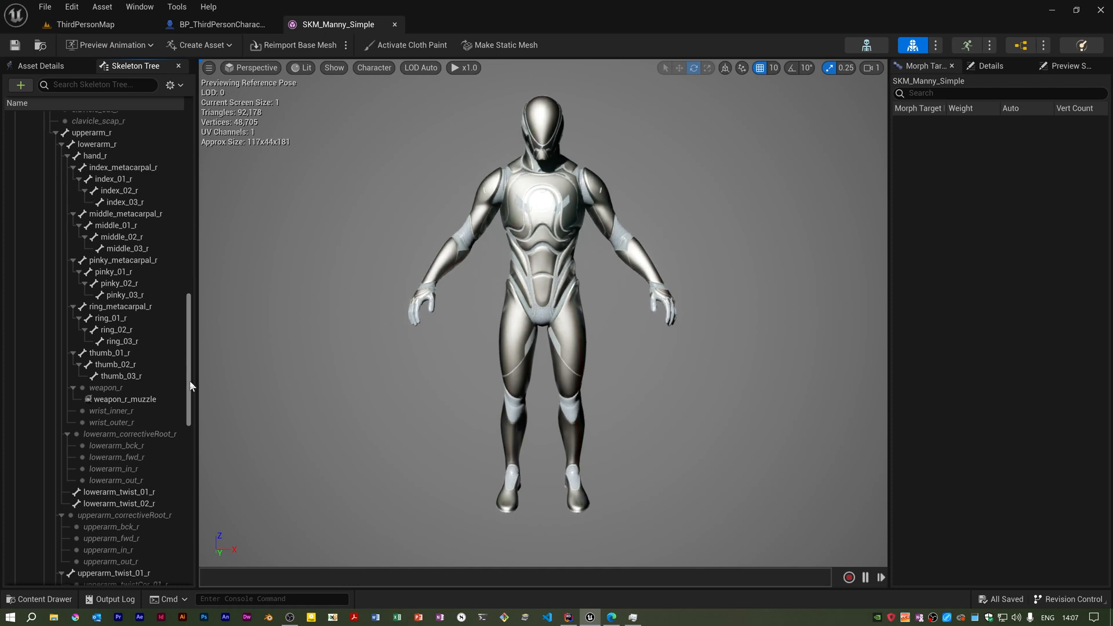
left_click(93, 262)
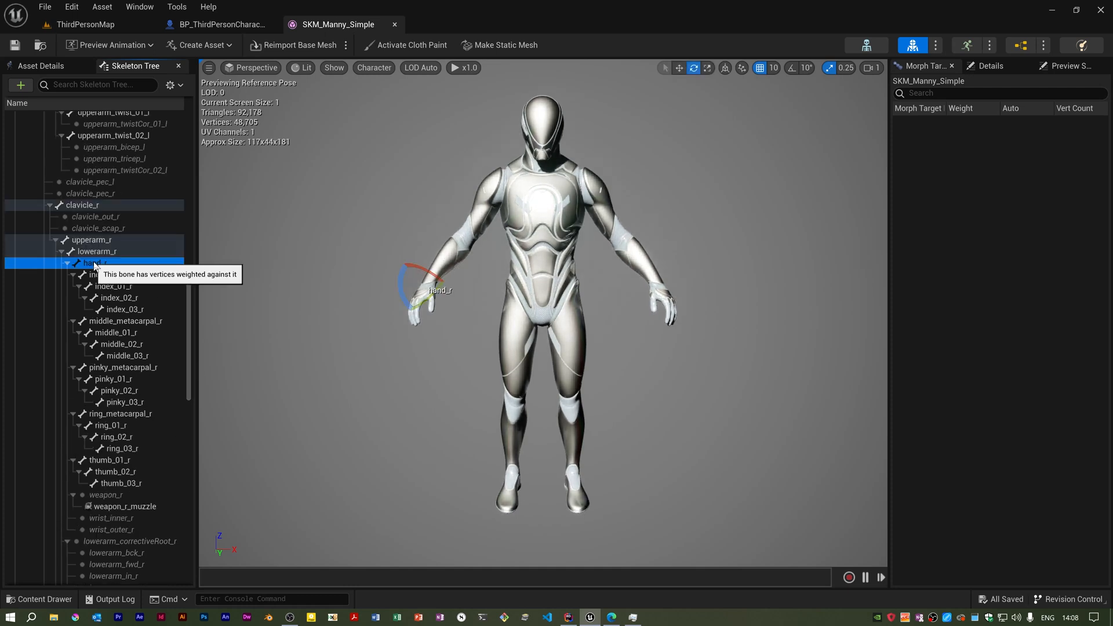
mouse_move(117, 265)
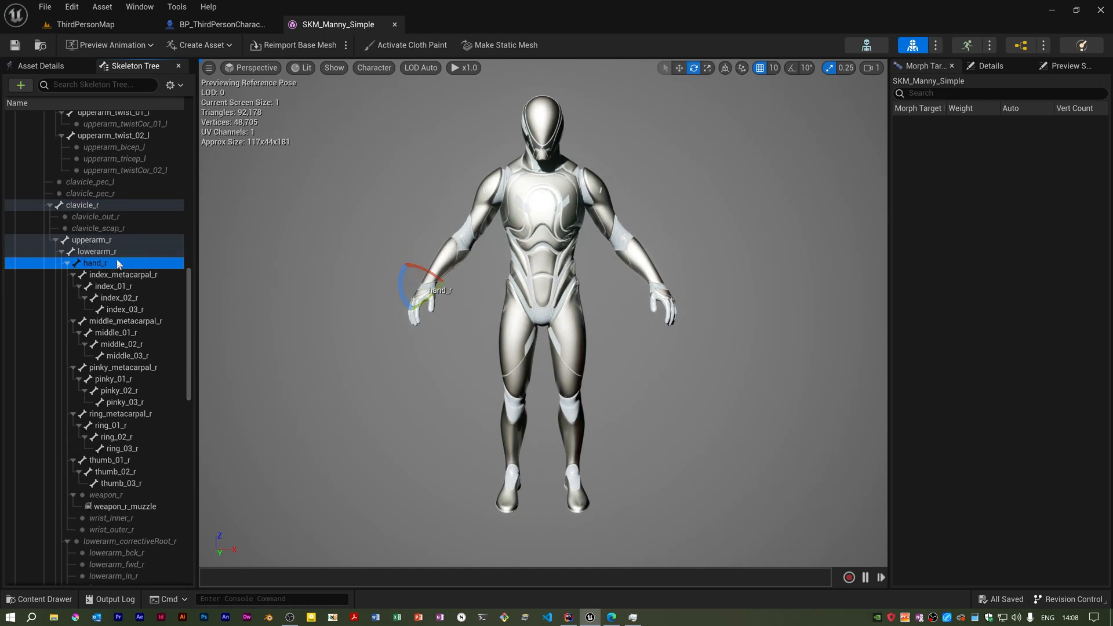
mouse_move(136, 256)
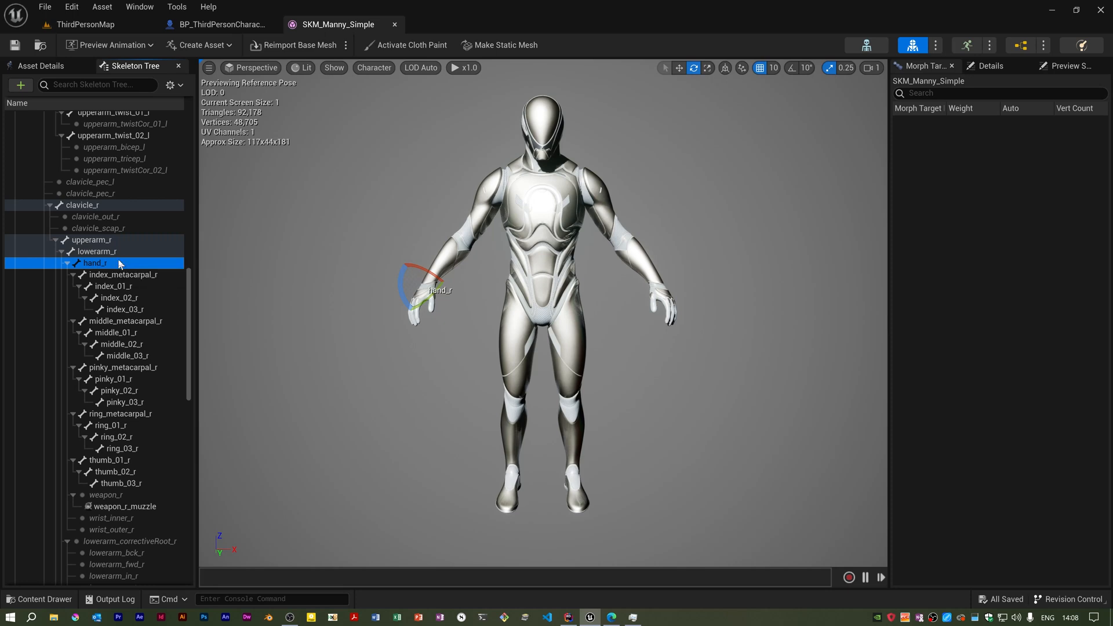
Add a socket with the default name hand_rSocket to the hand_r bone.
right_click(94, 263)
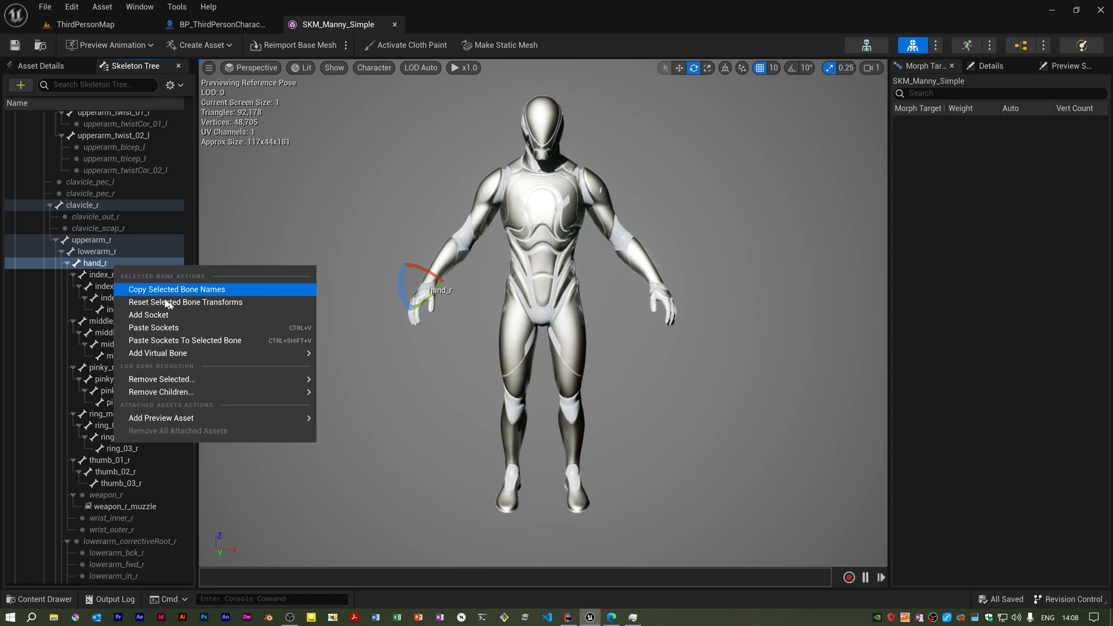
mouse_move(161, 378)
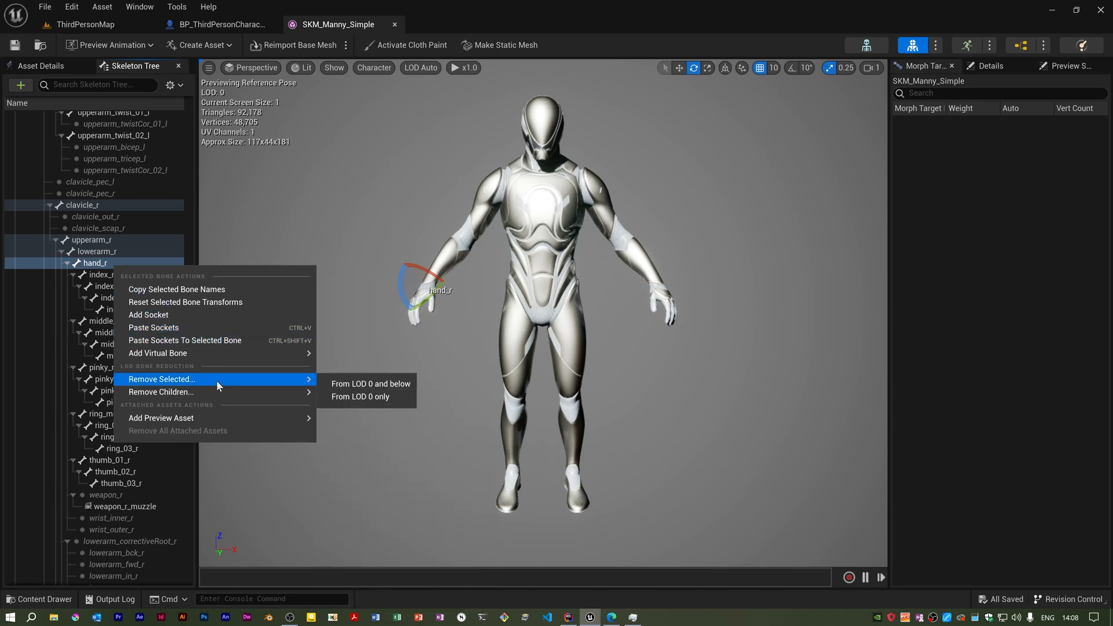
mouse_move(237, 315)
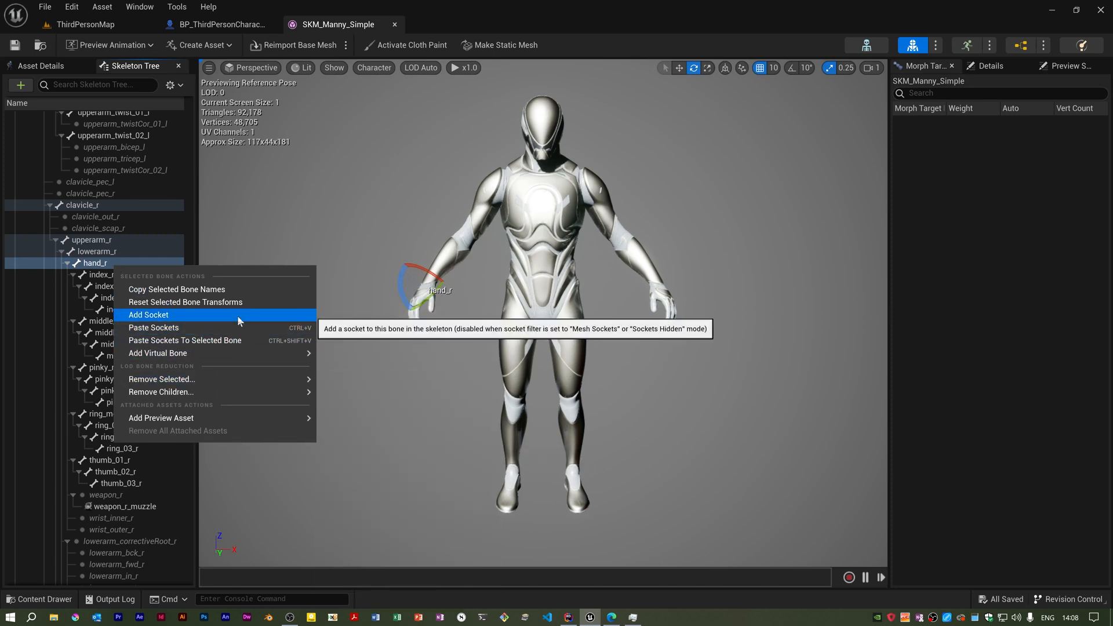
left_click(148, 315)
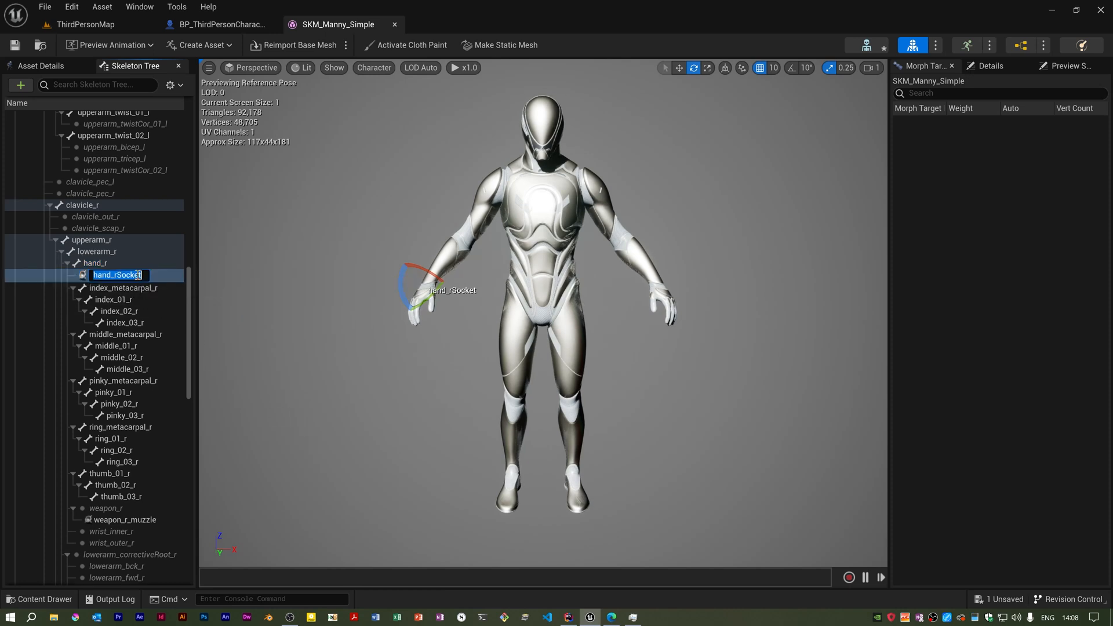
mouse_move(118, 275)
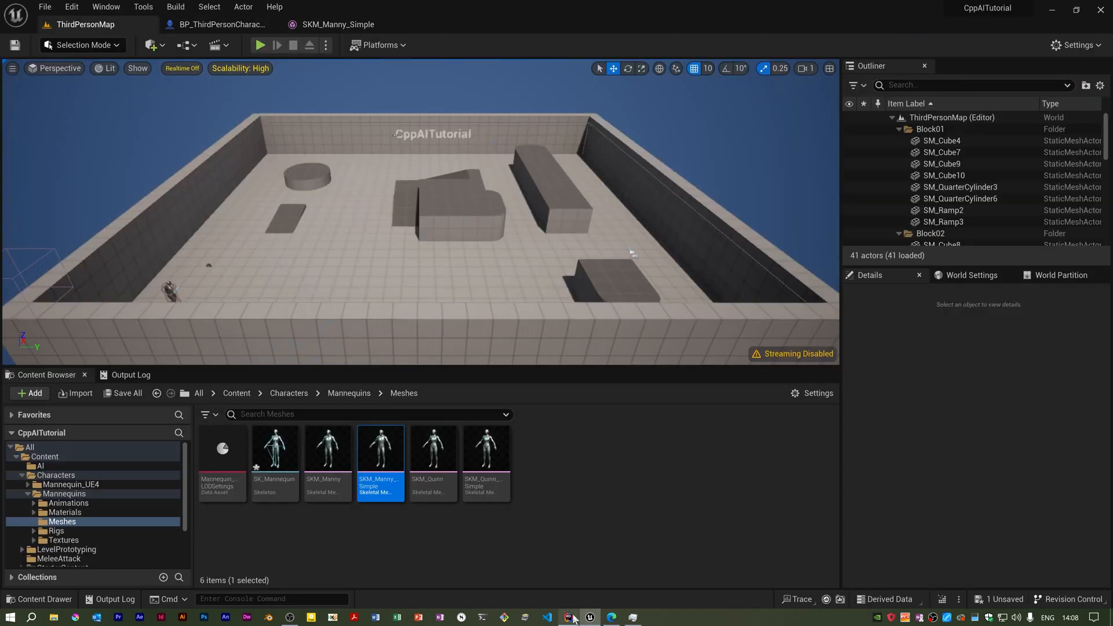
Bring Rider forward and scroll the Solution explorer to the character source files.
left_click(567, 616)
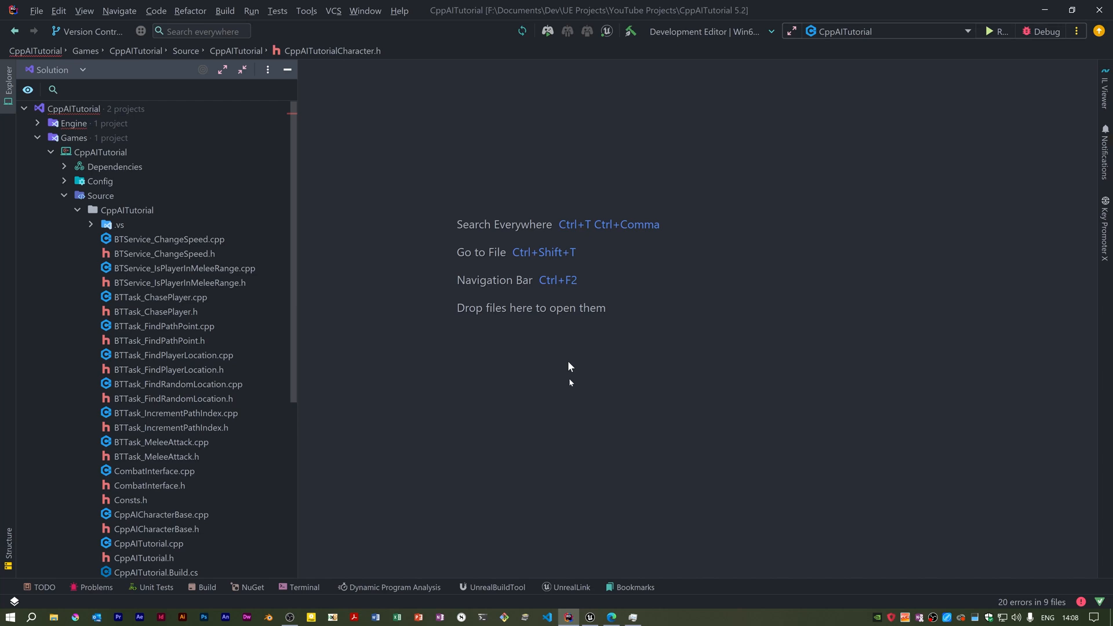
mouse_move(606, 559)
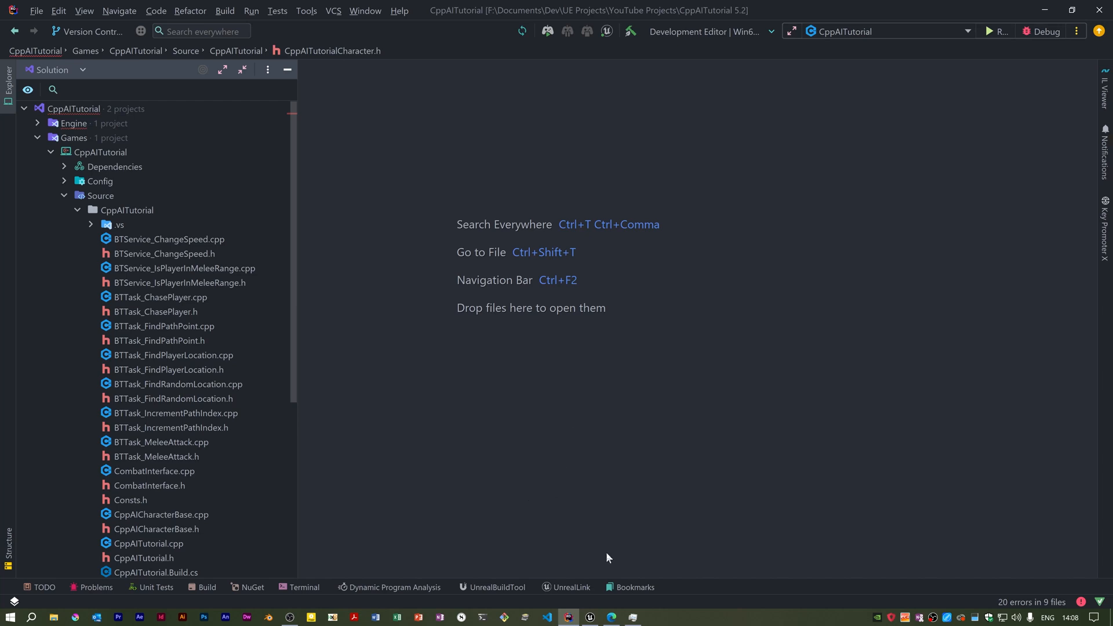
mouse_move(290, 308)
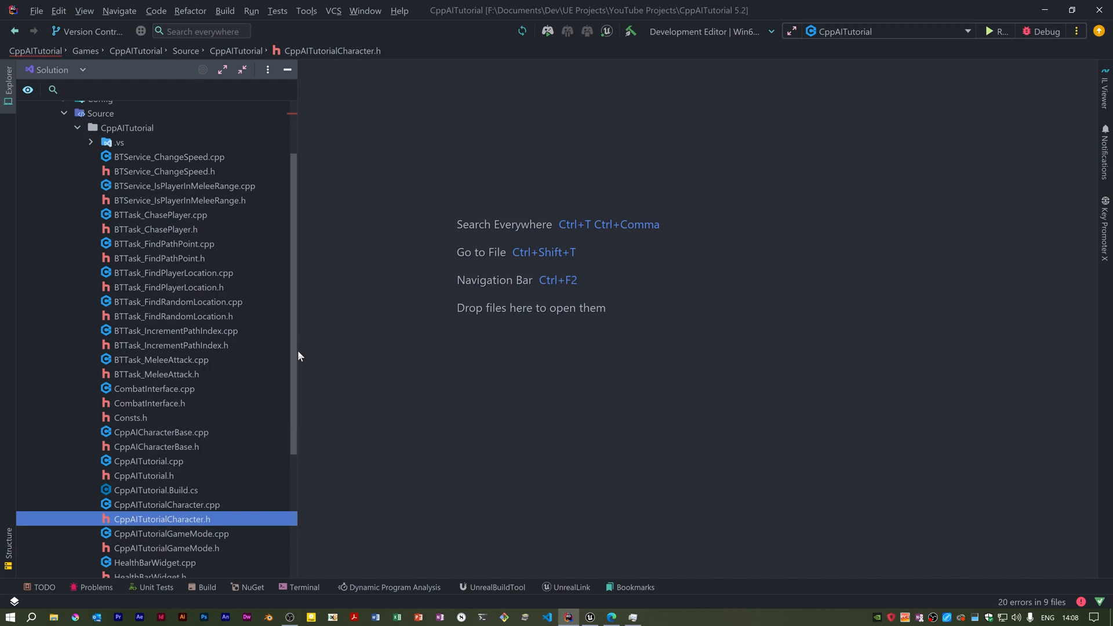
scroll("down", 3)
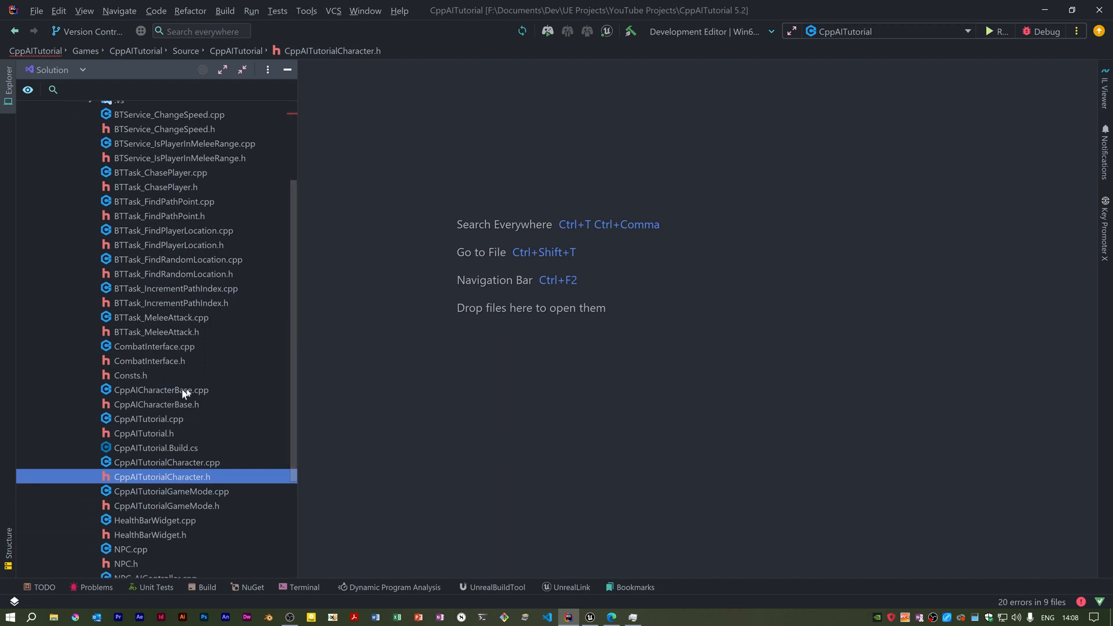
mouse_move(187, 410)
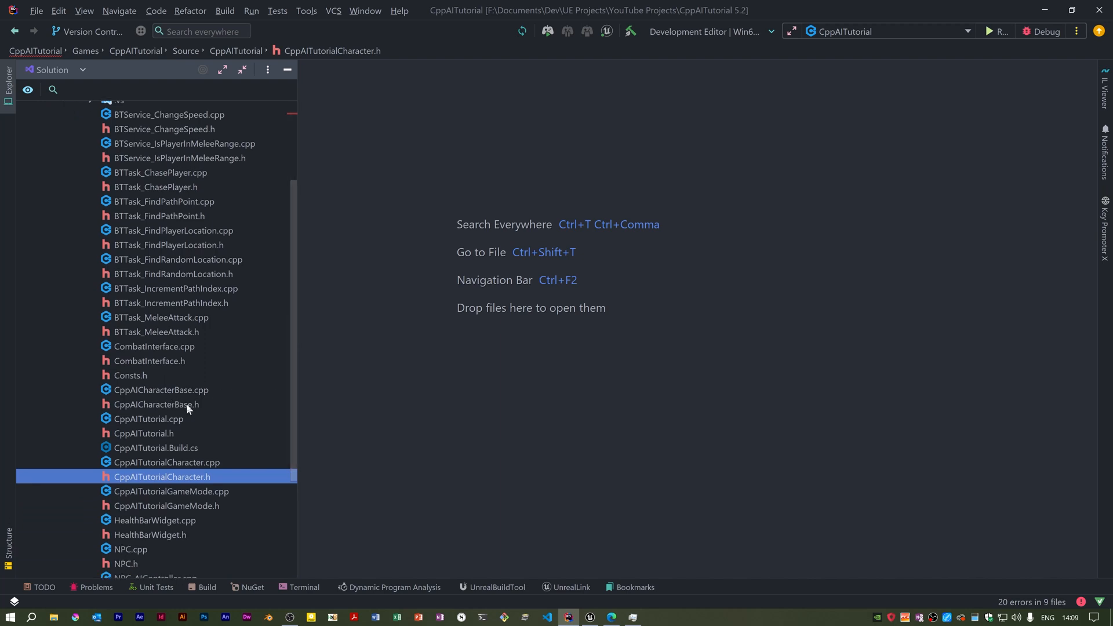
Declare the UBoxComponent RightFistCollisionBox field in CppAICharacterBase.h.
double_click(161, 390)
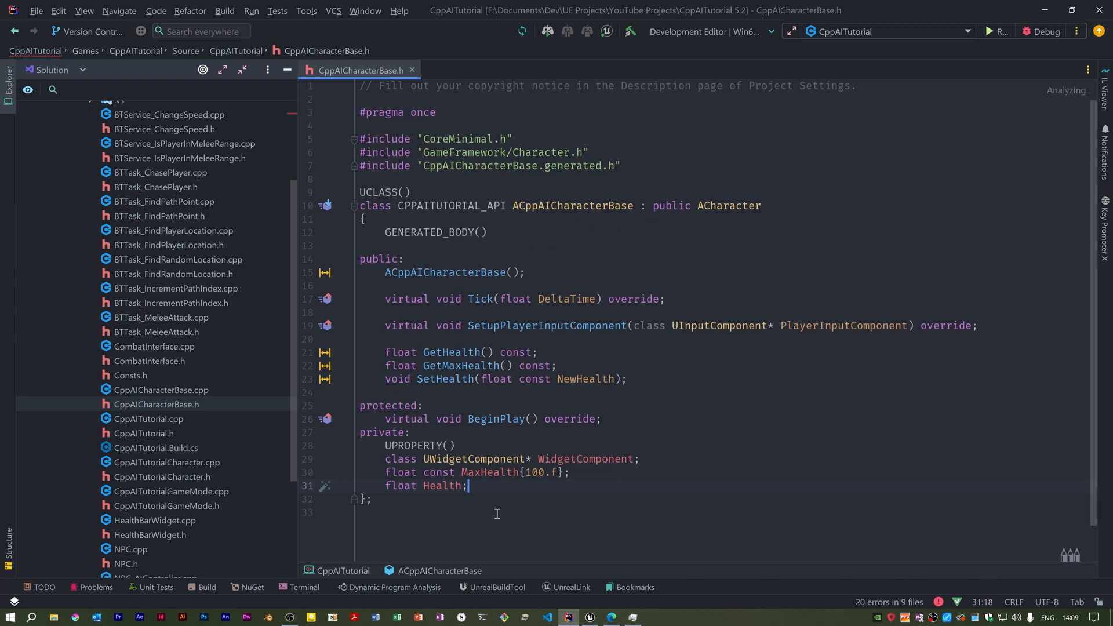
type("class UBoxComponent* RightFirst")
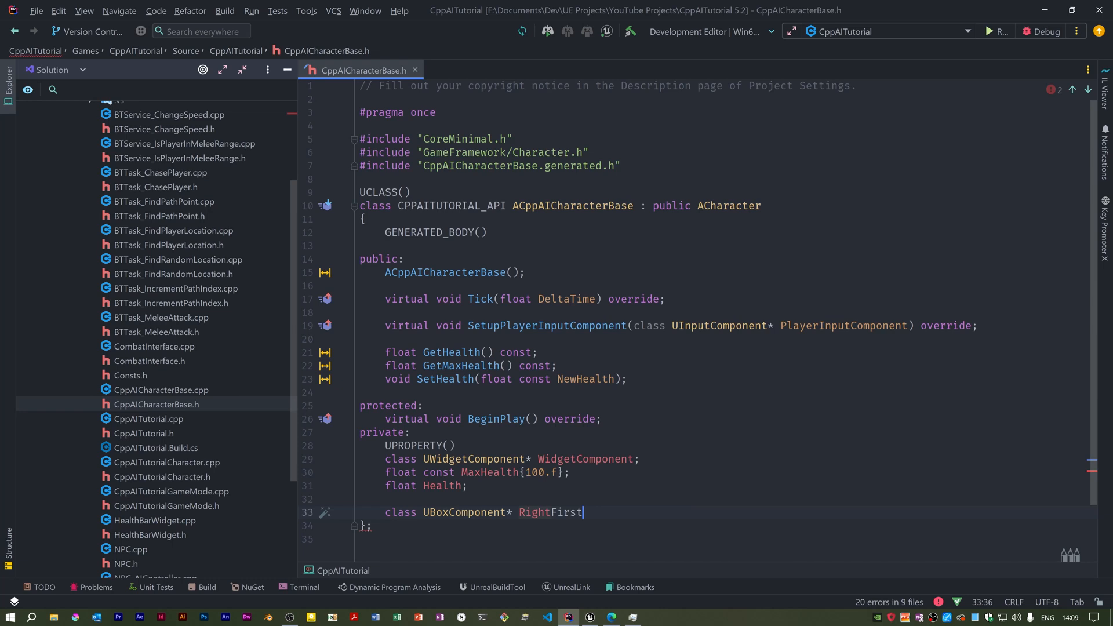
type("CollisionBox;")
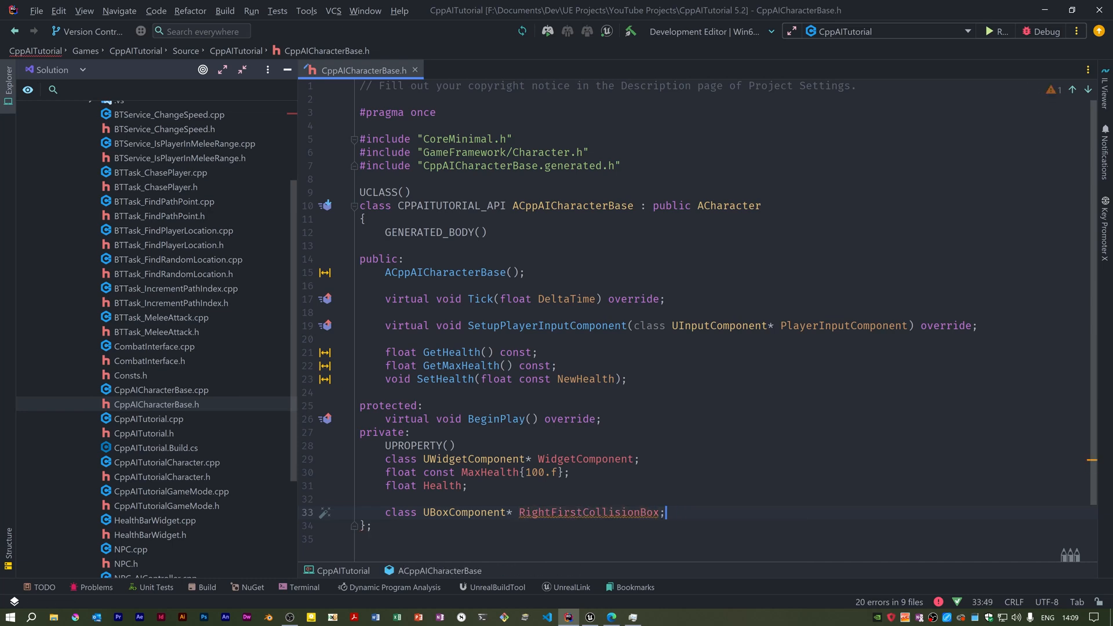
Mark the field UPROPERTY VisibleAnywhere, BlueprintReadOnly, Category Collision, AllowPrivateAccess.
key("enter")
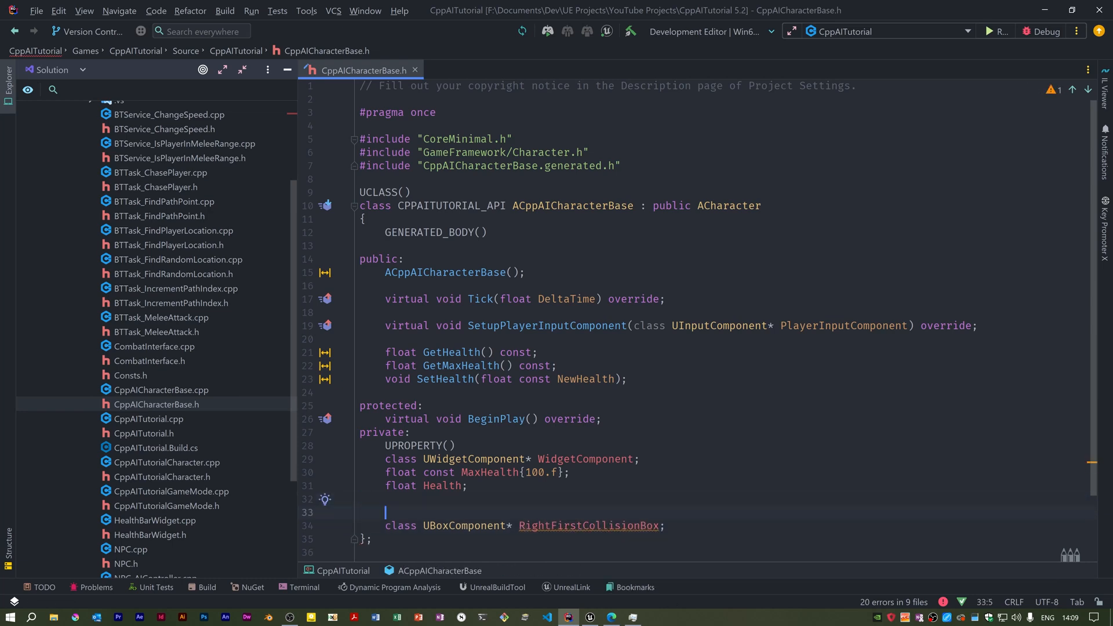
type("UPROPERTY(VisibleAnywhere)")
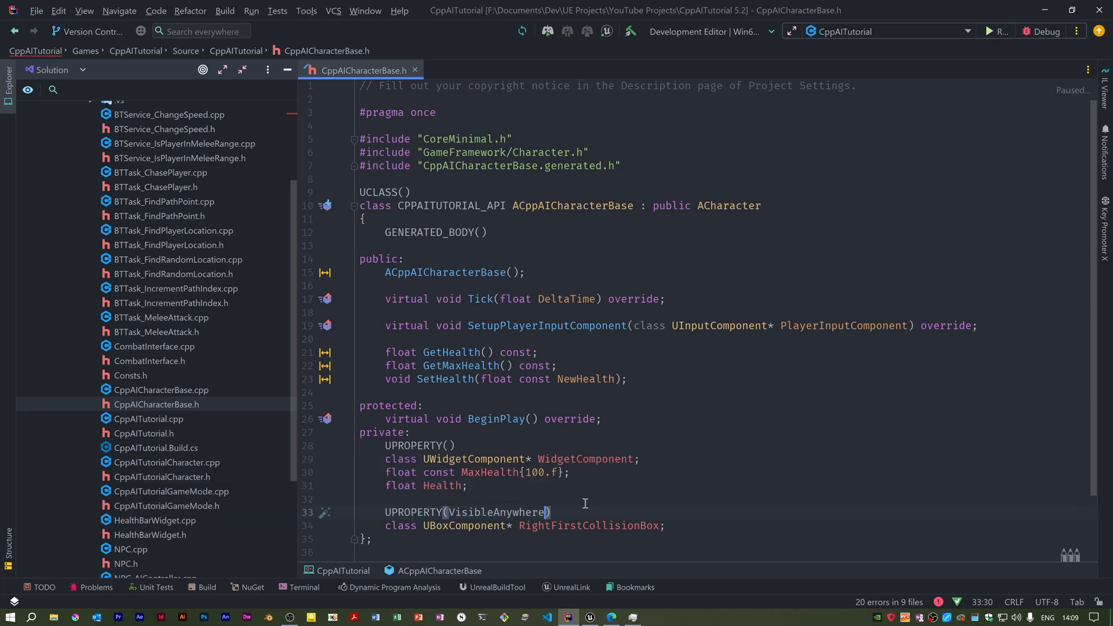
type(", BlueprintReadOnly, Category=")
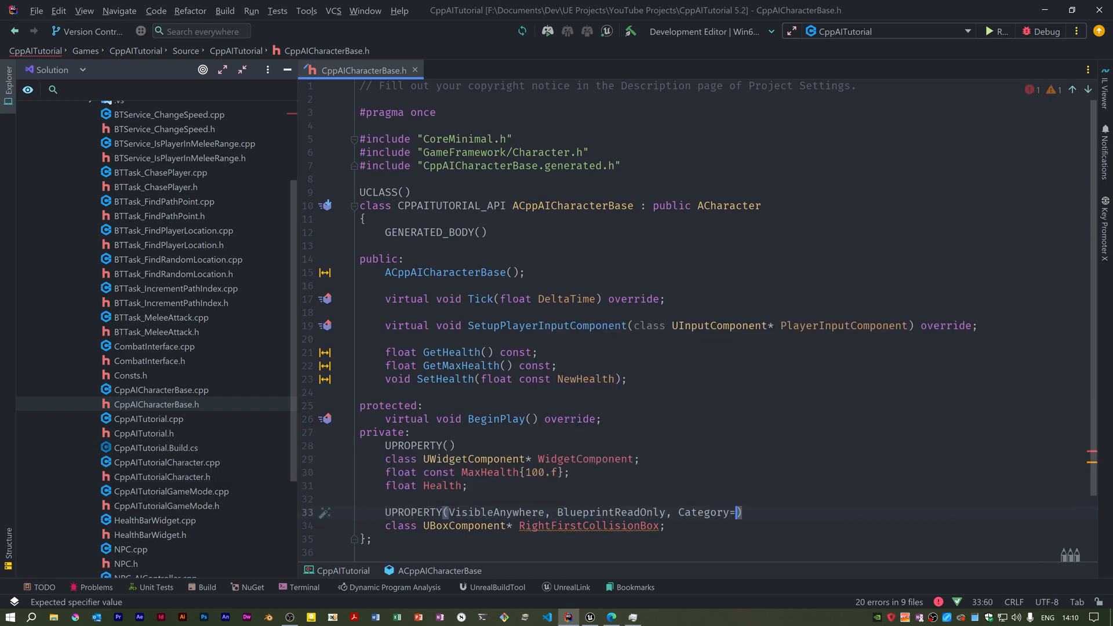
type("COLLISION_GIZMO,")
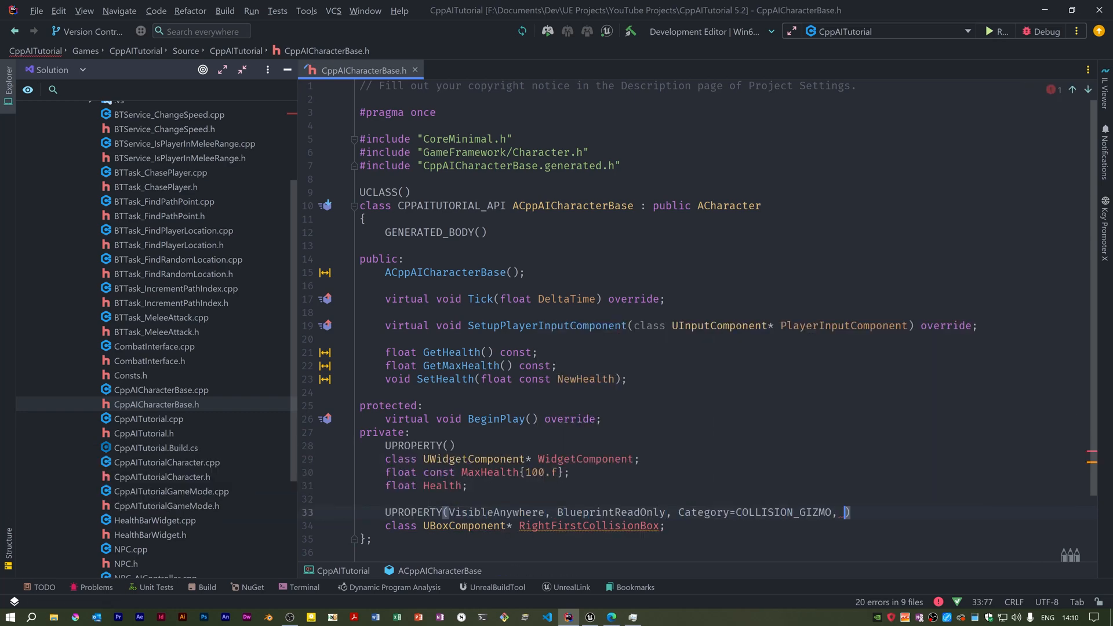
type("meta=(AllowPrivateAccess=\"true")
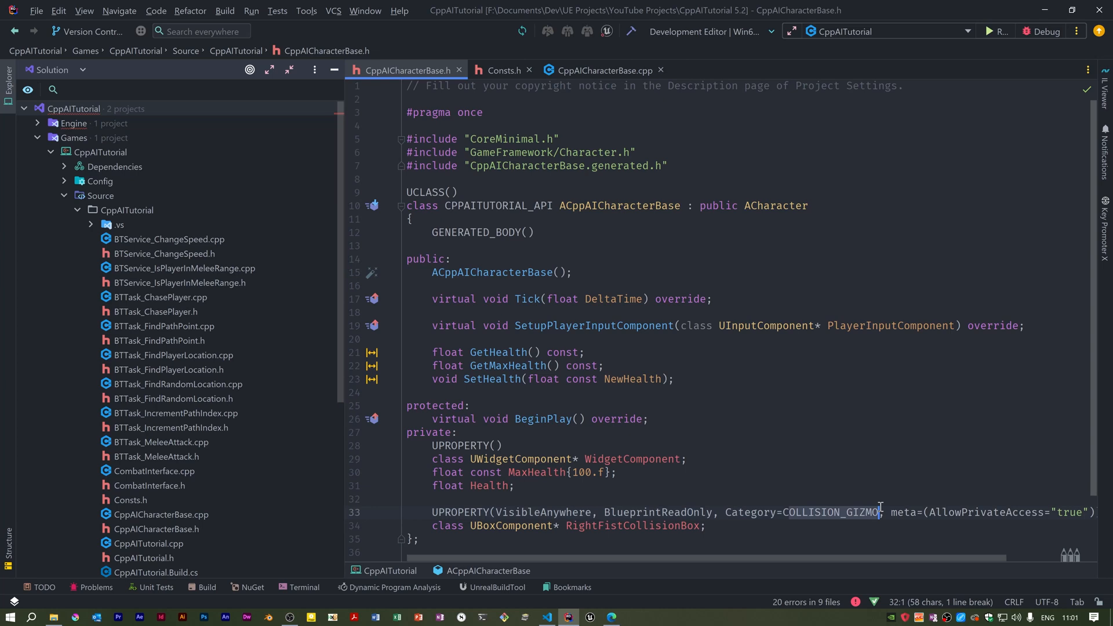
left_click(880, 512)
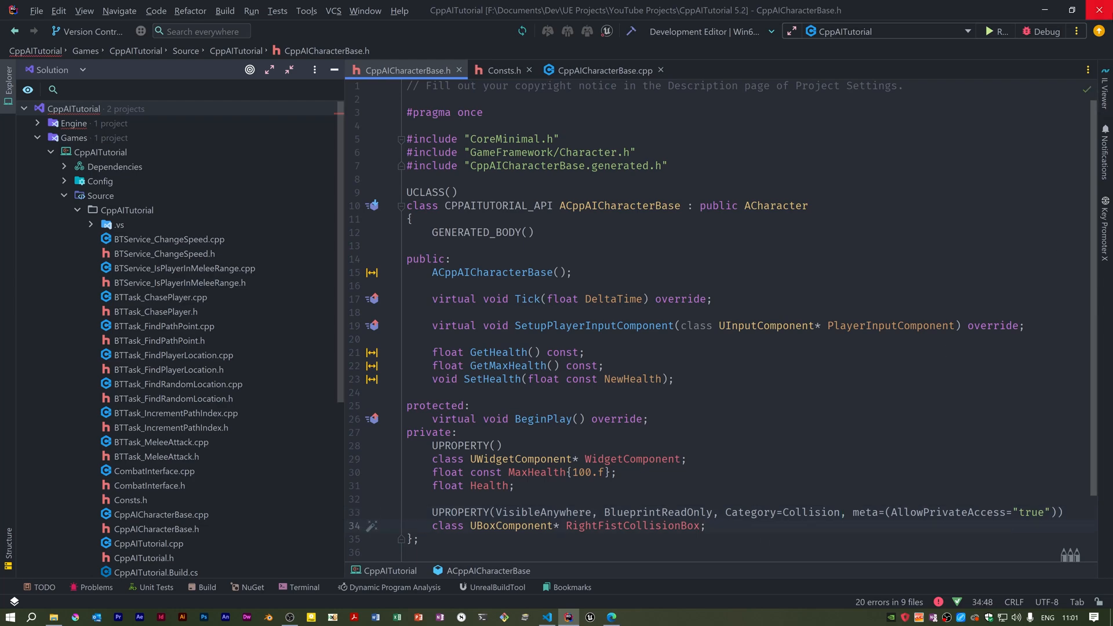
Initialize RightFirstCollisionBox with CreateDefaultSubobject<UBoxComponent> after Health in CppAICharacterBase.cpp.
left_click(604, 69)
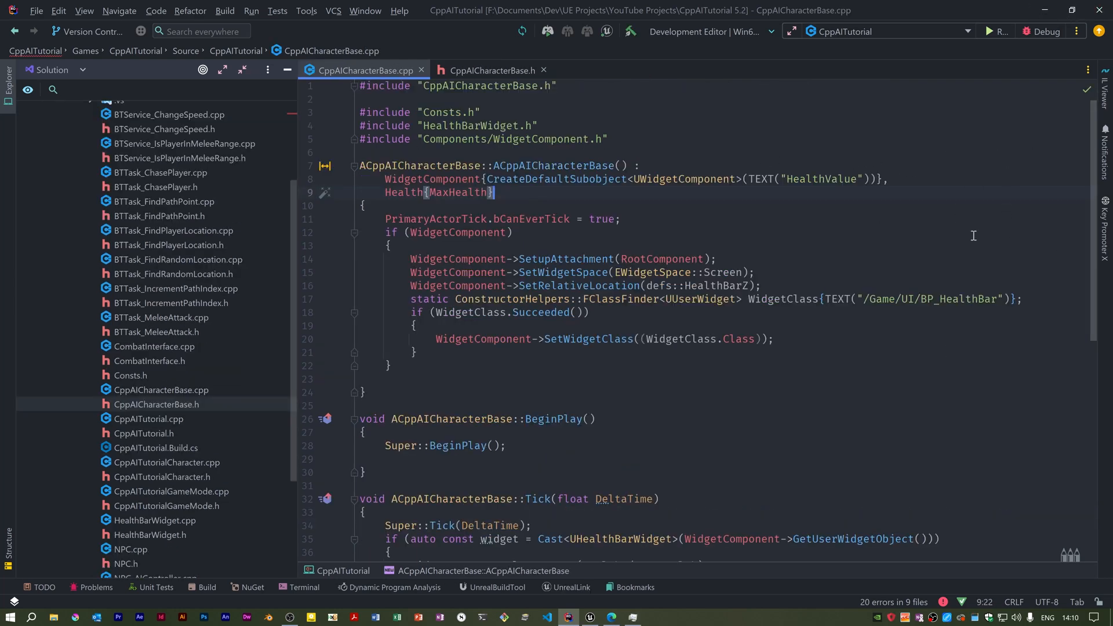
type(",")
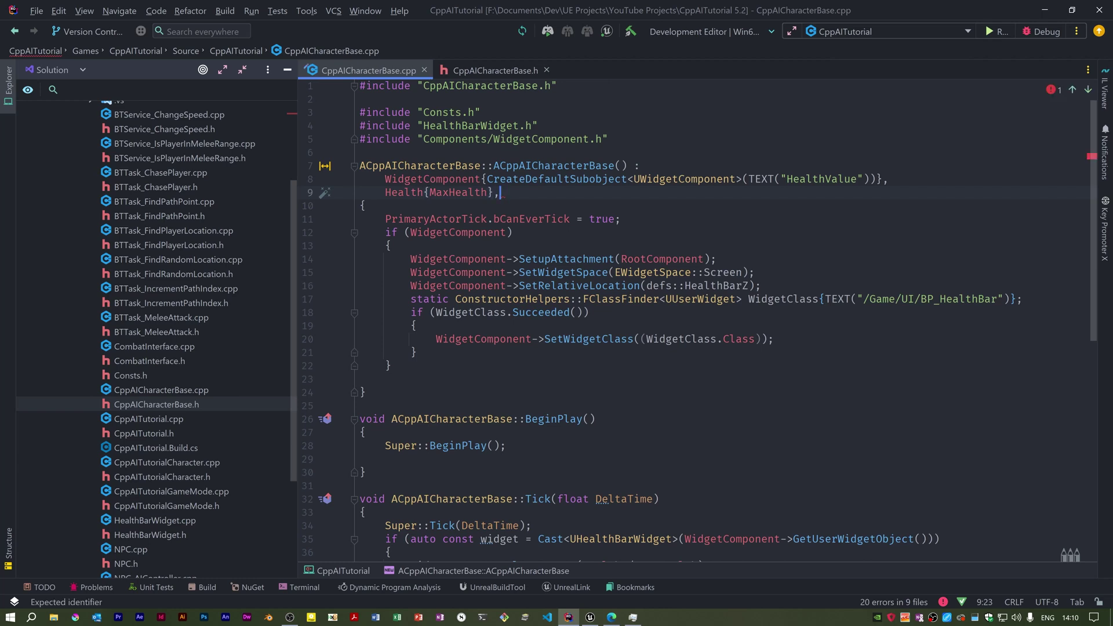
key("enter")
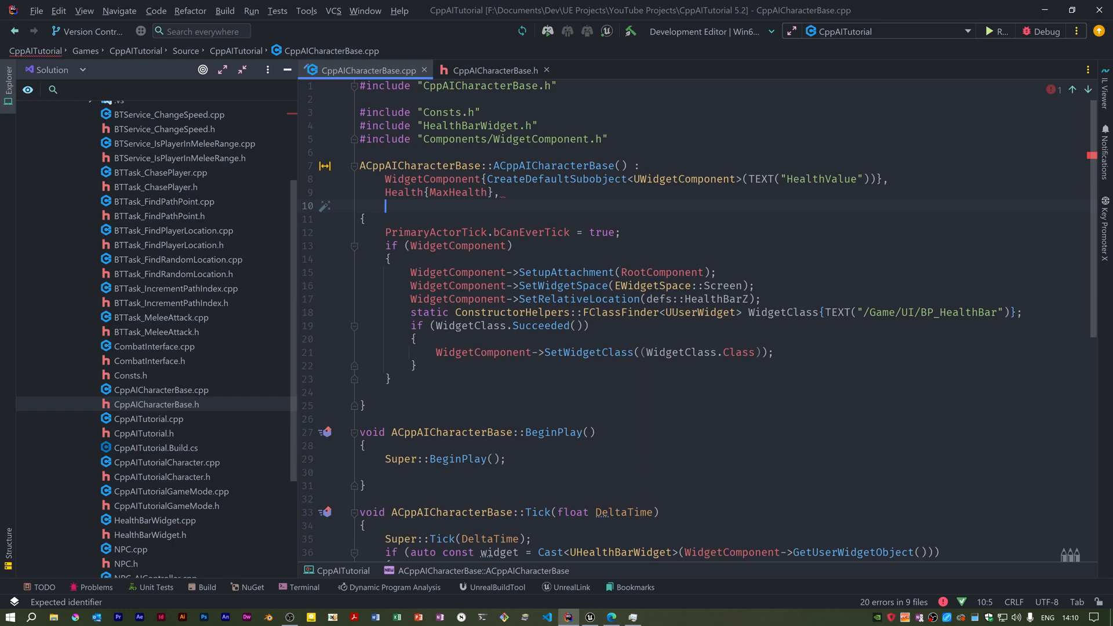
type("RightFirstCollisionBox{}")
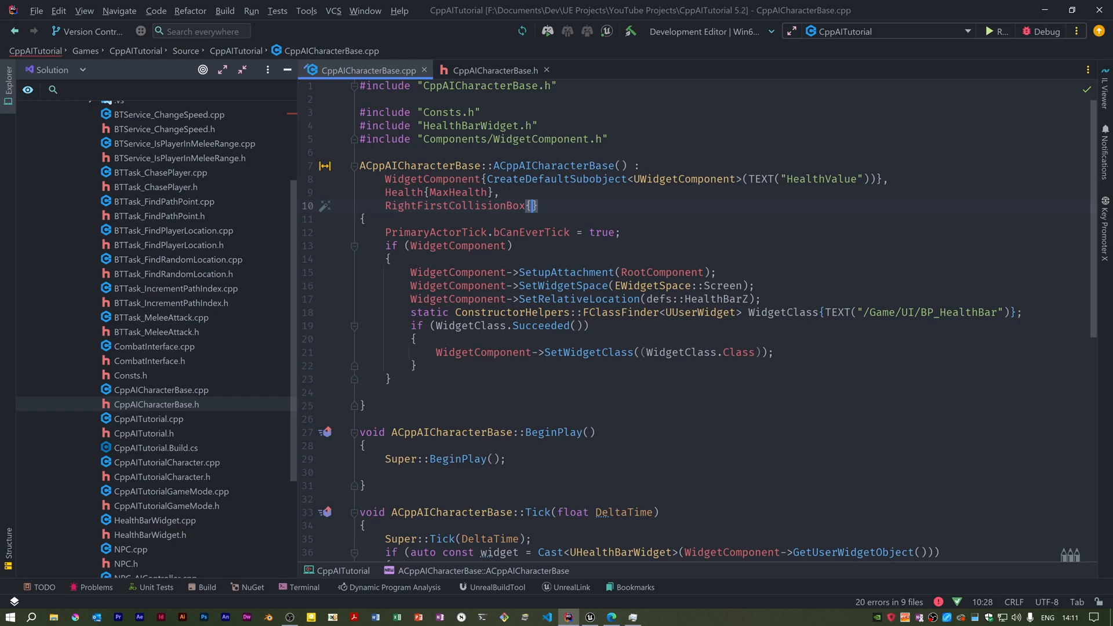
type("CreateDefaultSubobject<UBoxComponent>(TEXT(\"RightFistCollisionBox")
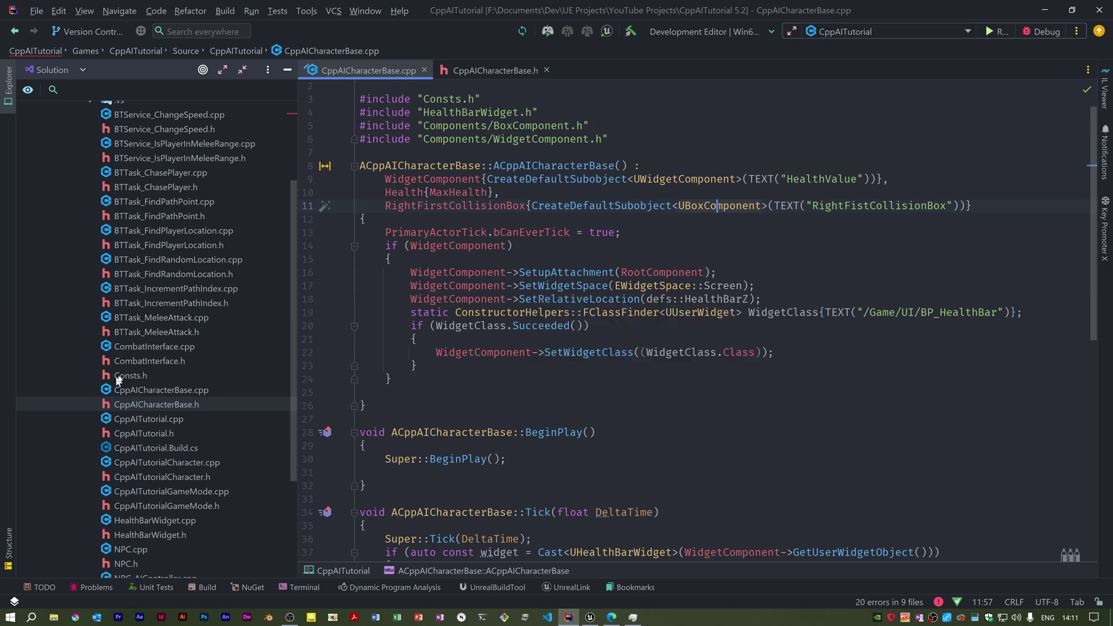
Define RightFistBoxSize, RightFistSocketName "hand_r_socket" and CollisionBoxLocation constants in Consts.h.
double_click(130, 375)
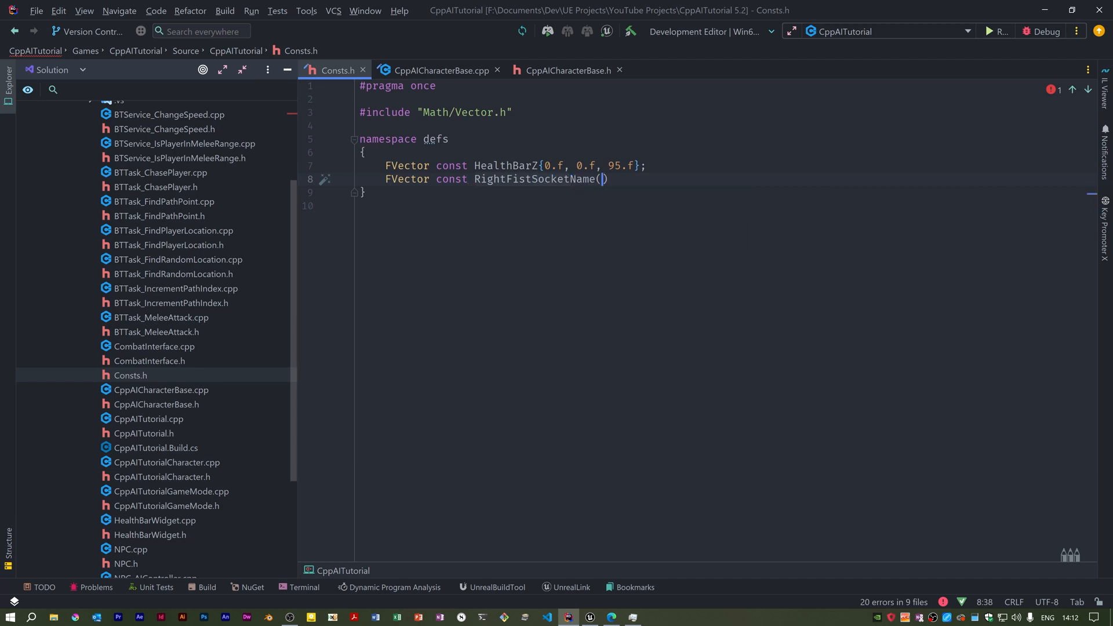
type("{\"hand_r_socket\"")
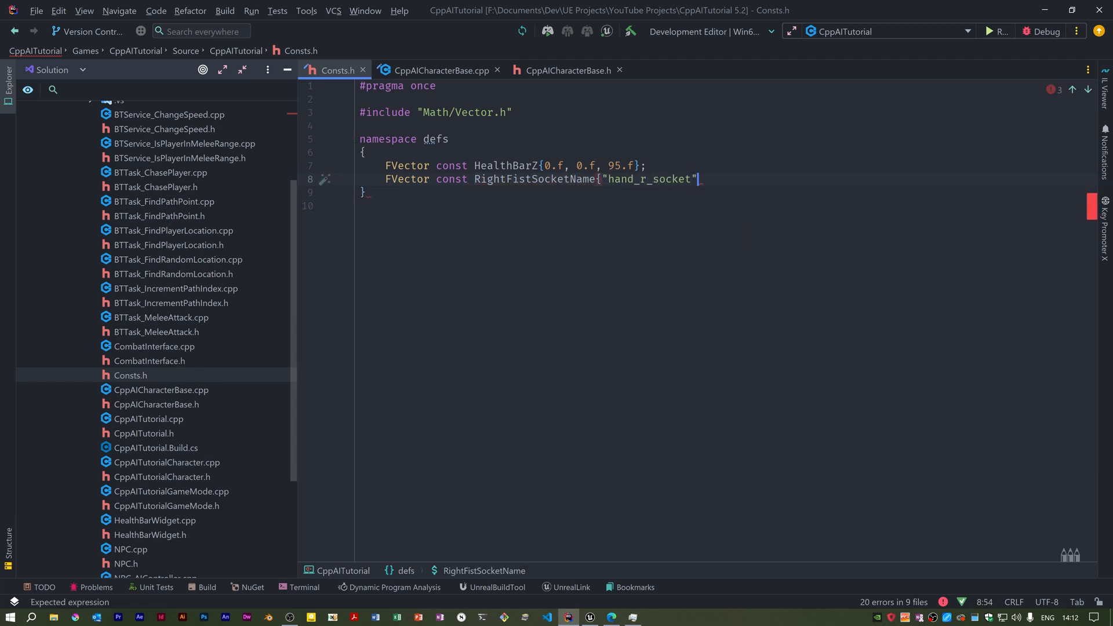
type("};")
type("FVector const RightFistBoxSize{5.f};")
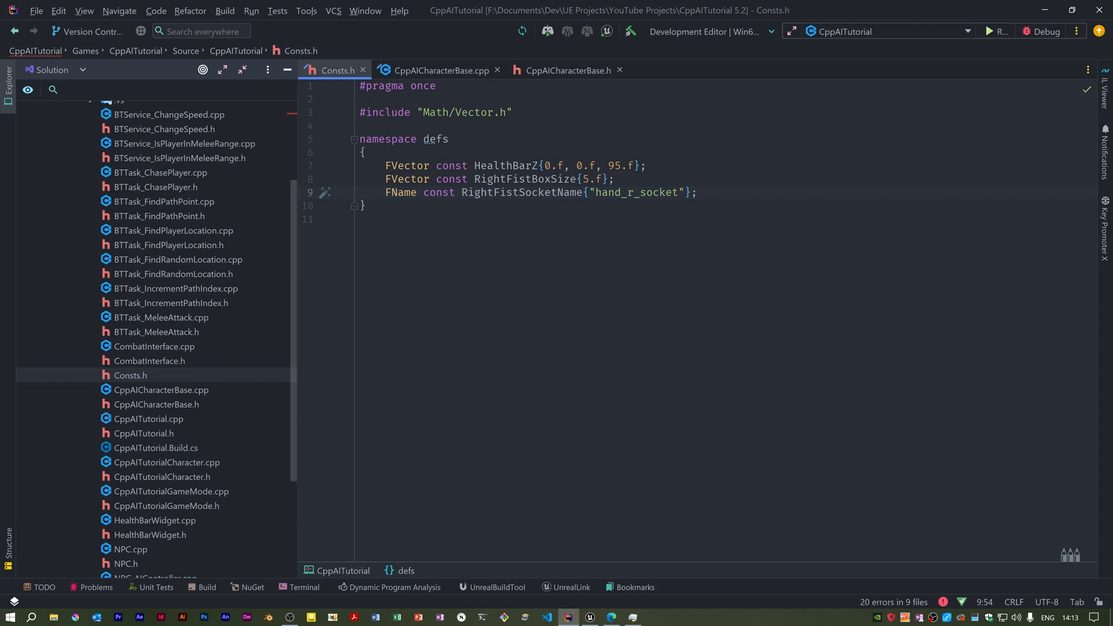
type("FVector const_CollisionBoxLocation{-7.f, 0.f, 0.f};")
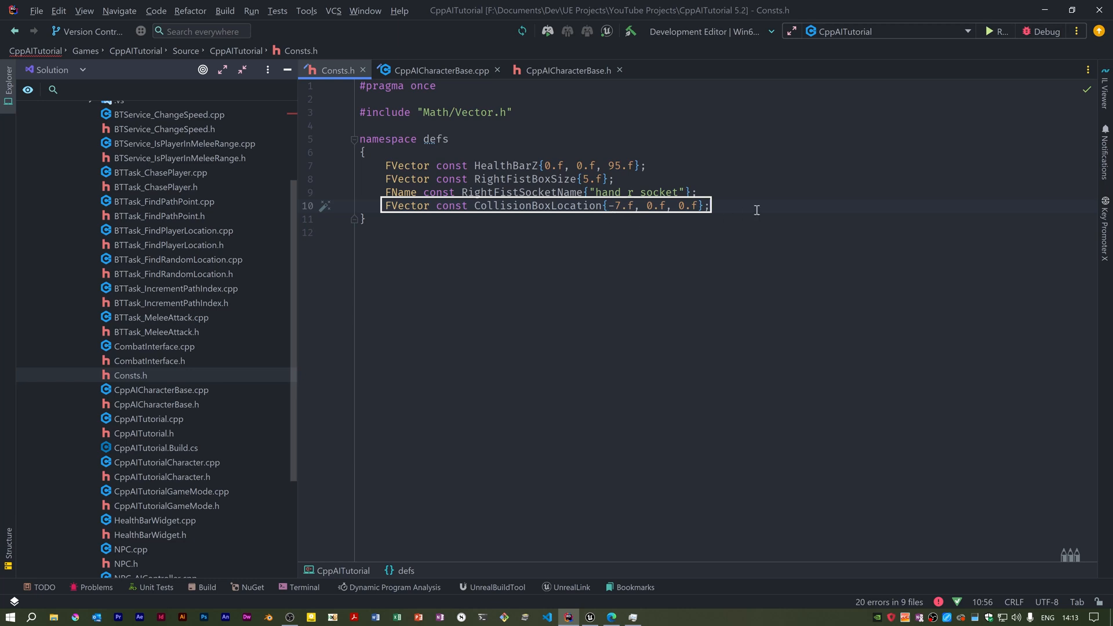
left_click(670, 250)
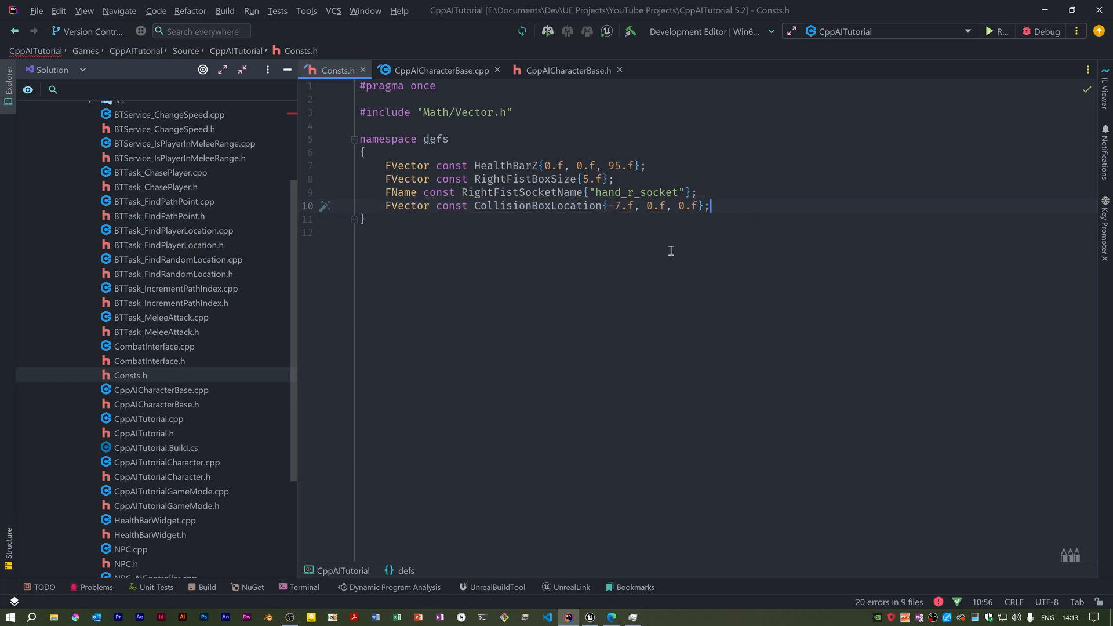
left_click(436, 70)
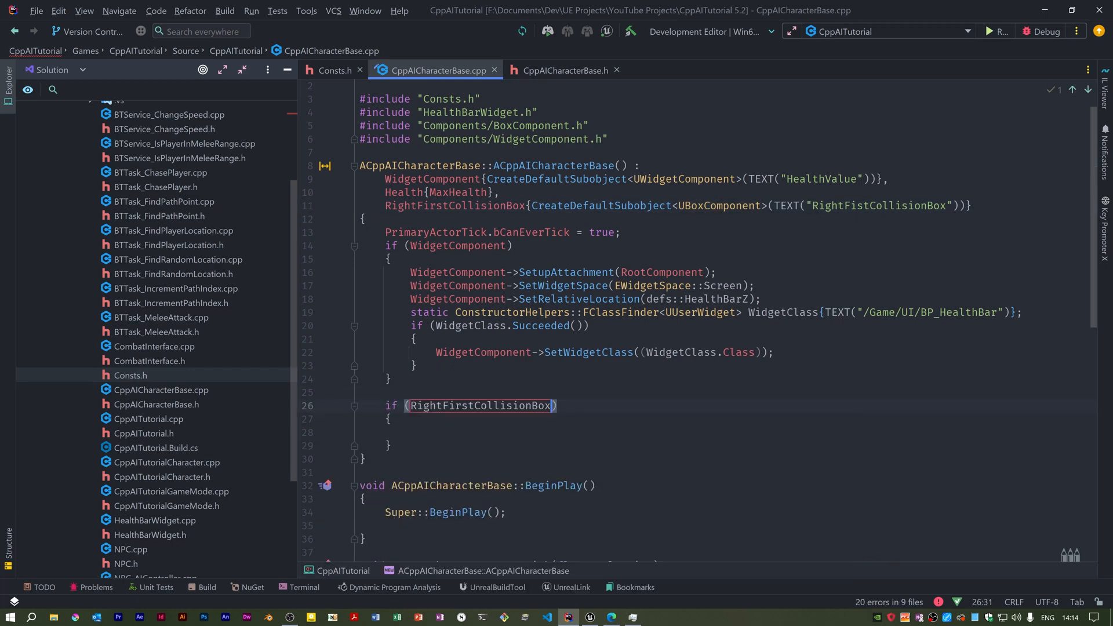
Build SnapToTarget attachment rules and attach RightFirstCollisionBox to the mesh at RightFistSocketName.
left_click(387, 431)
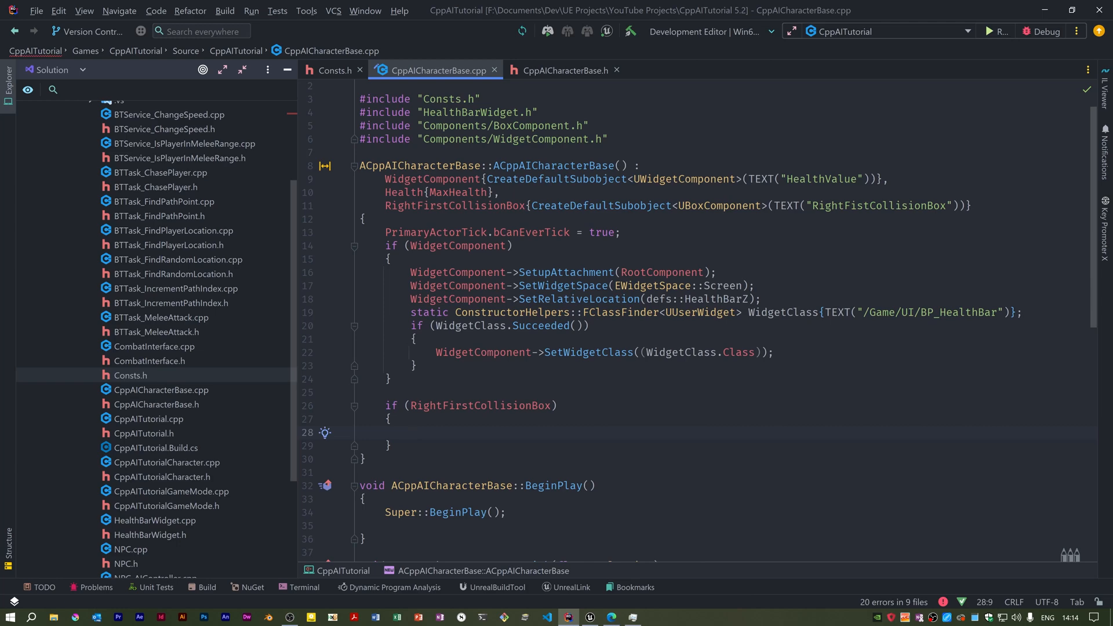
type("FAt")
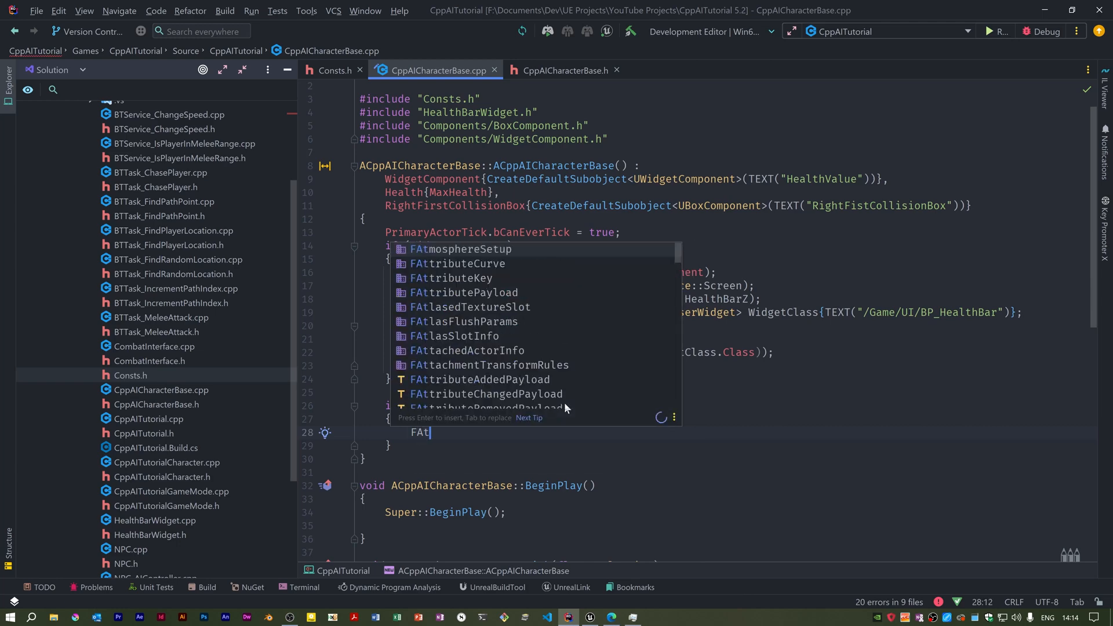
type("tachmentTransformRules")
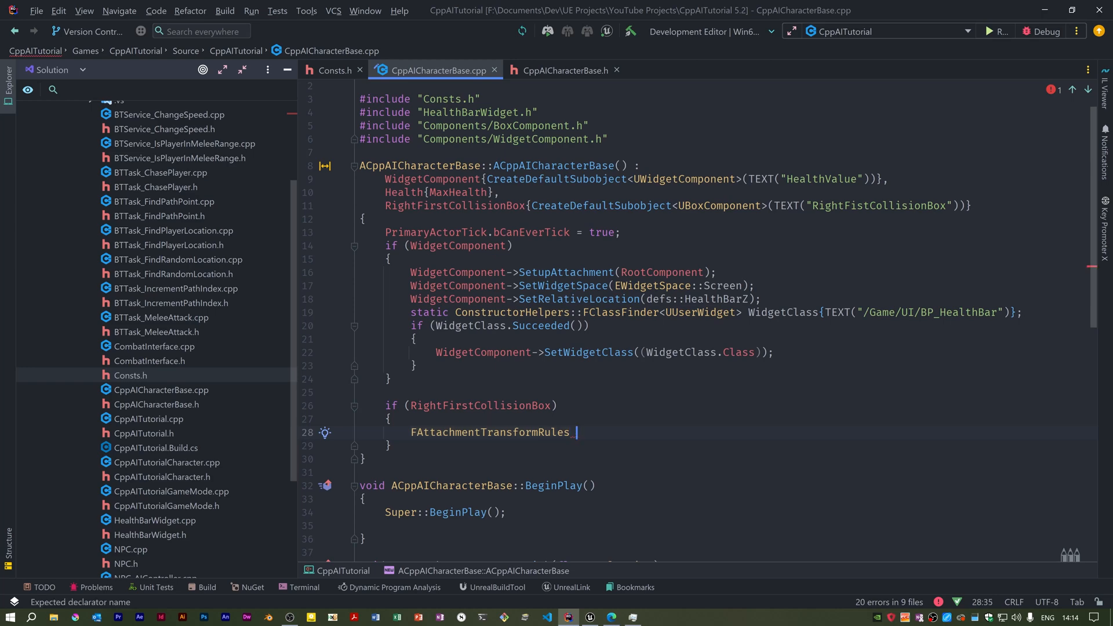
type("const")
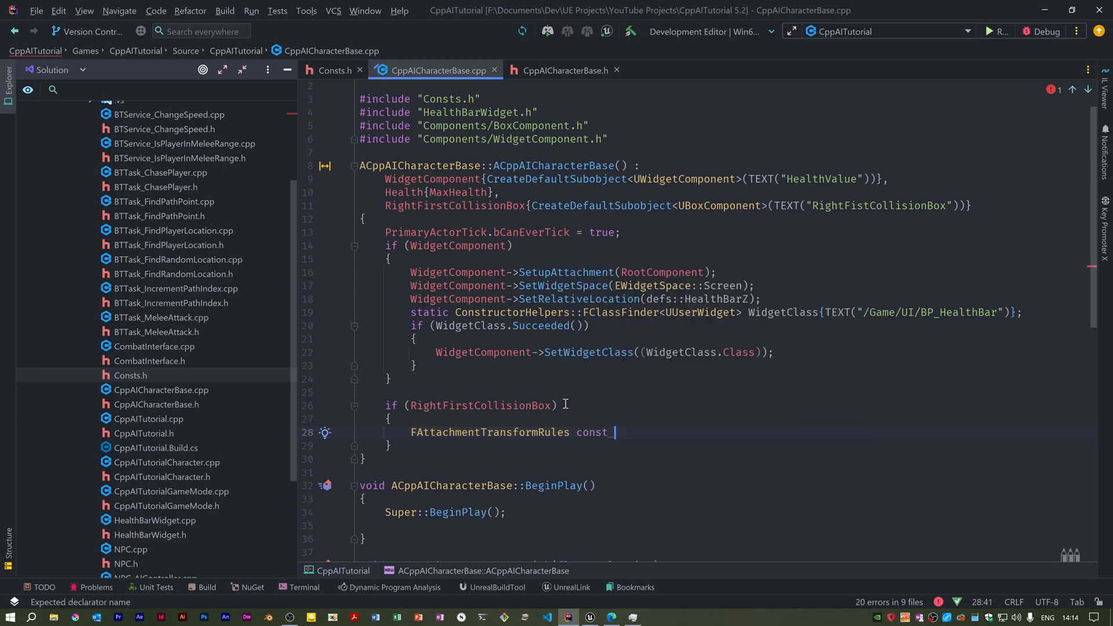
type("Rules{")
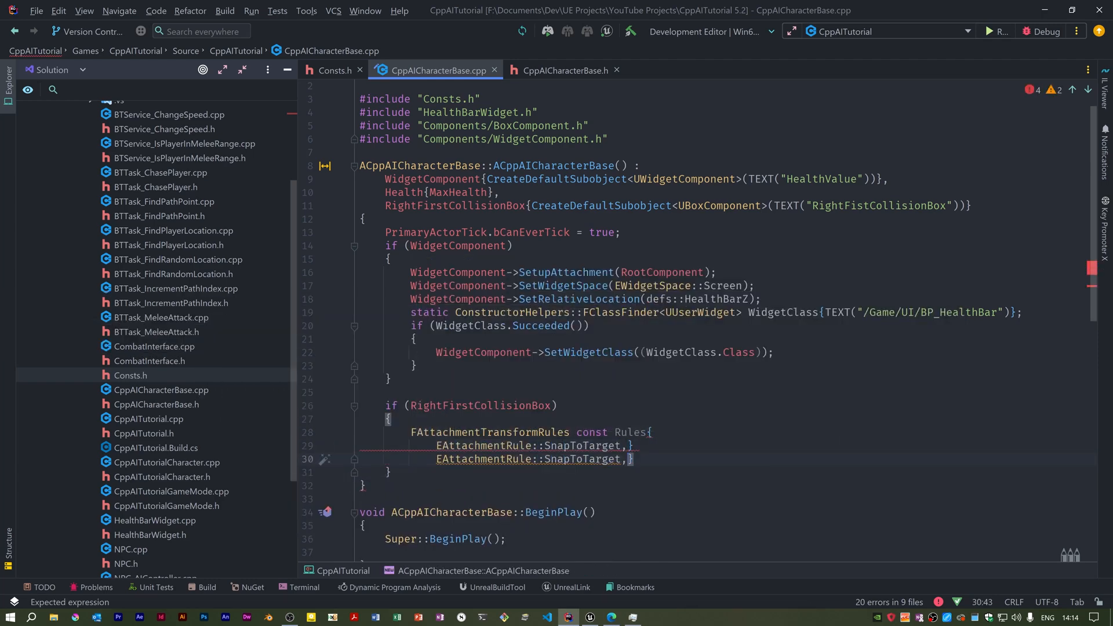
type("EAttachmentRule::KeepWorld,")
type("false};")
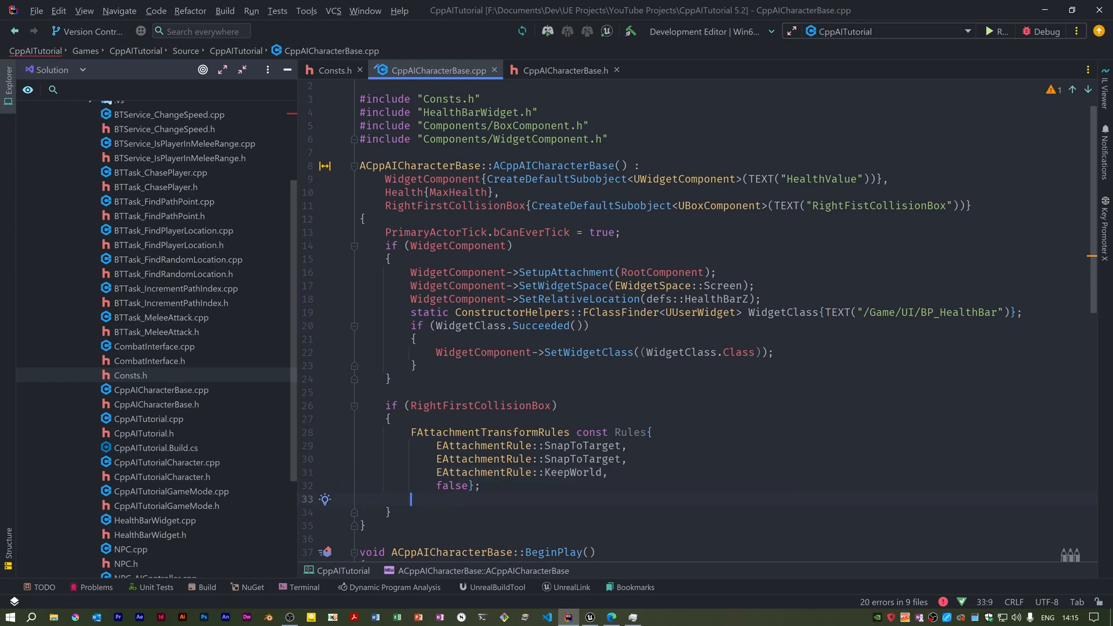
type("RightFirstCollisionBox->AttachToComponent(GetMesh(), Rules, defs::RightFistSocketName);")
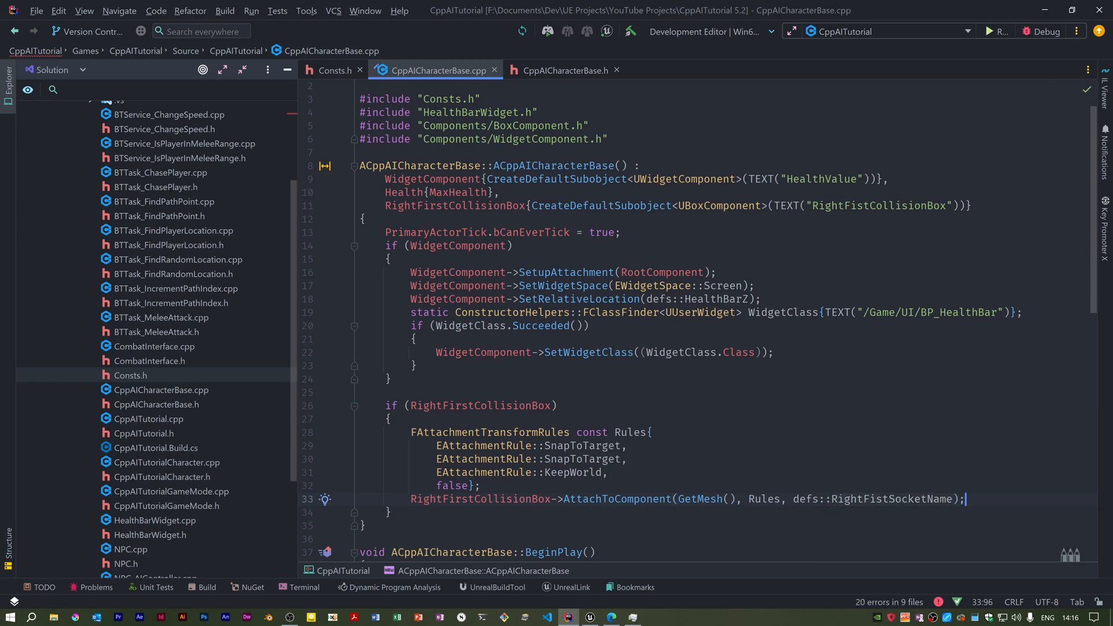
type("RightFirstCollisionBox->")
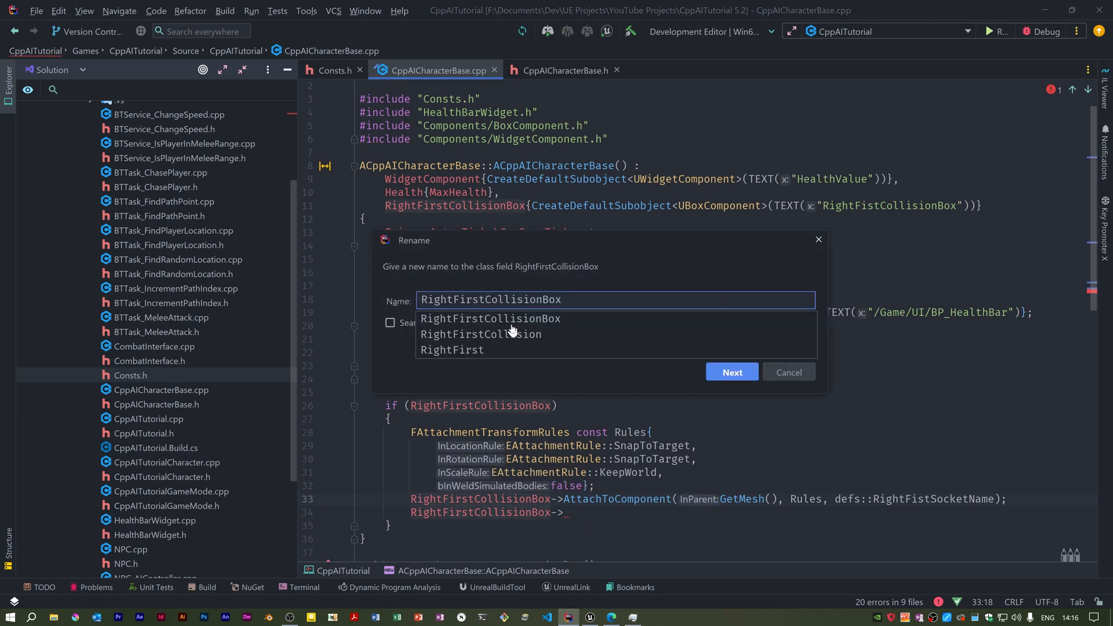
Rename the field to RightFistCollisionBox and set its relative location to defs::CollisionBoxLocation.
left_click(730, 372)
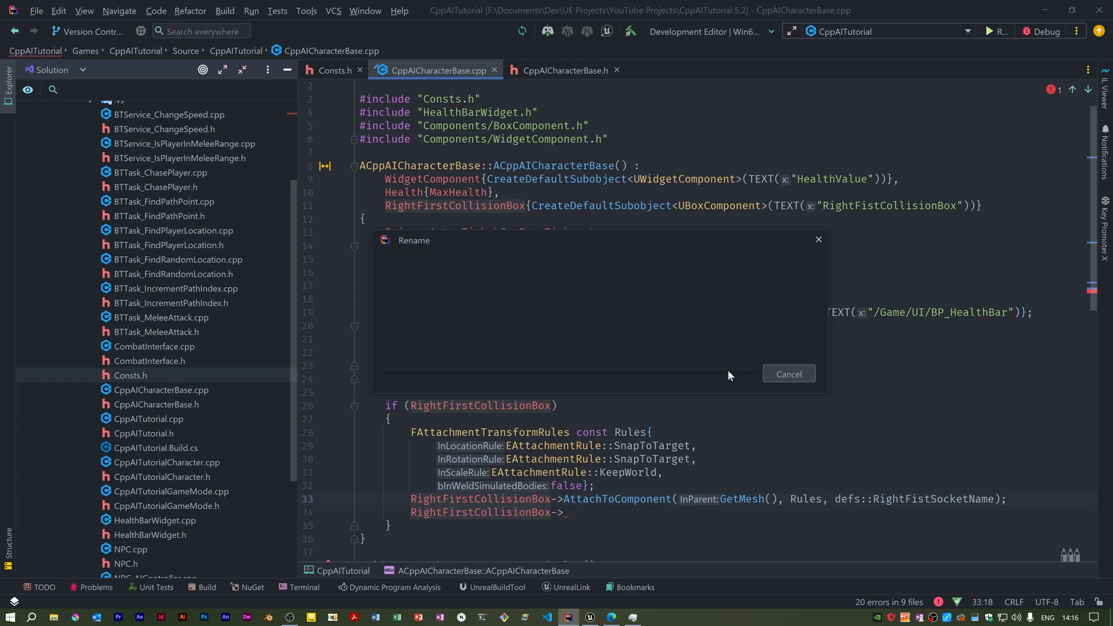
left_click(787, 374)
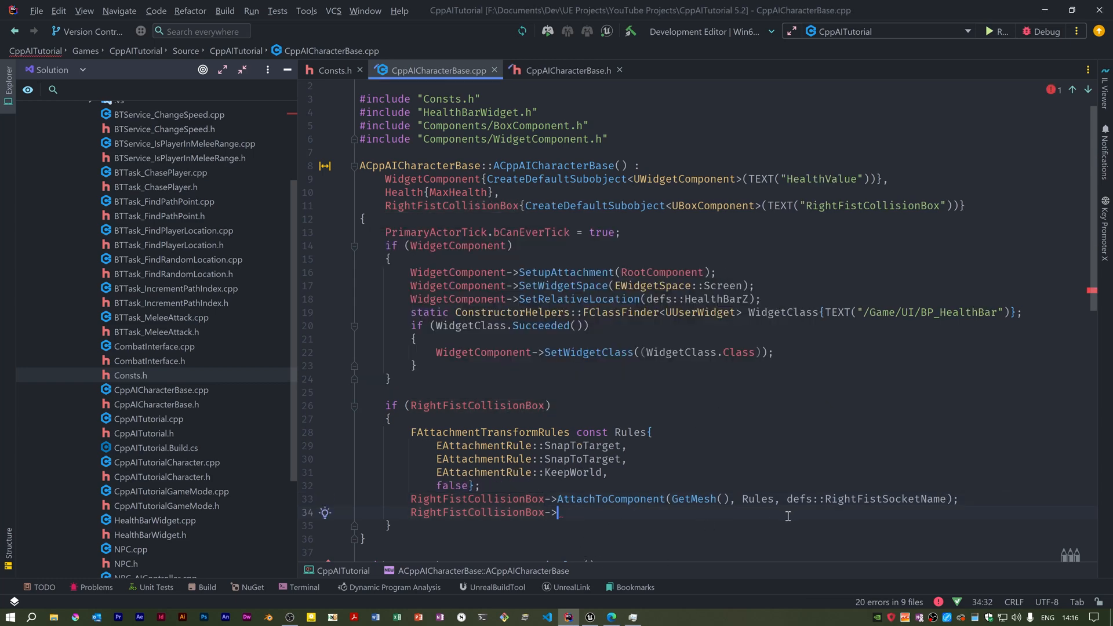
type("SetRelativeLocation(")
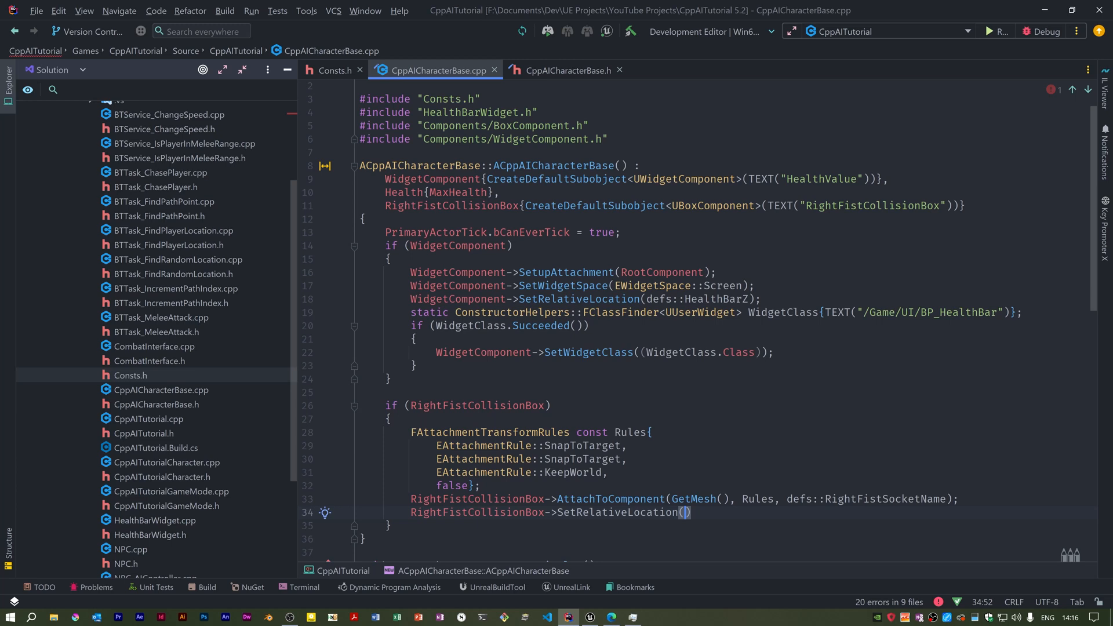
type("defs::CollisionBoxLocation")
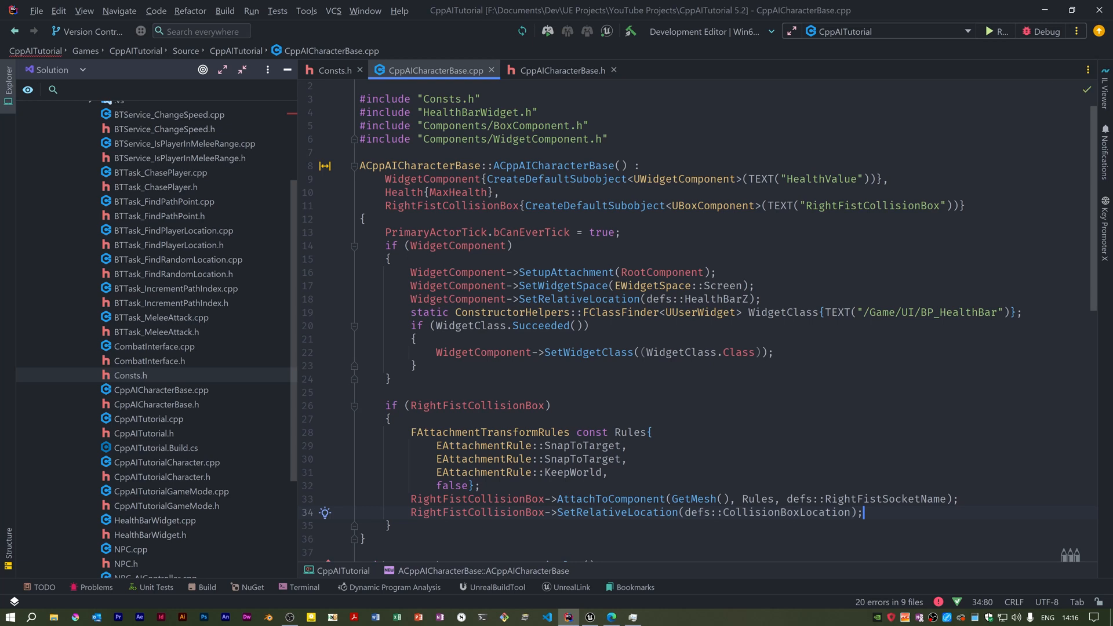
mouse_move(906, 490)
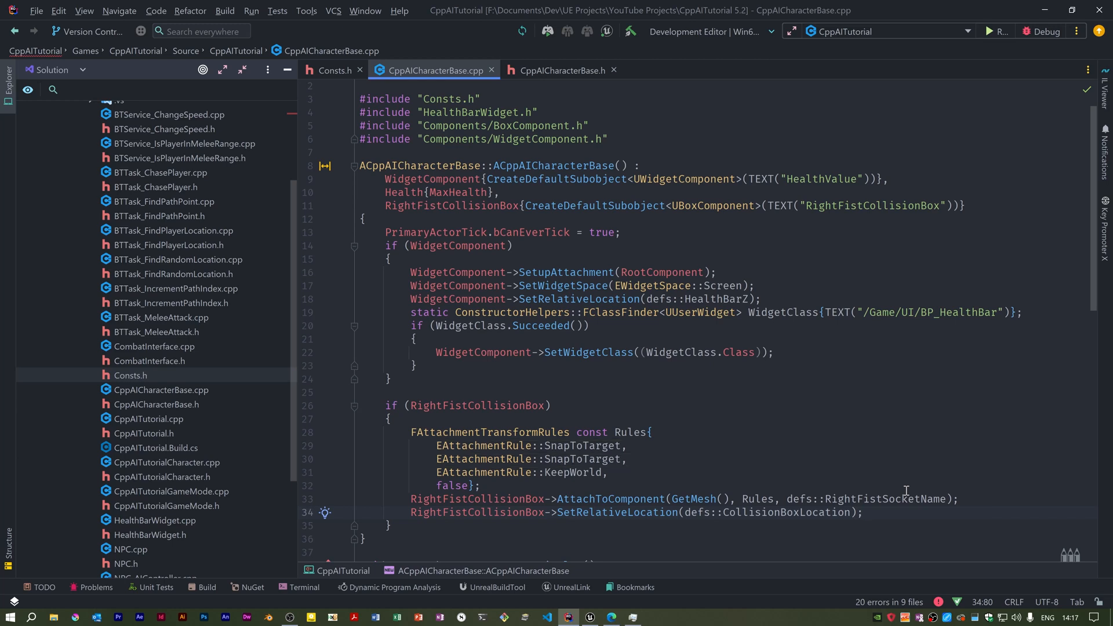
double_click(506, 472)
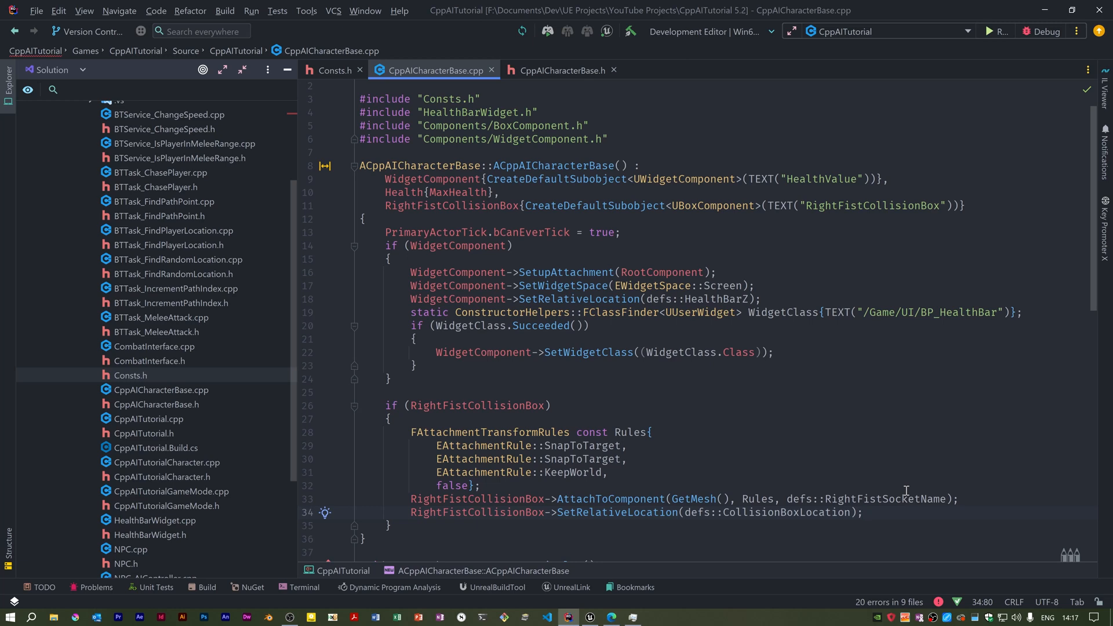
left_click(863, 512)
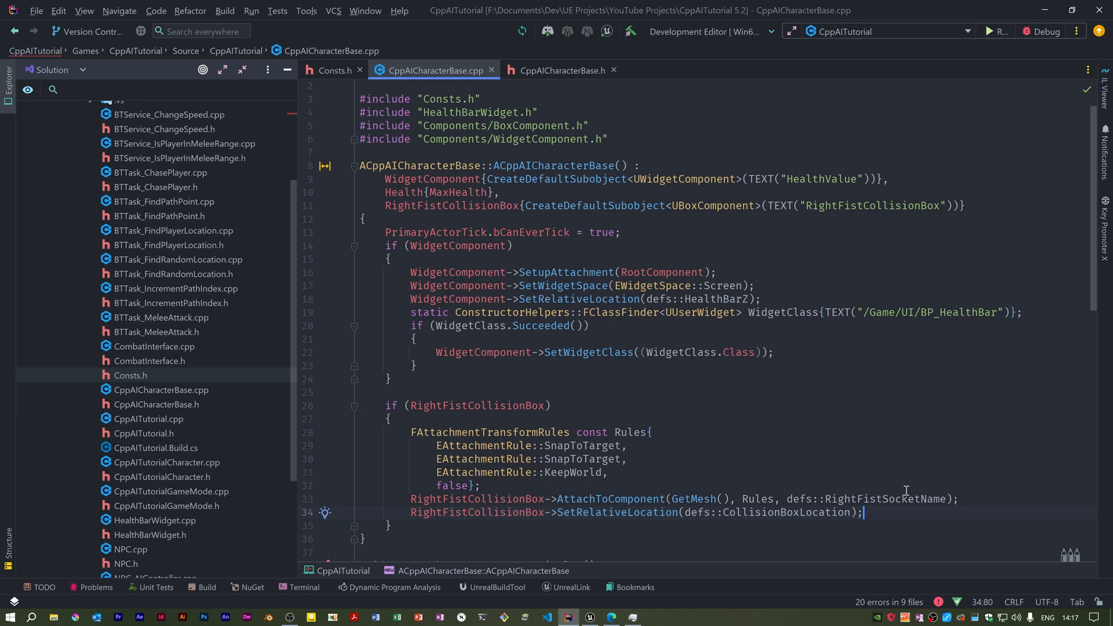
left_click(863, 512)
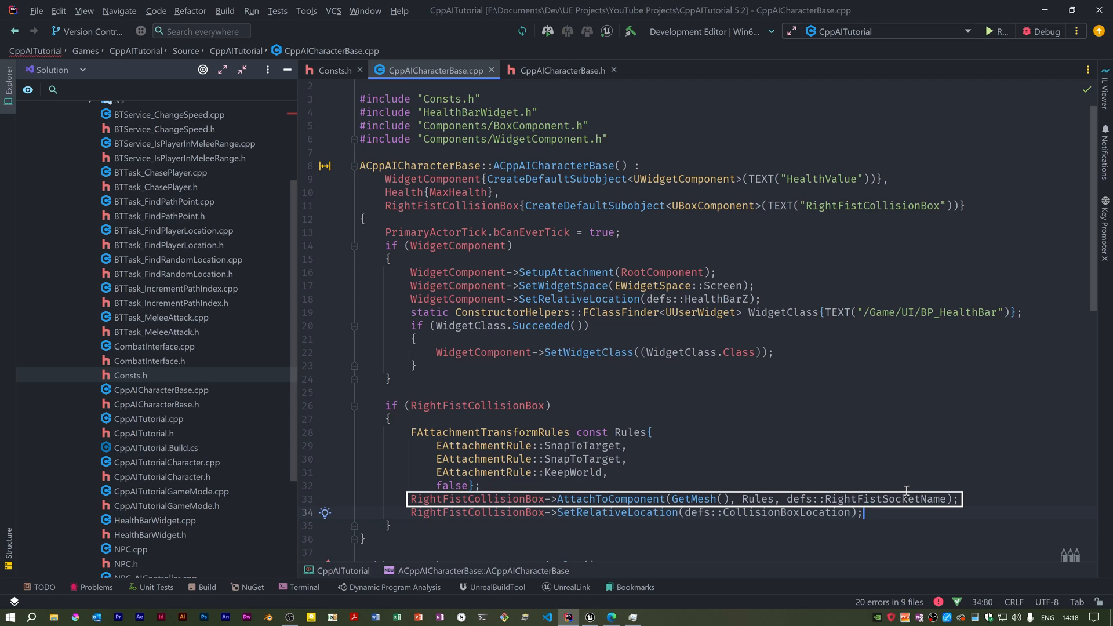
left_click(638, 512)
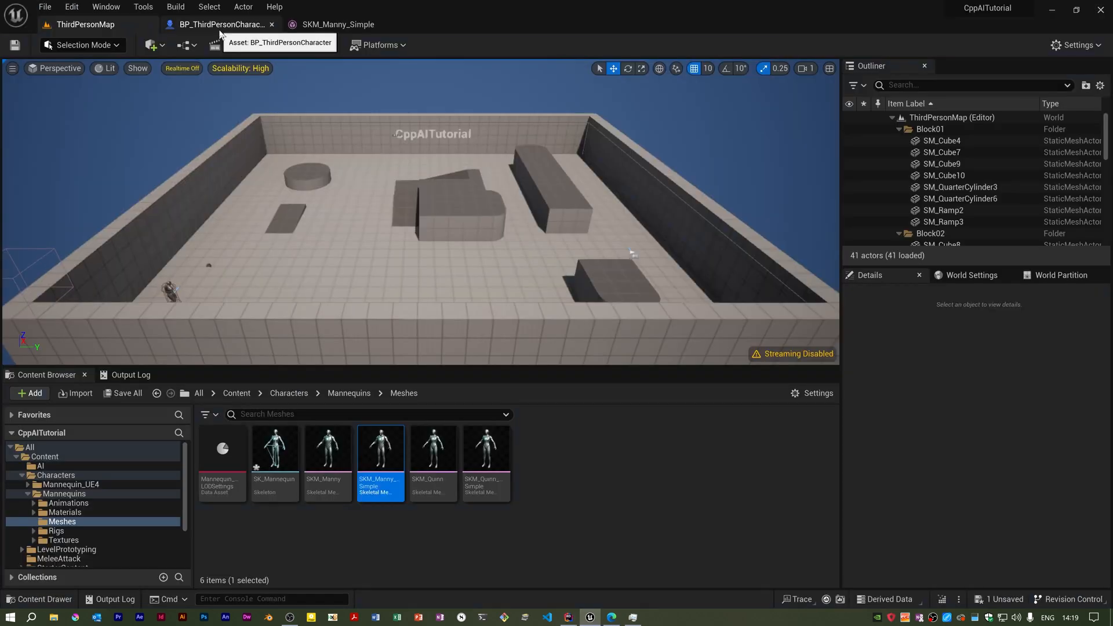
Open BP_ThirdPersonCharacter's full Blueprint editor Viewport and select the Right Fist Collision Box.
left_click(221, 24)
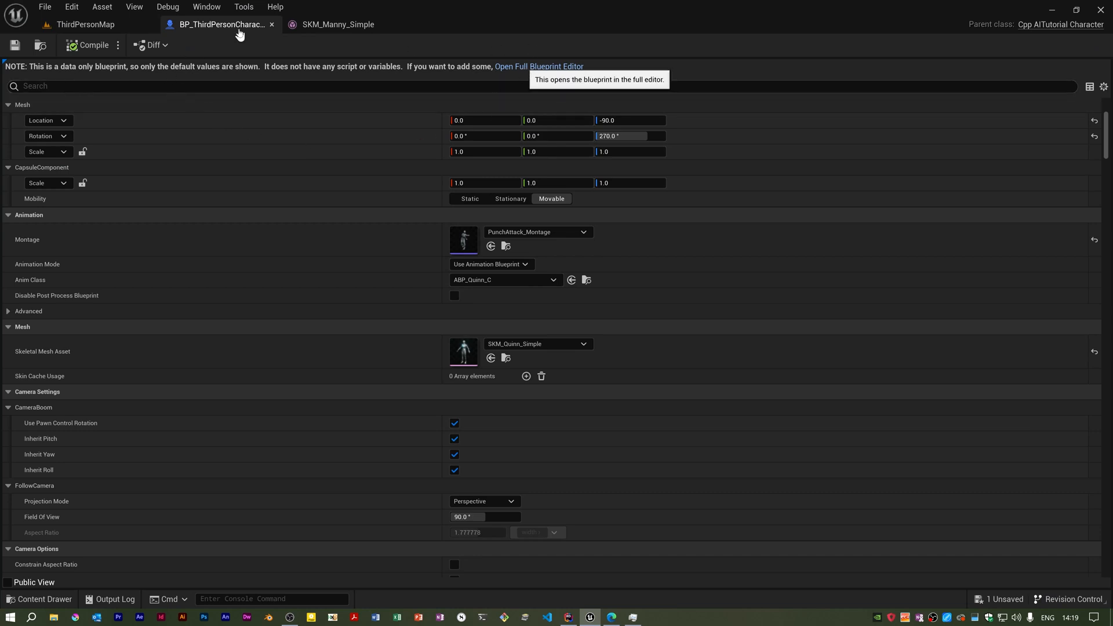
left_click(538, 66)
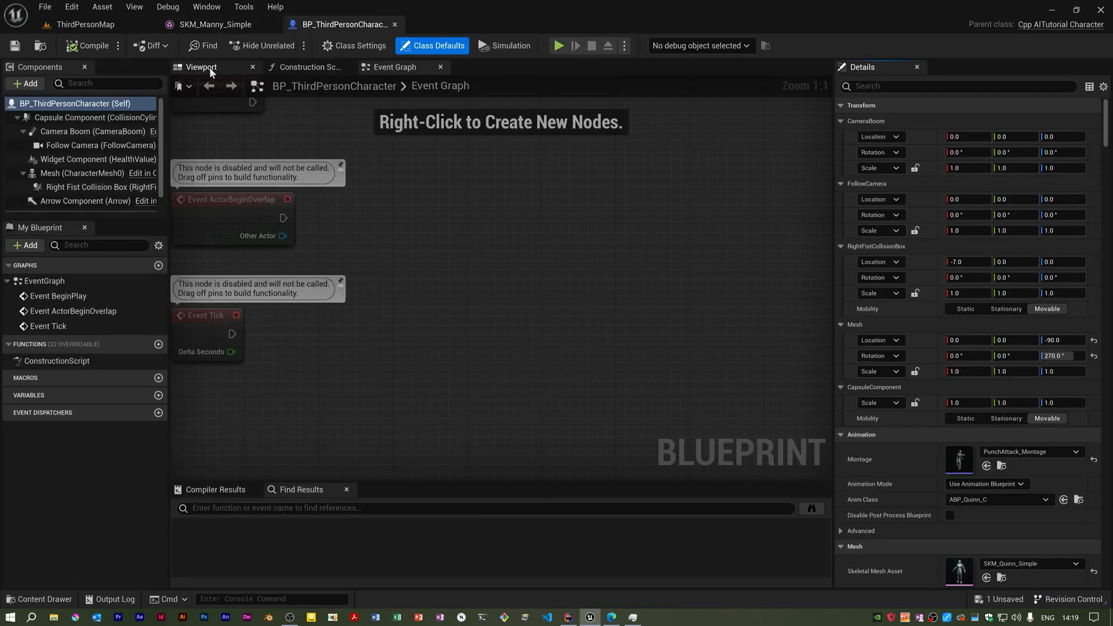
left_click(202, 67)
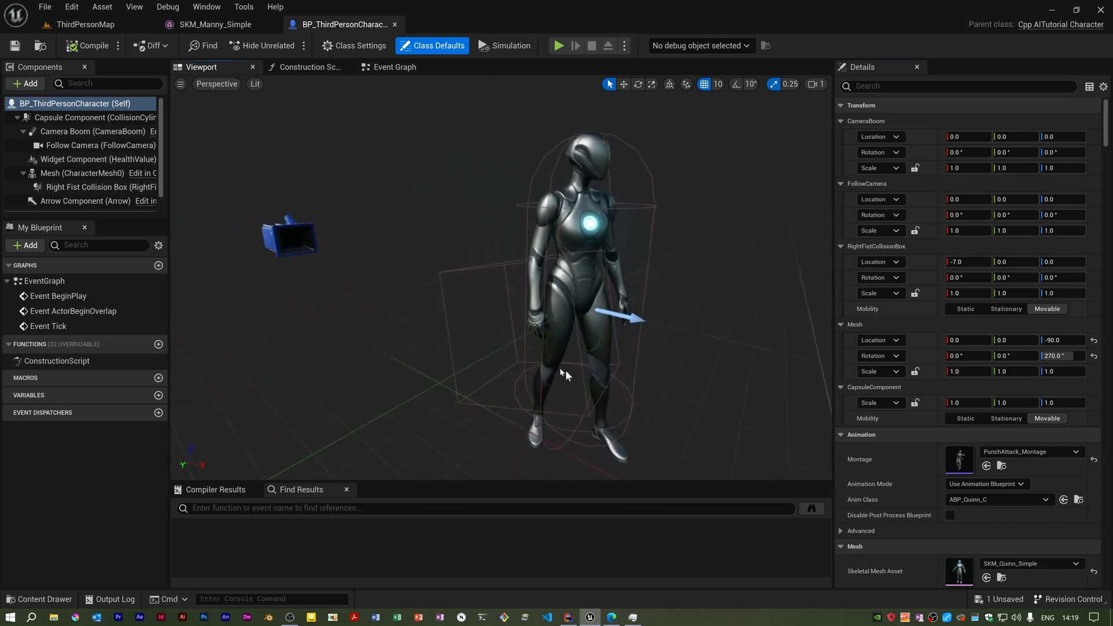
left_click(99, 186)
type("h")
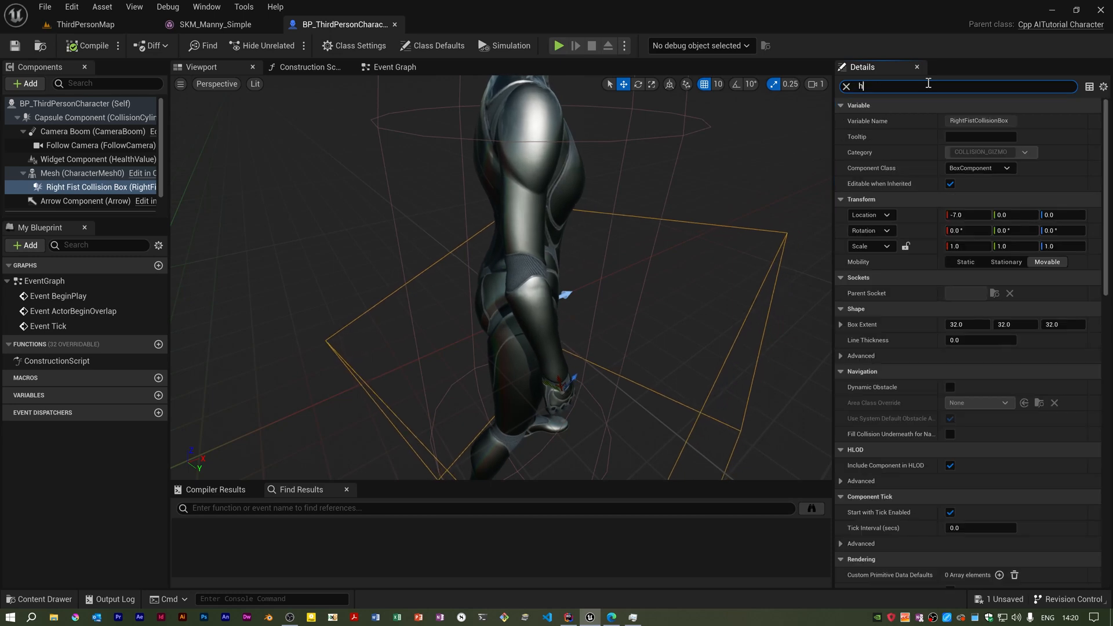
Untick Hidden in Game on the Right Fist Collision Box and save the blueprint.
type("idd")
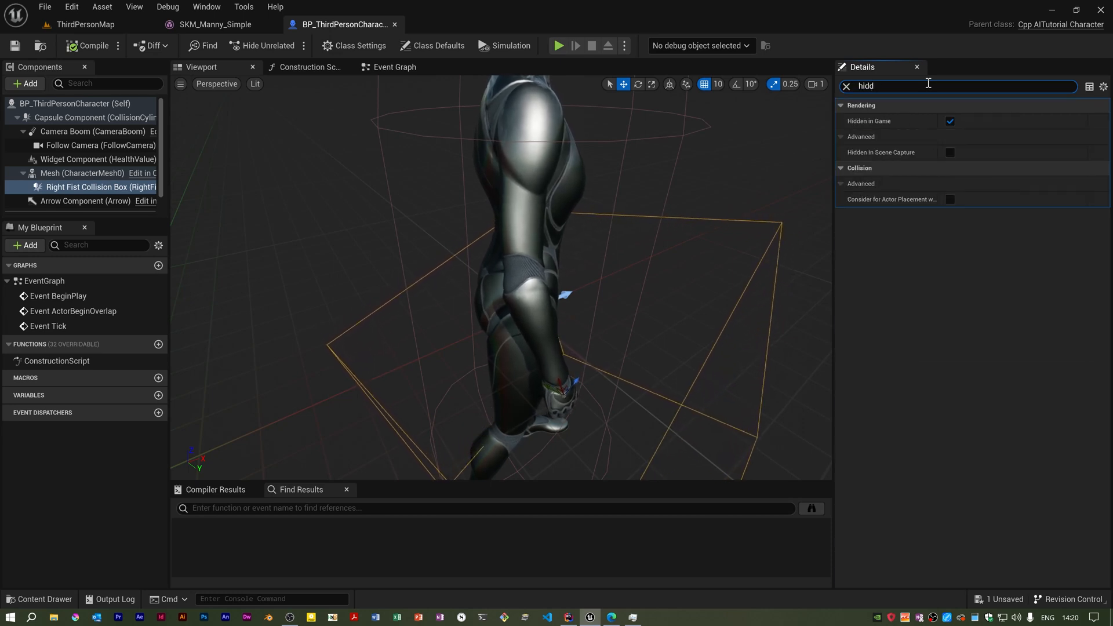
left_click(949, 120)
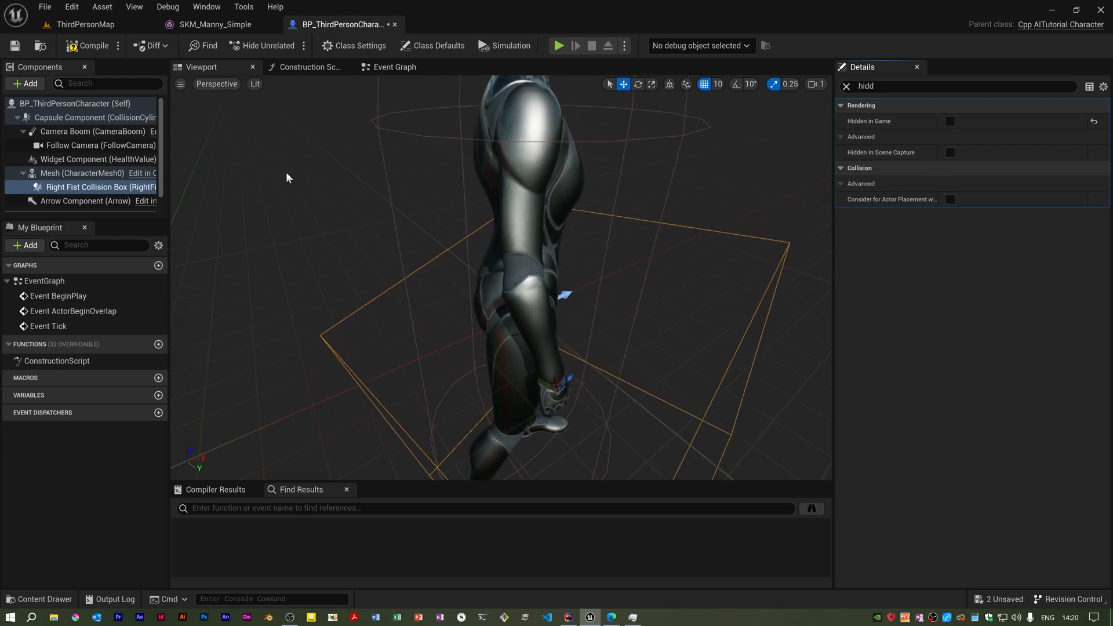
left_click(85, 24)
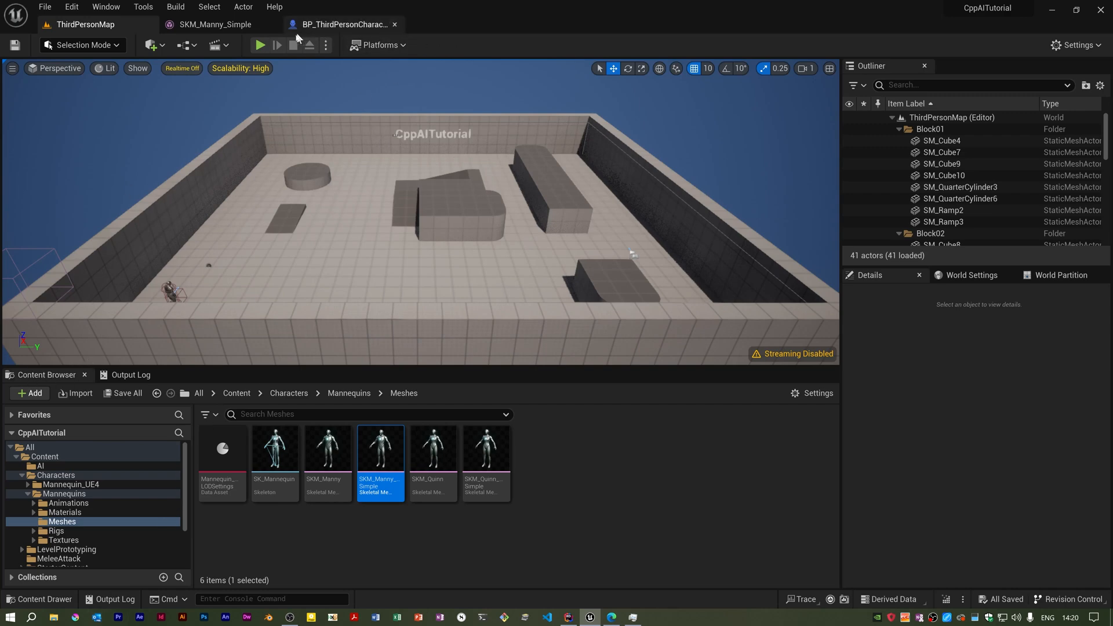
Close Rider's Build Output window so Consts.h is visible again.
left_click(260, 44)
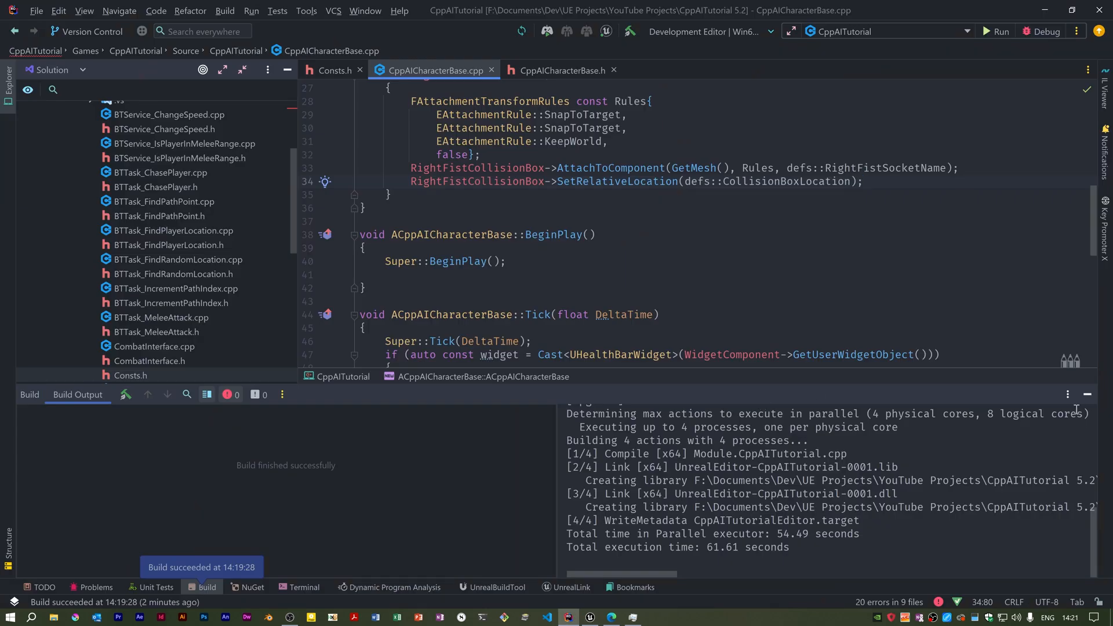
left_click(1087, 394)
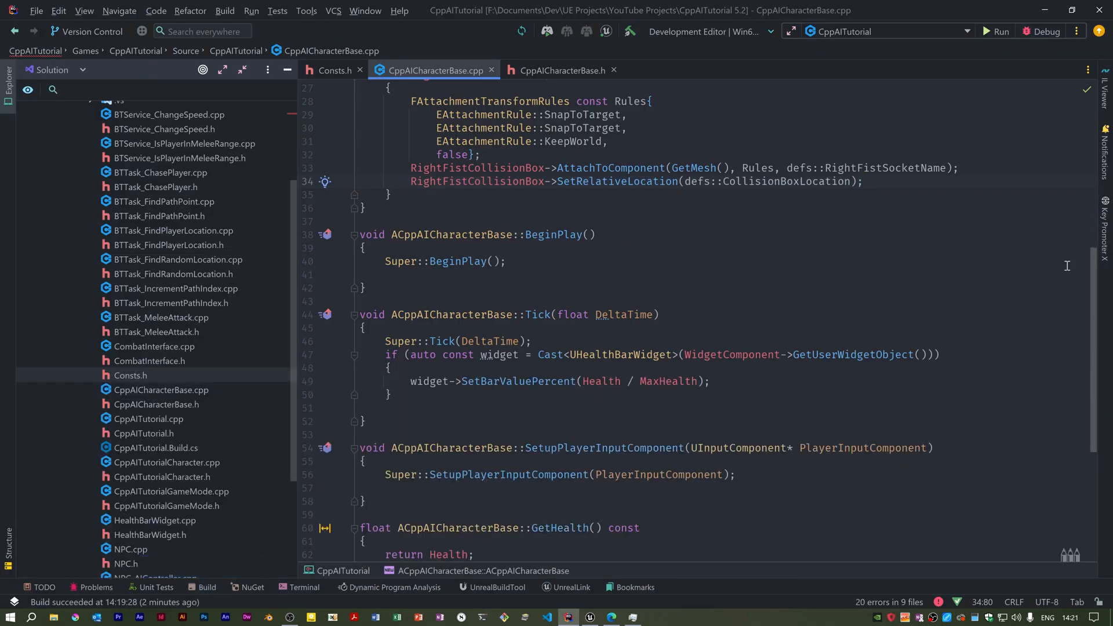
left_click(334, 70)
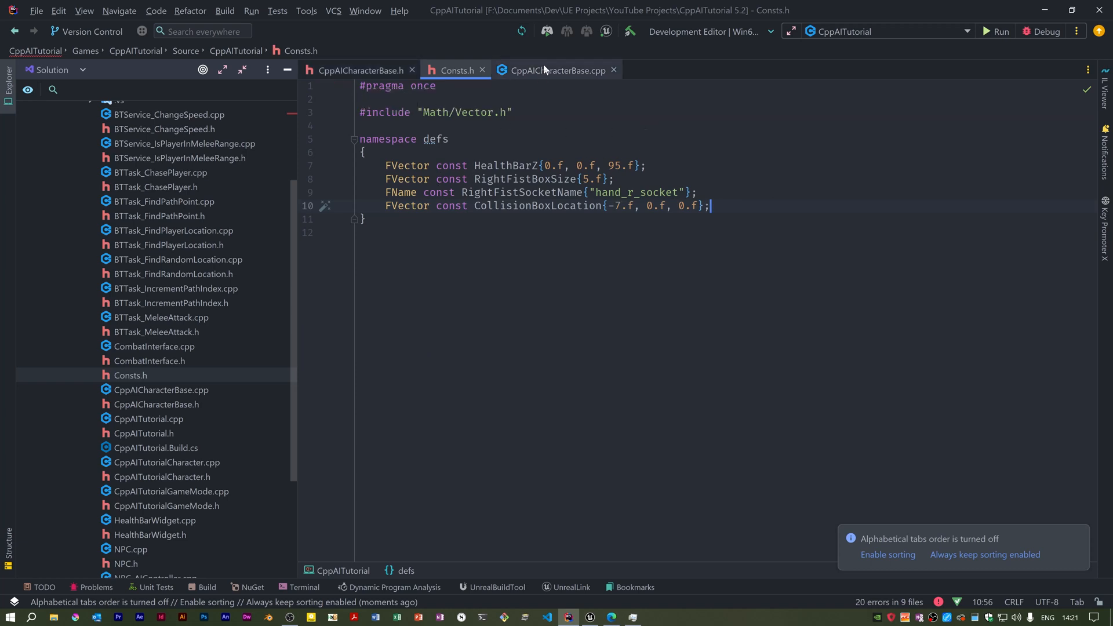
Add RightFistCollisionBox->SetBoxExtent(defs::RightFistBoxSize, false) at the top of the collision box block.
left_click(556, 70)
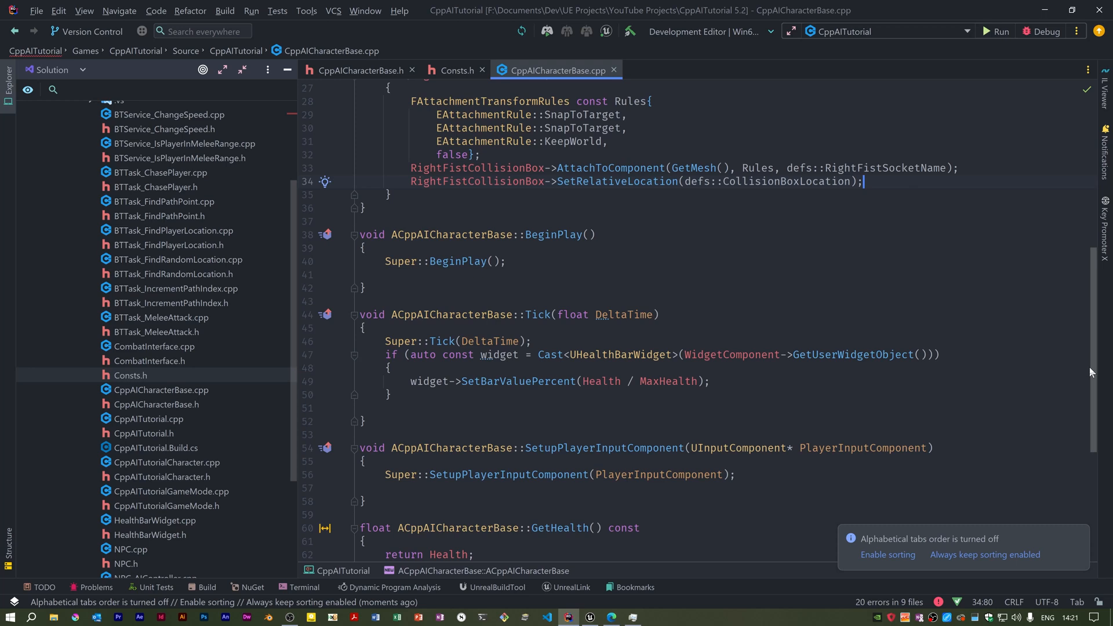
scroll("up", 3)
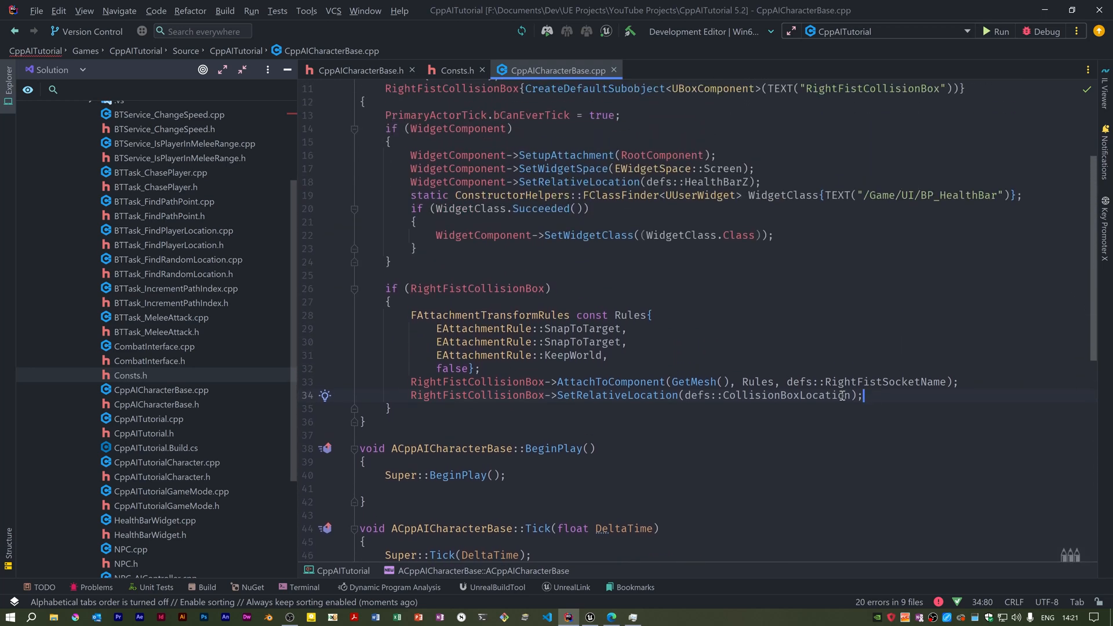
left_click(388, 303)
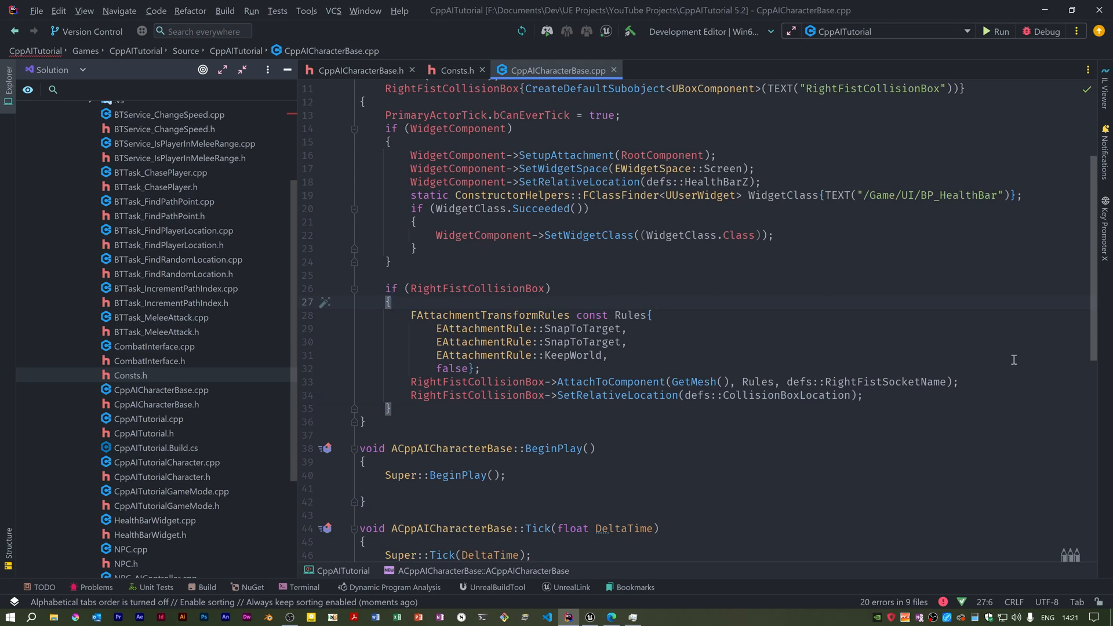
type("RightFistCollisionBox->")
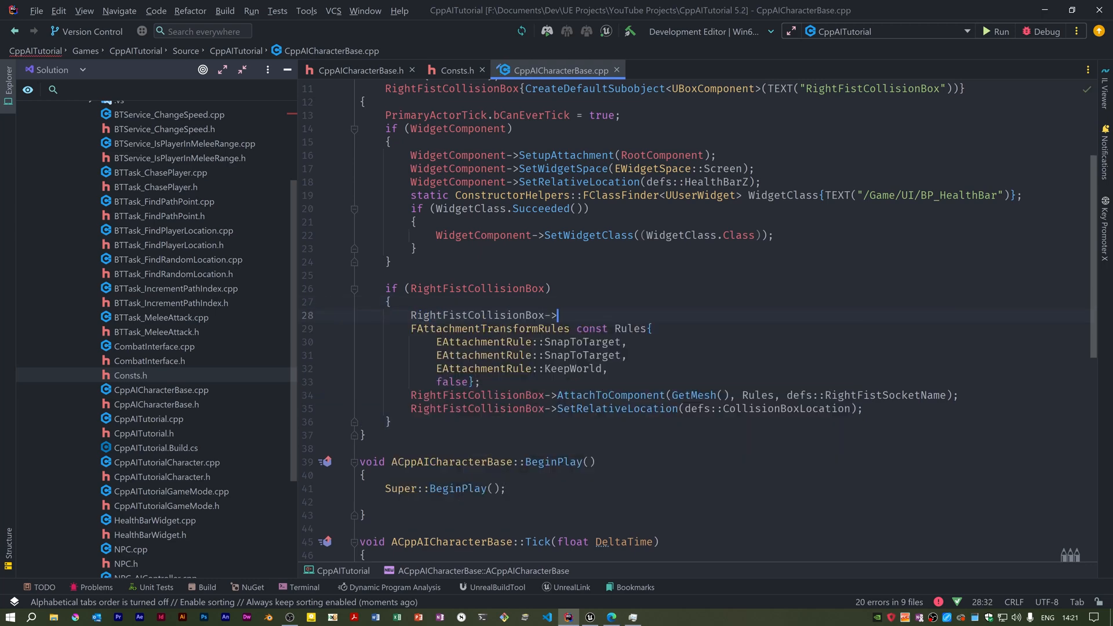
type("SetBoxExtent(")
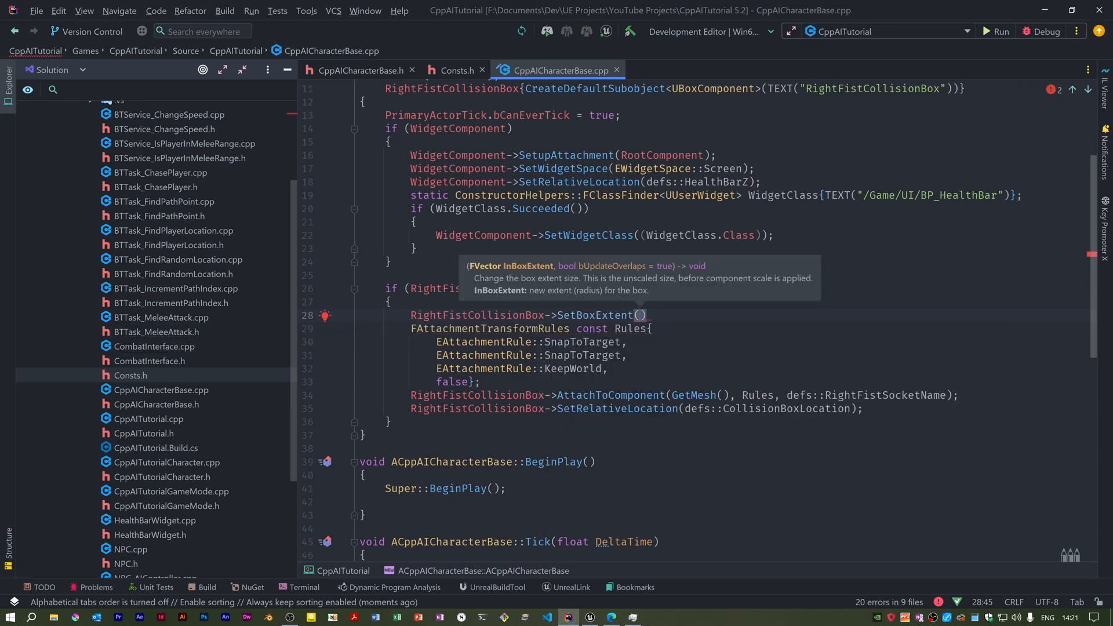
type("RightFistBoxSize")
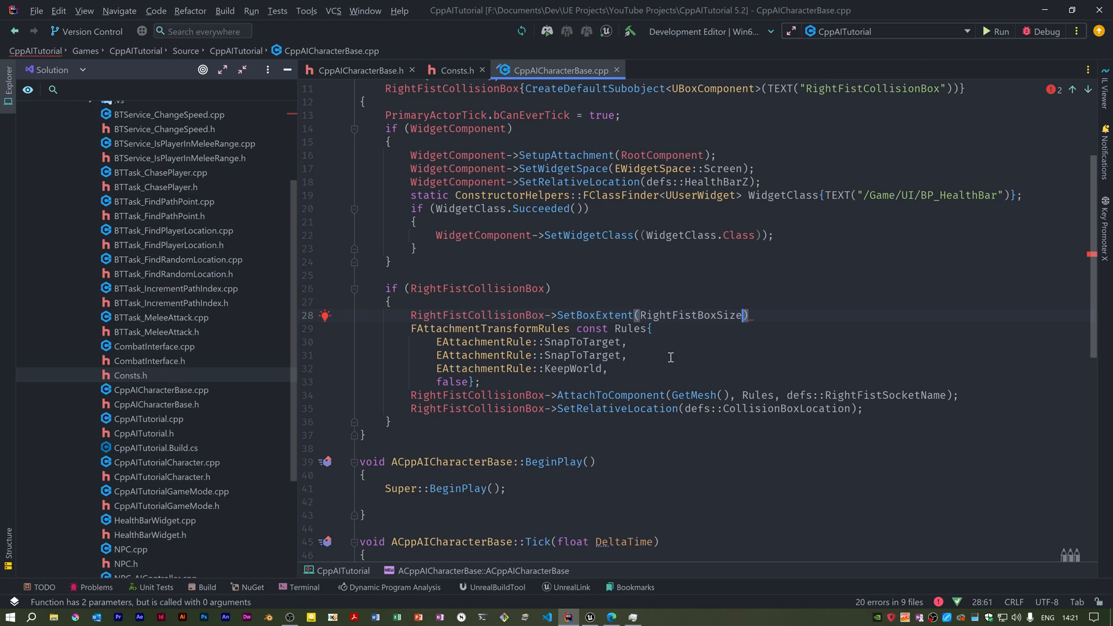
type(",")
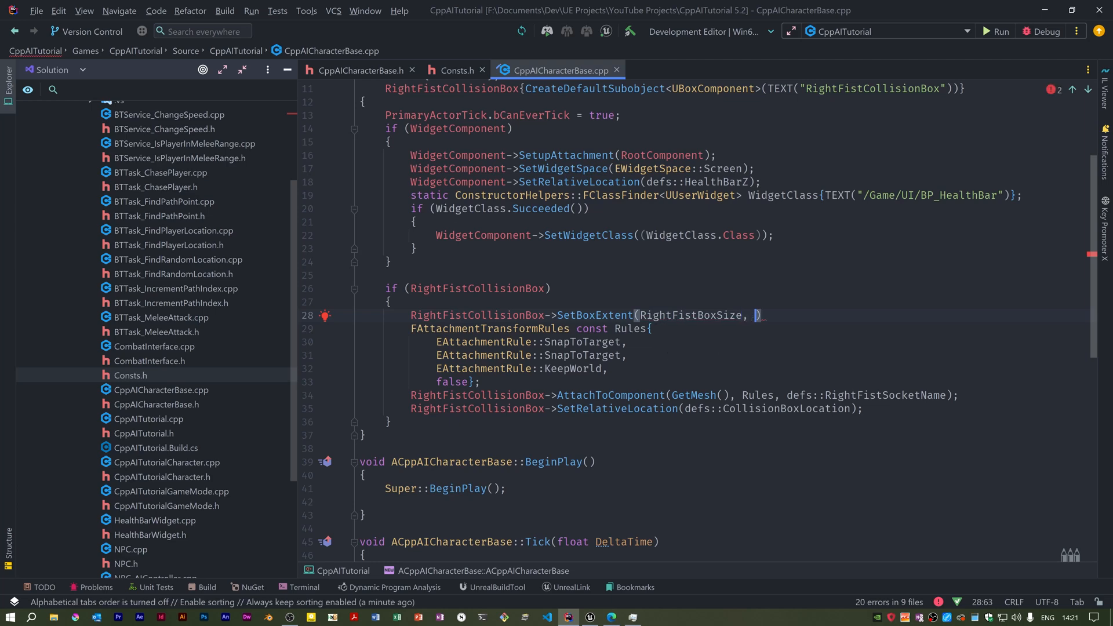
type("false")
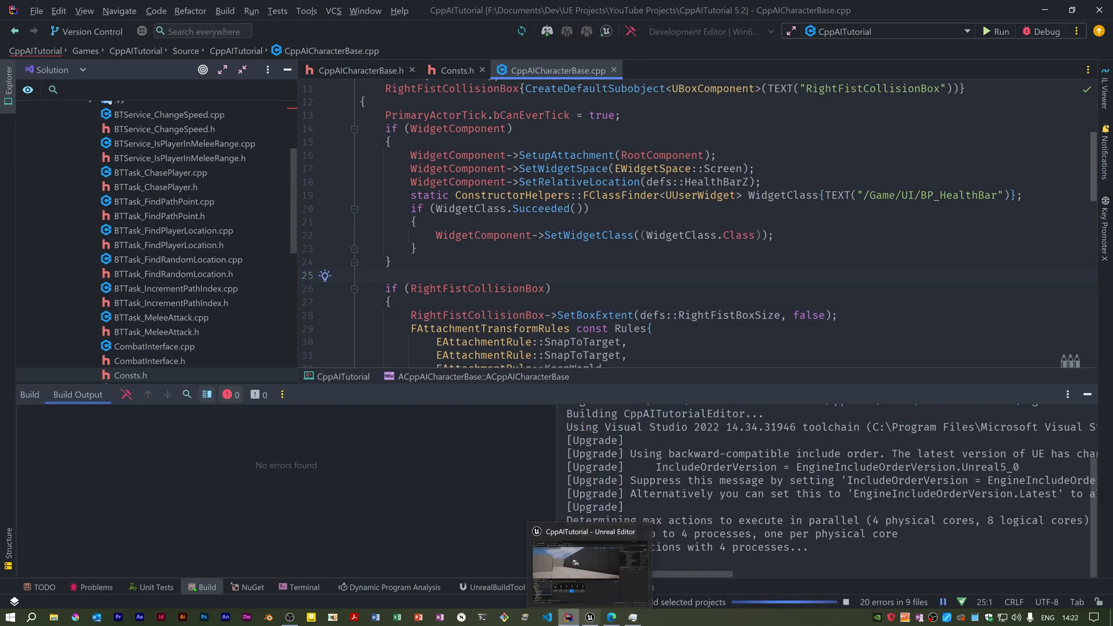
left_click(587, 568)
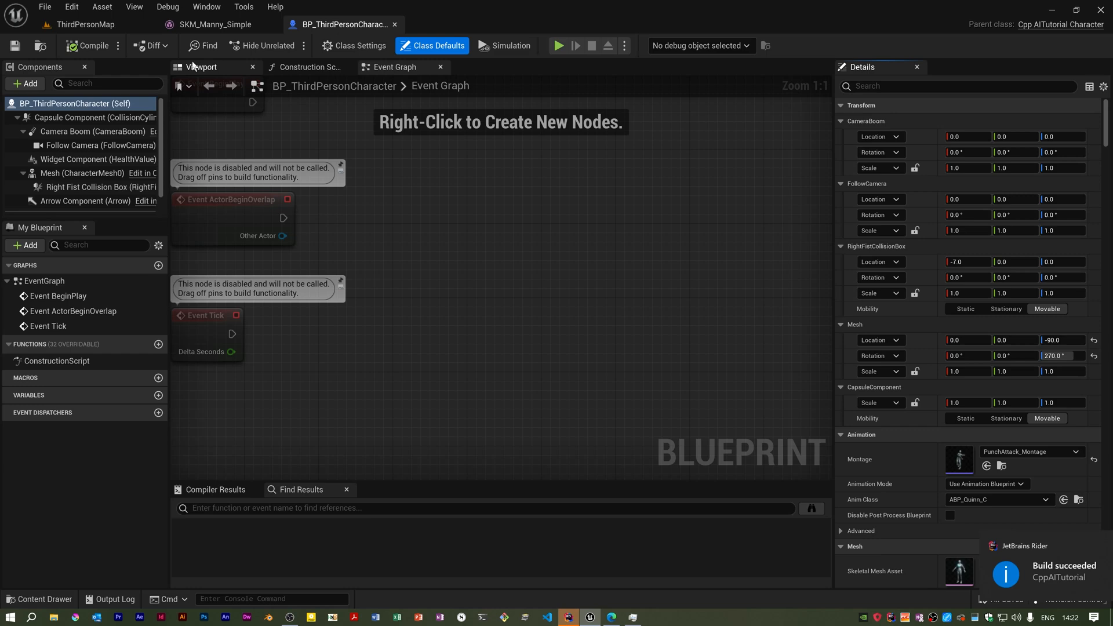
left_click(203, 67)
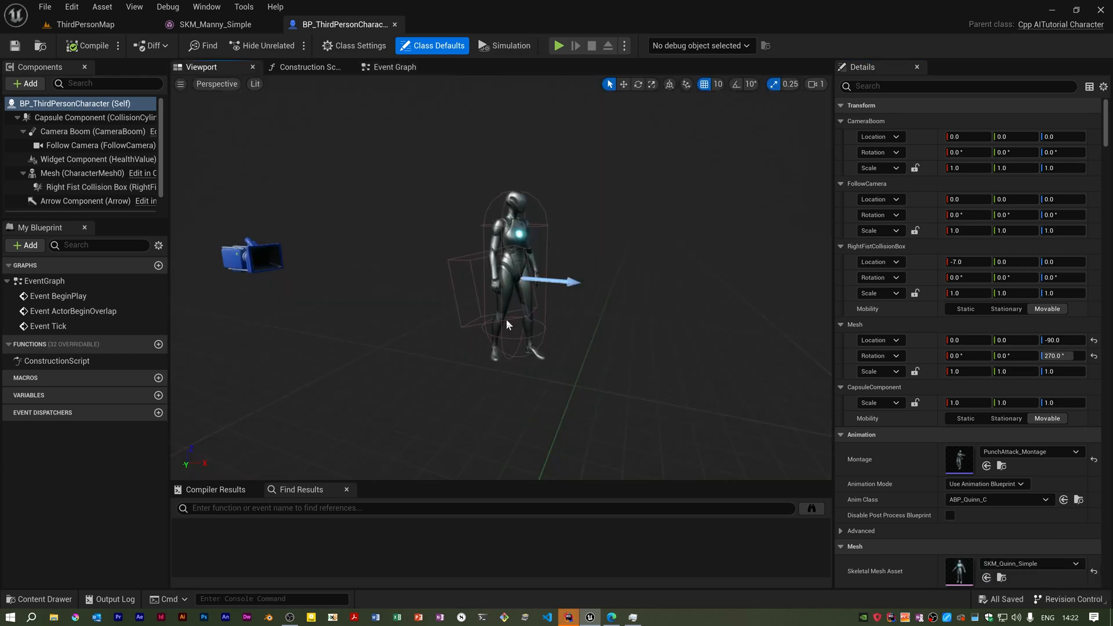
left_click(85, 24)
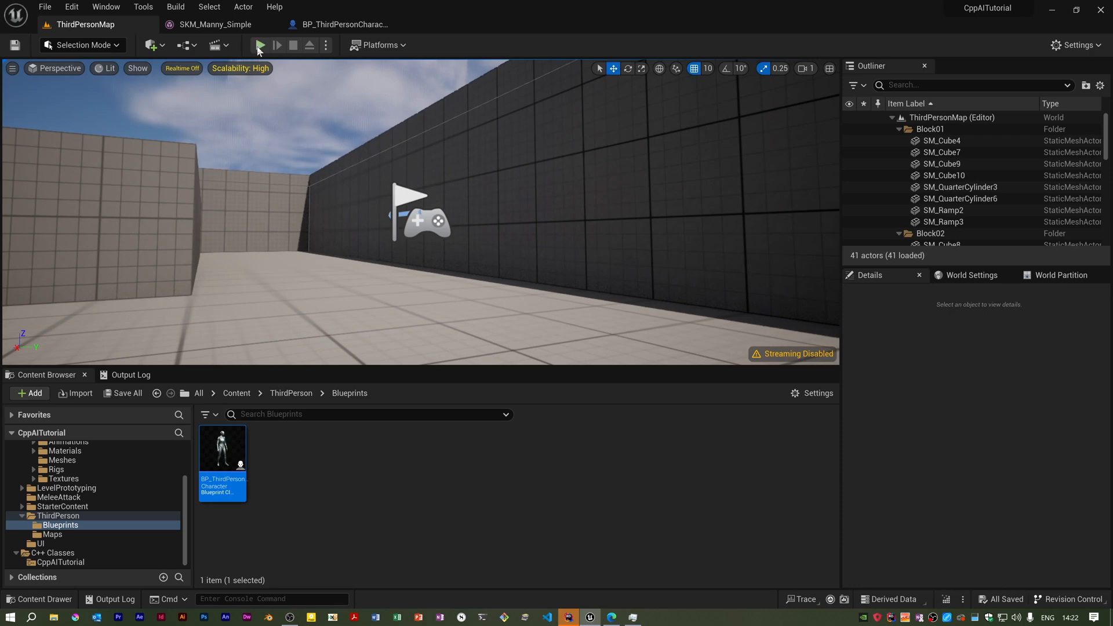
left_click(260, 44)
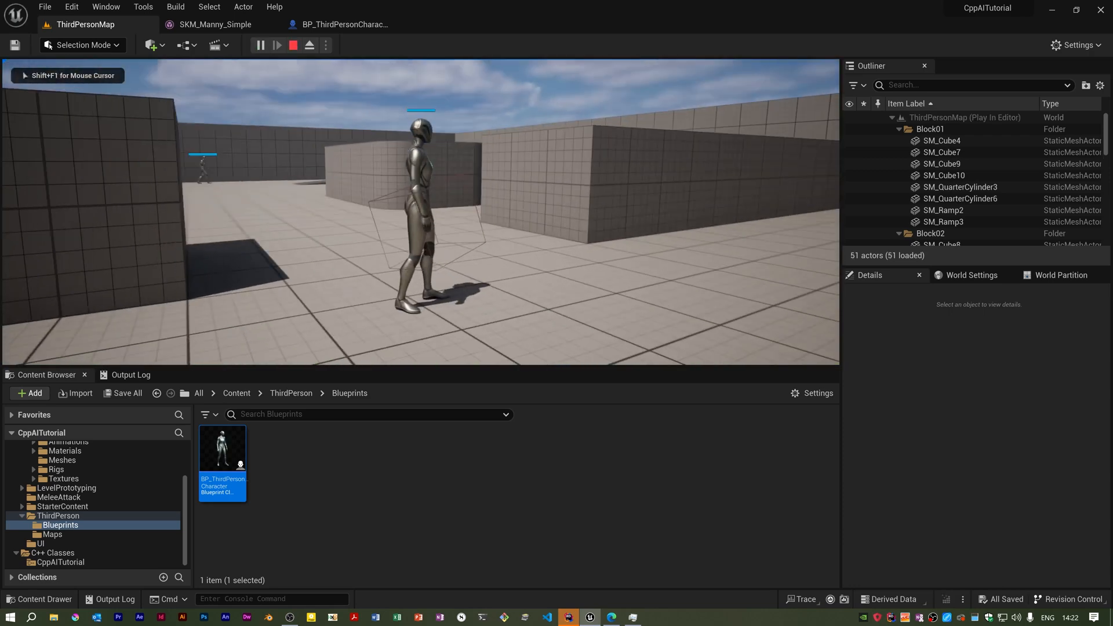
left_click(293, 45)
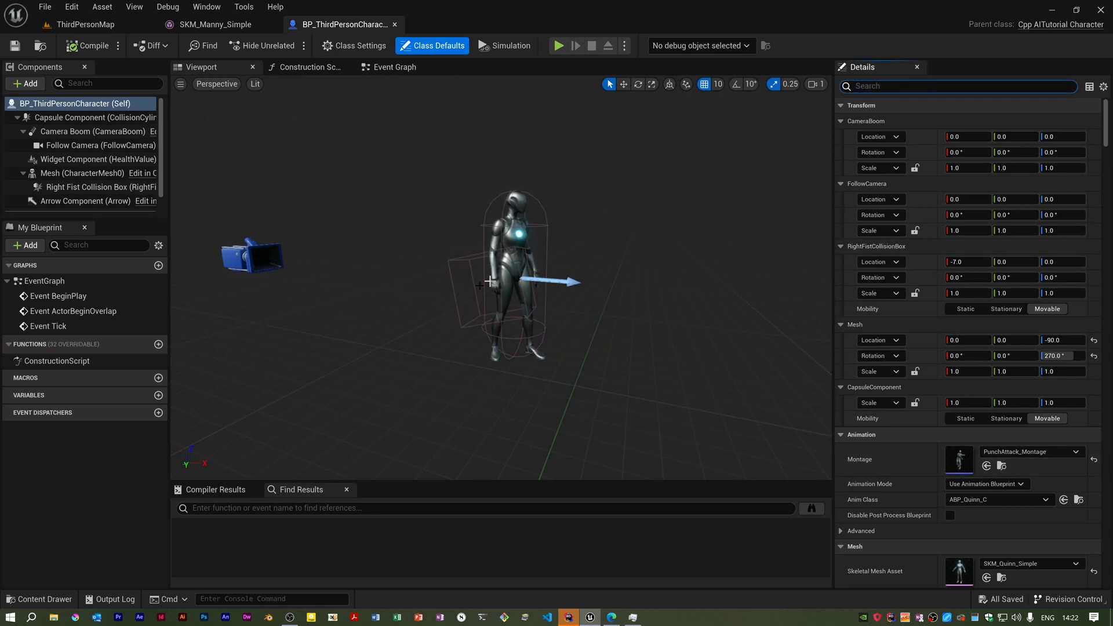
left_click(99, 187)
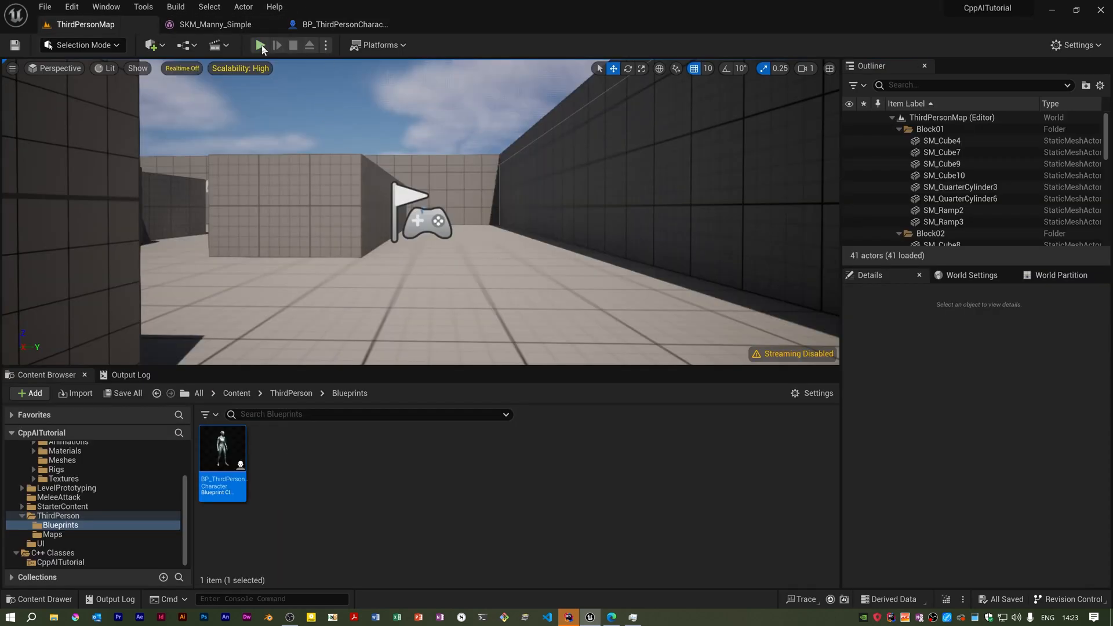
left_click(260, 45)
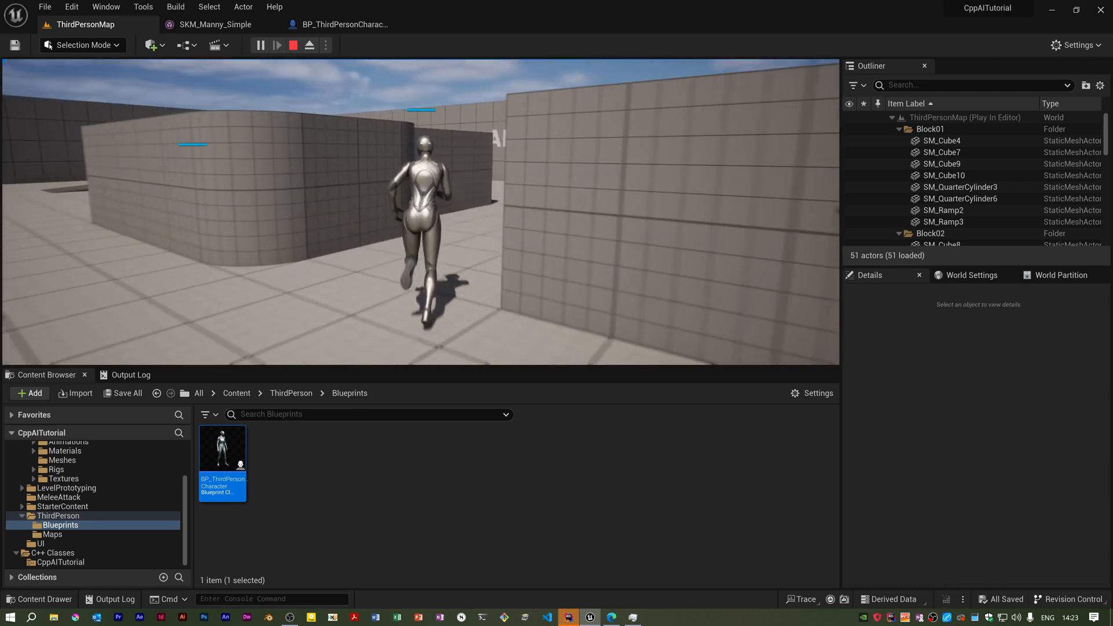
left_click(292, 45)
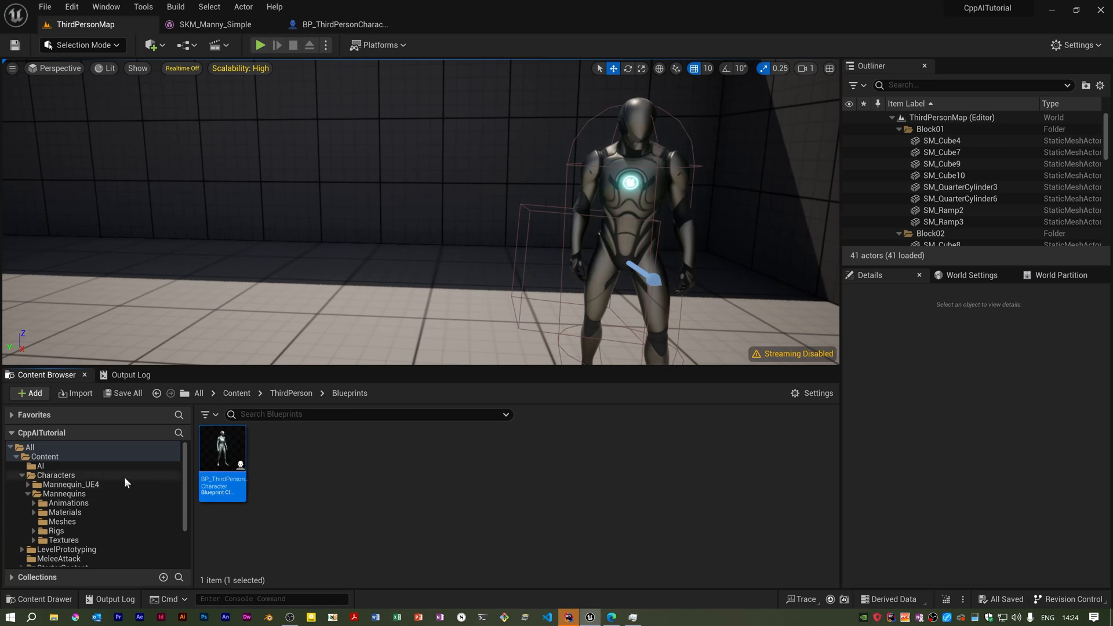
mouse_move(30, 498)
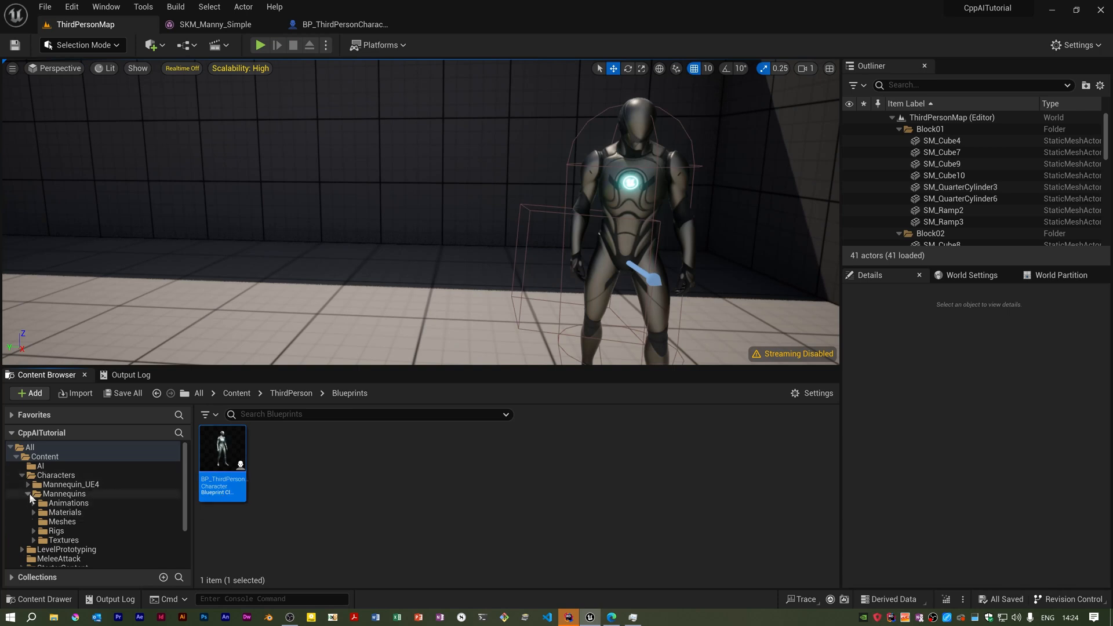
Collapse Mannequins and open the AI folder showing BB_NPC, BP_NPC, BP_PatrolPath and BT_NPC.
left_click(27, 493)
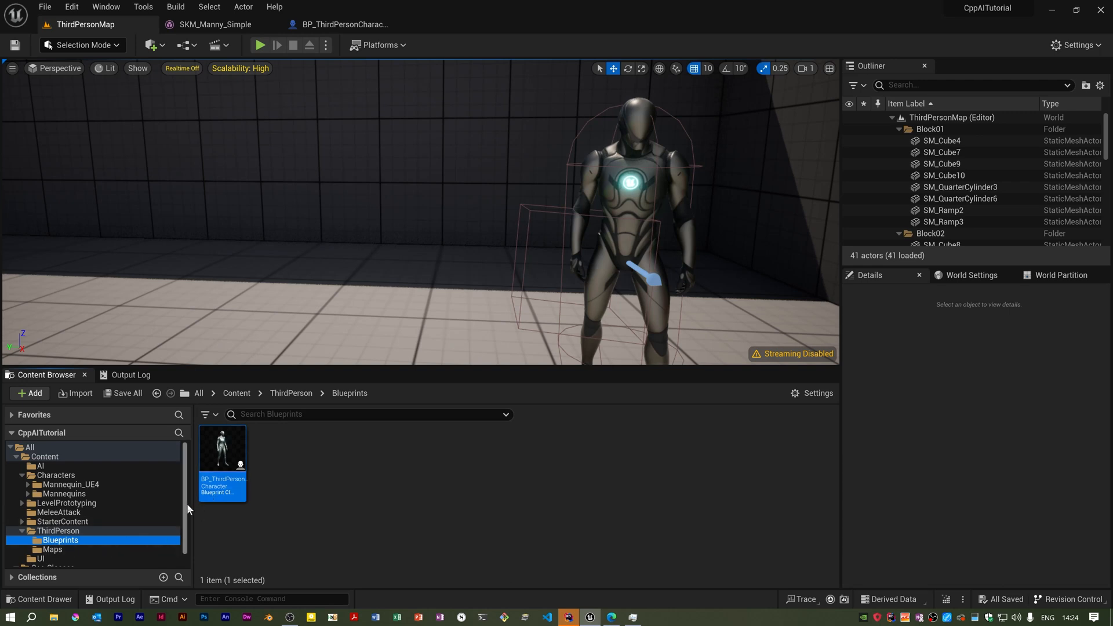
scroll("down", 3)
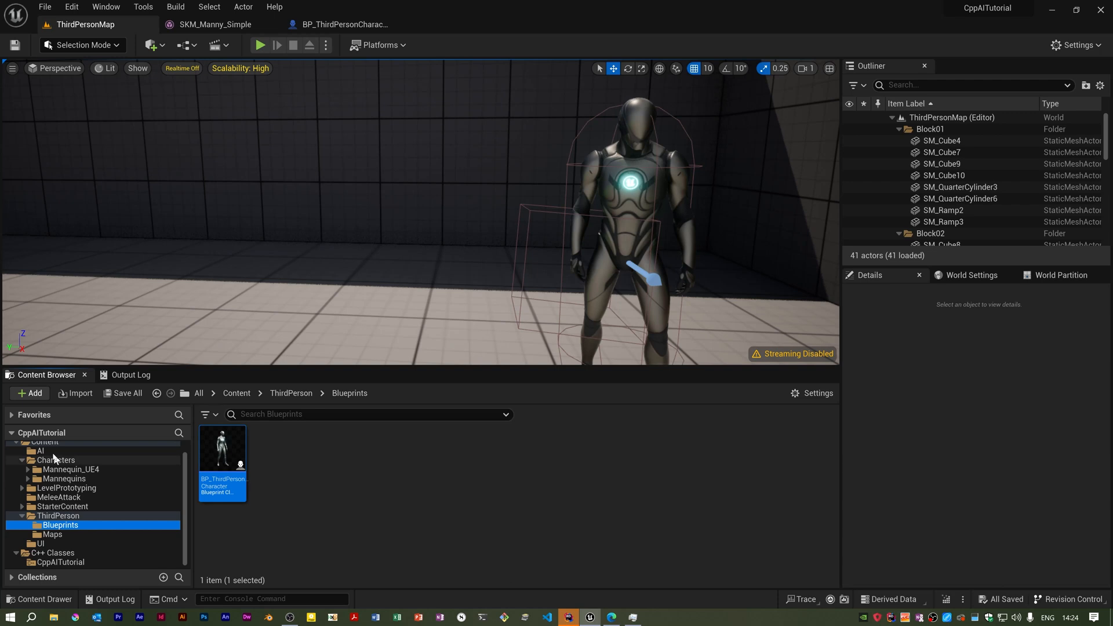
left_click(41, 450)
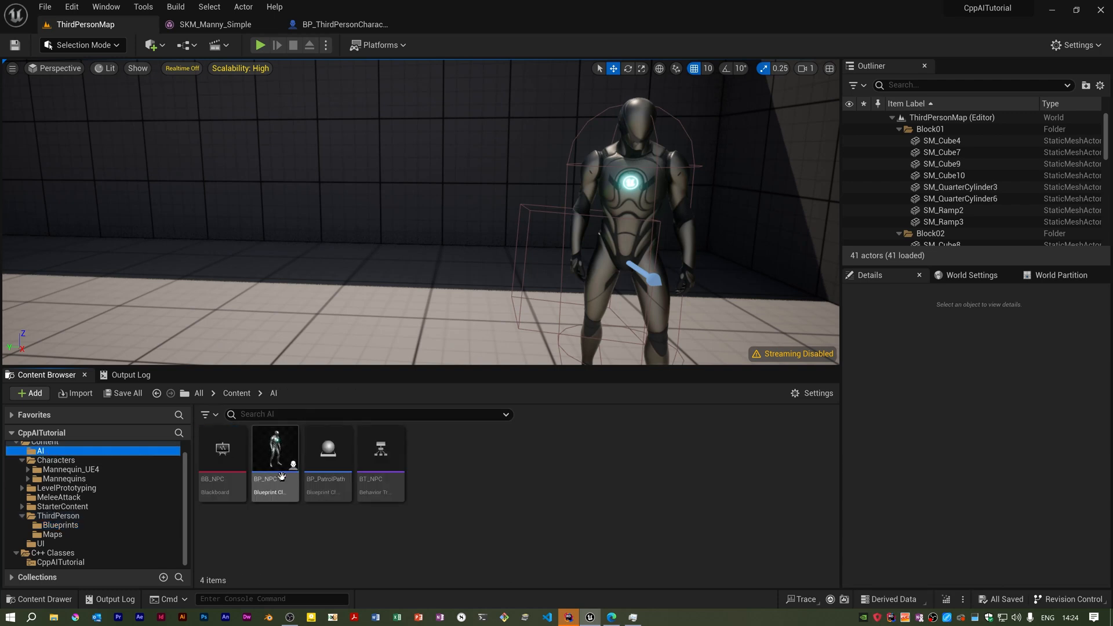
Open BP_NPC in the full Blueprint Editor and select its Right Fist Collision Box.
double_click(275, 452)
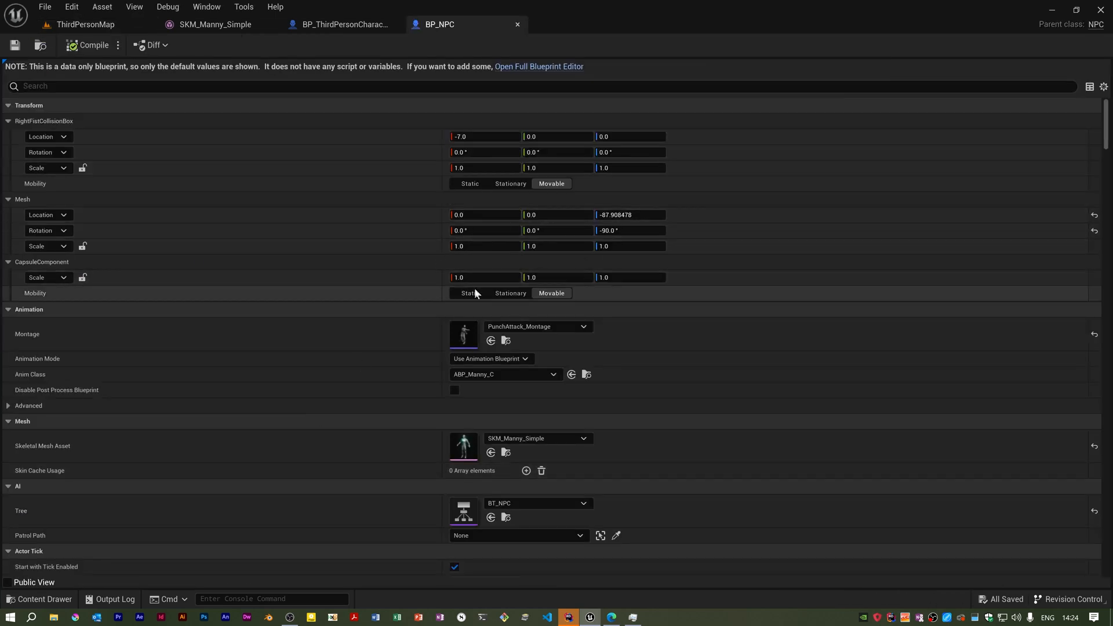
left_click(538, 66)
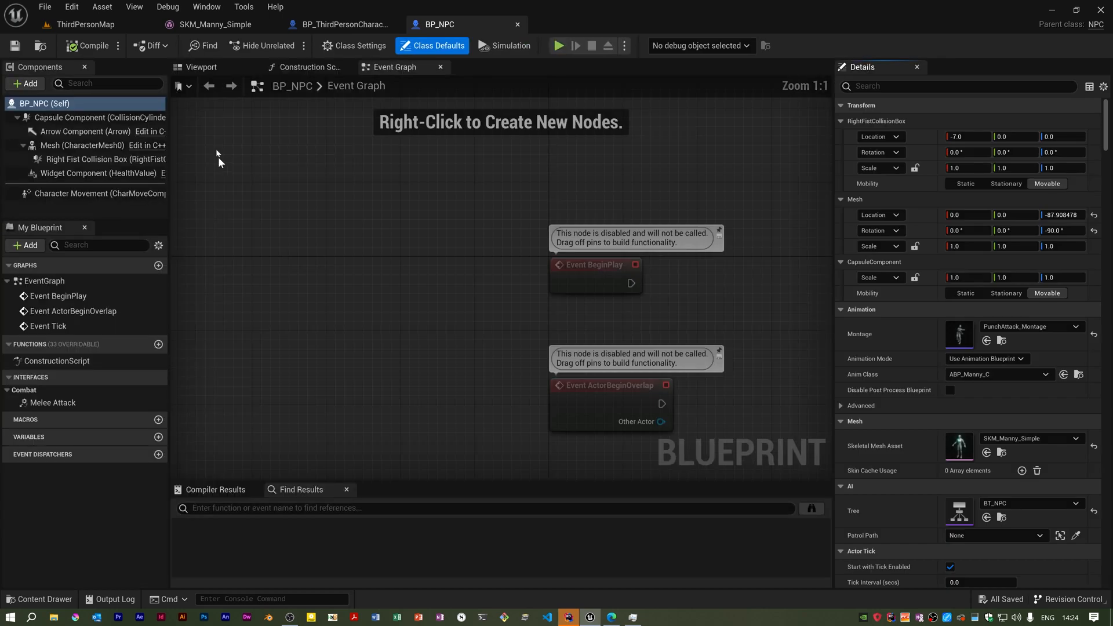
left_click(92, 159)
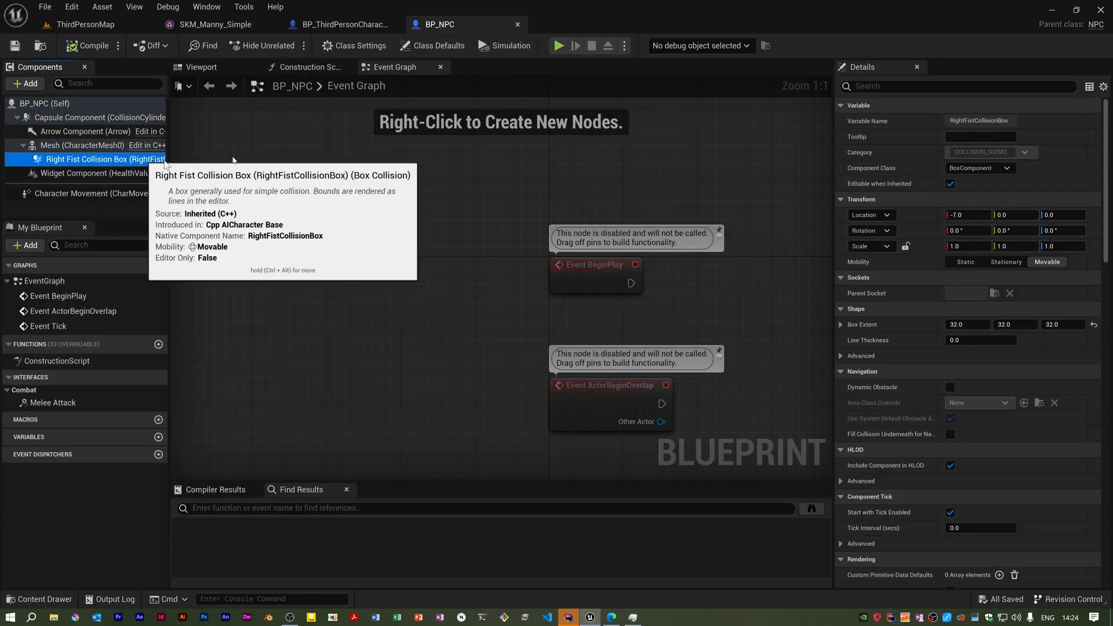
left_click(967, 324)
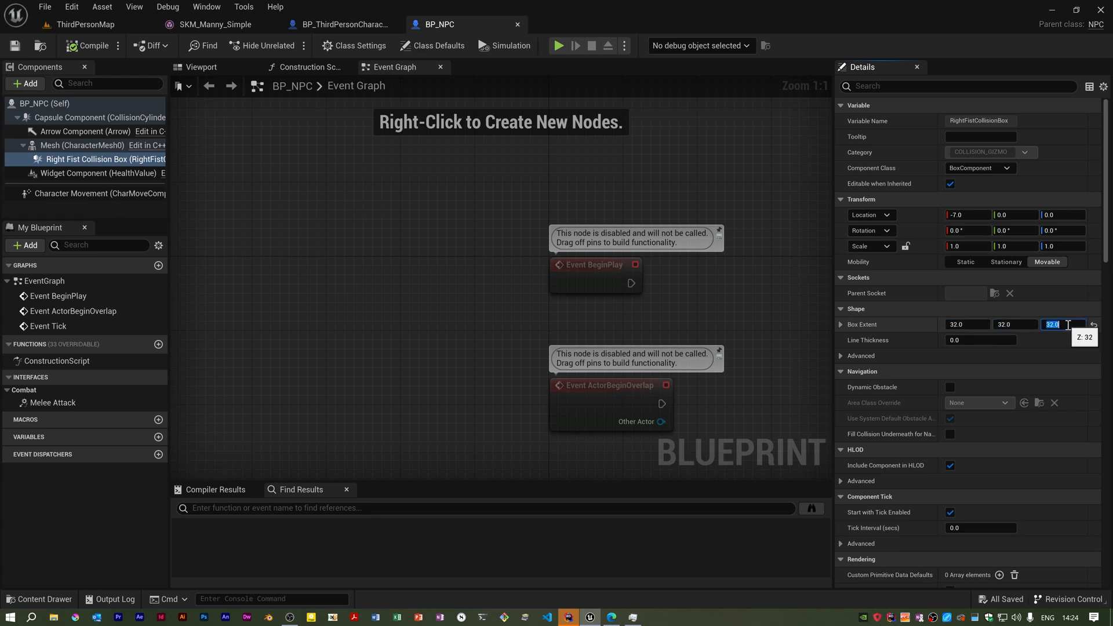
Untick Hidden in Game for the NPC's fist box and return to ThirdPersonMap.
left_click(957, 86)
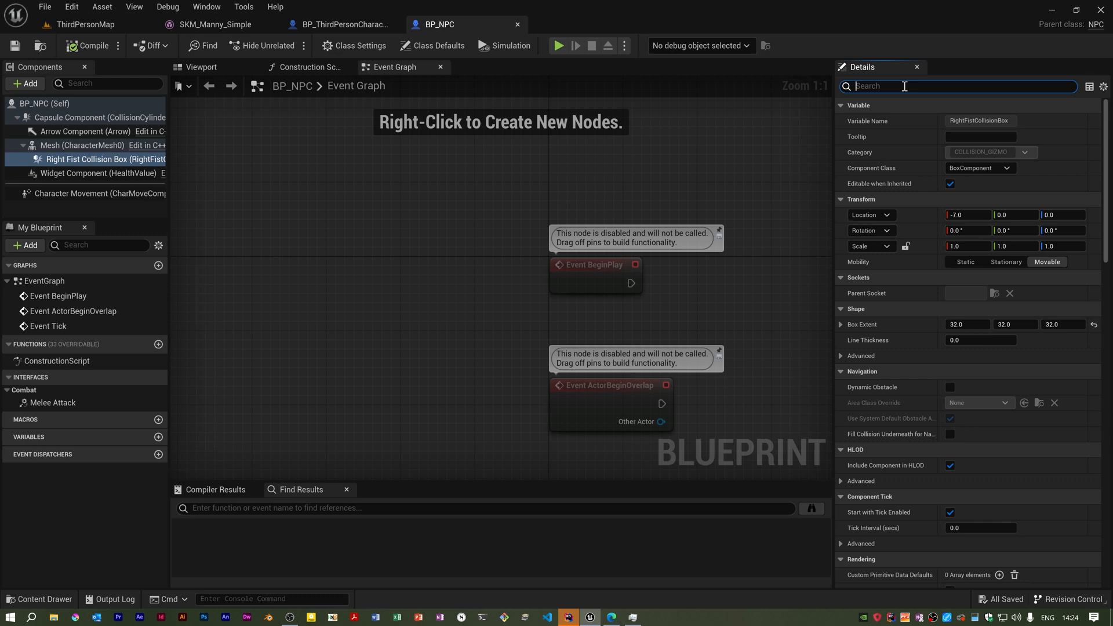
type("hidden")
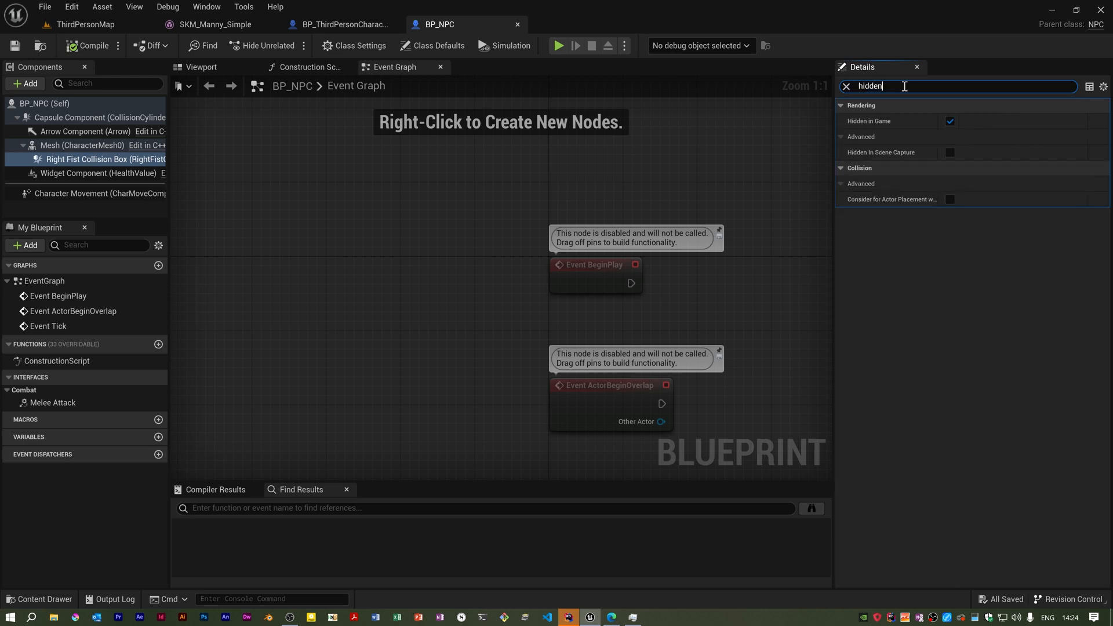
left_click(948, 121)
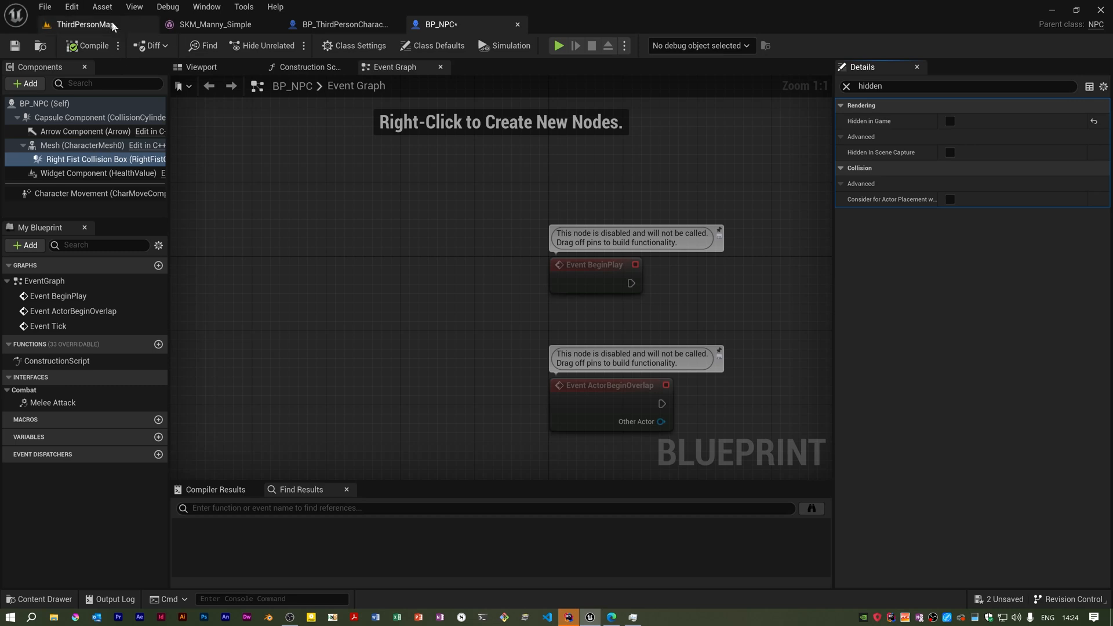
left_click(85, 25)
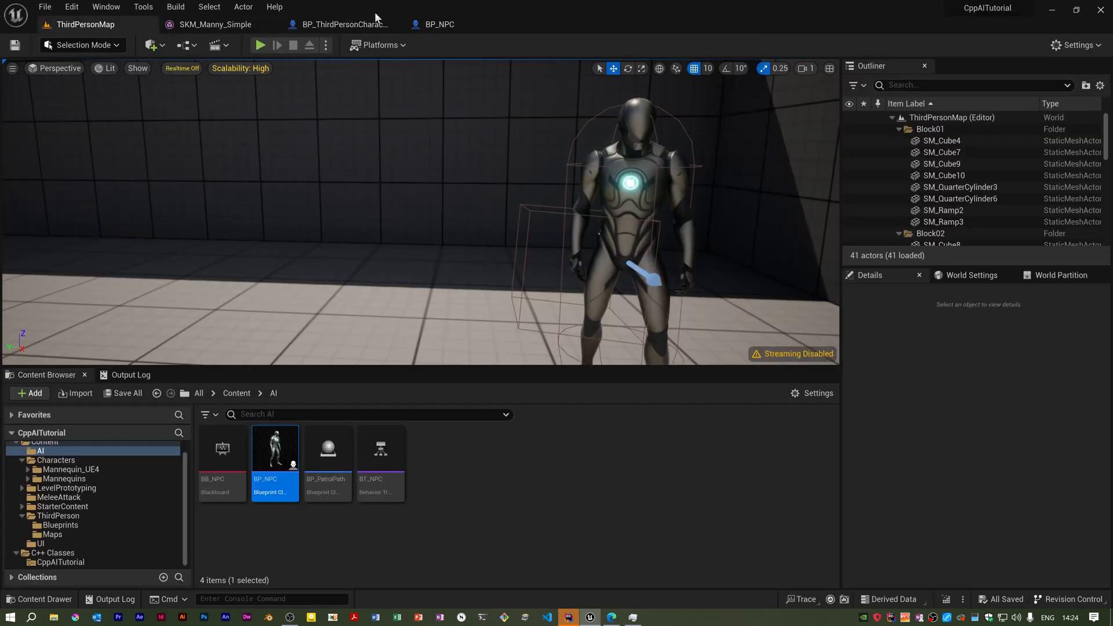
left_click(260, 45)
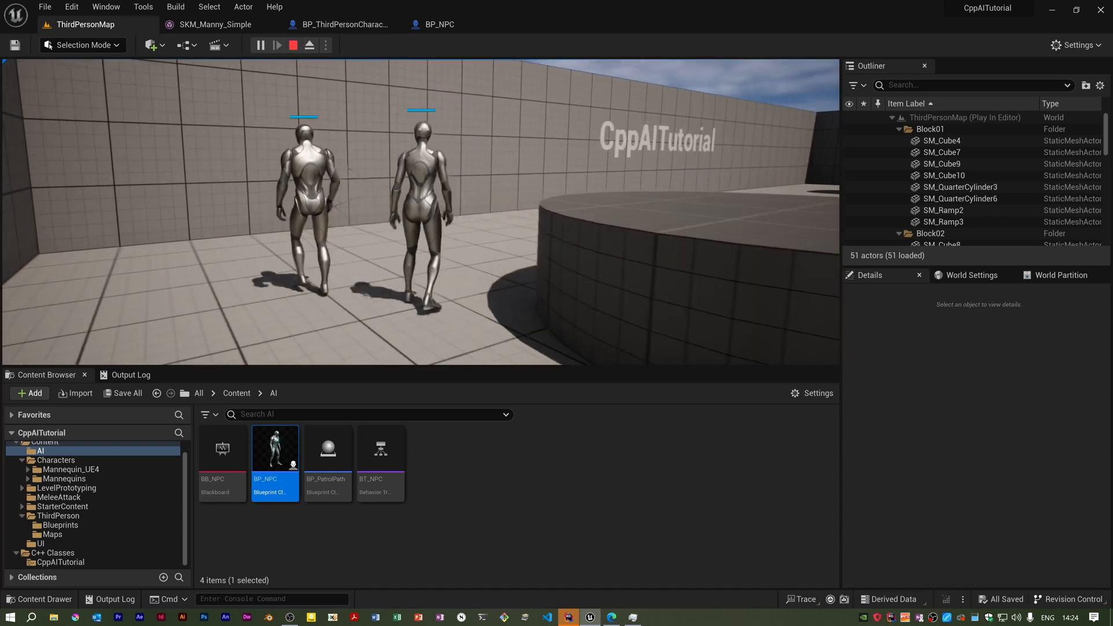
left_click(292, 45)
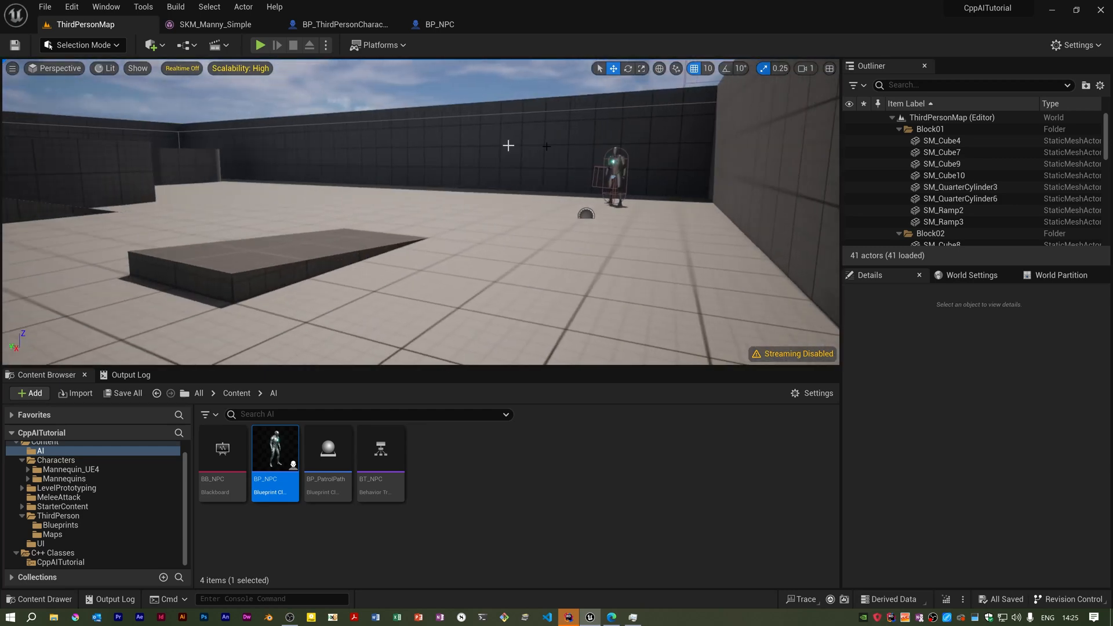
left_click(613, 174)
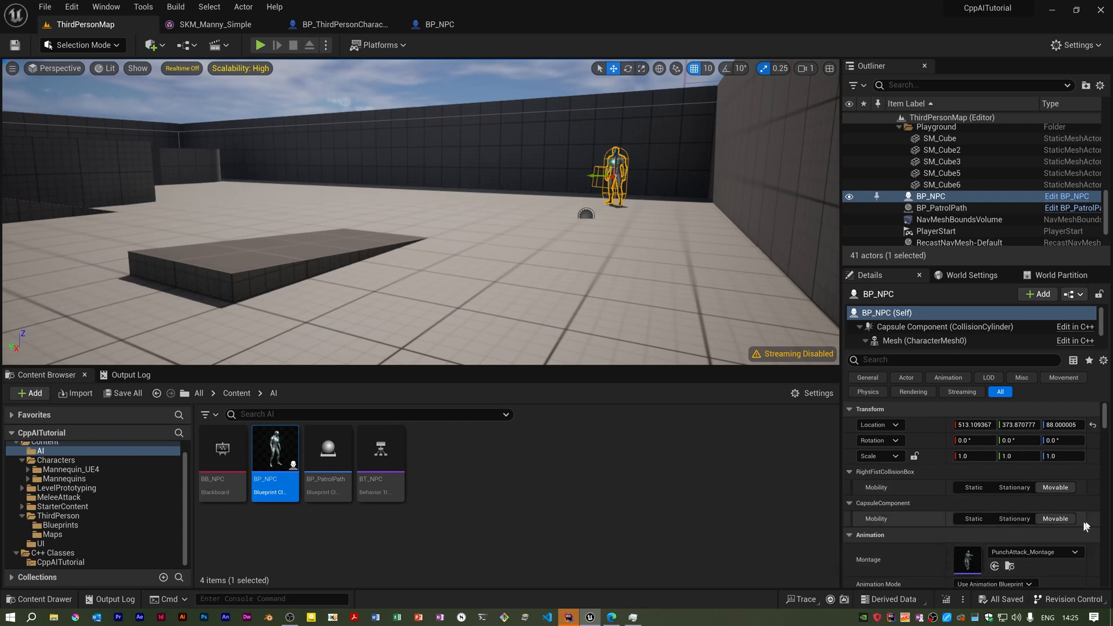
scroll("down", 3)
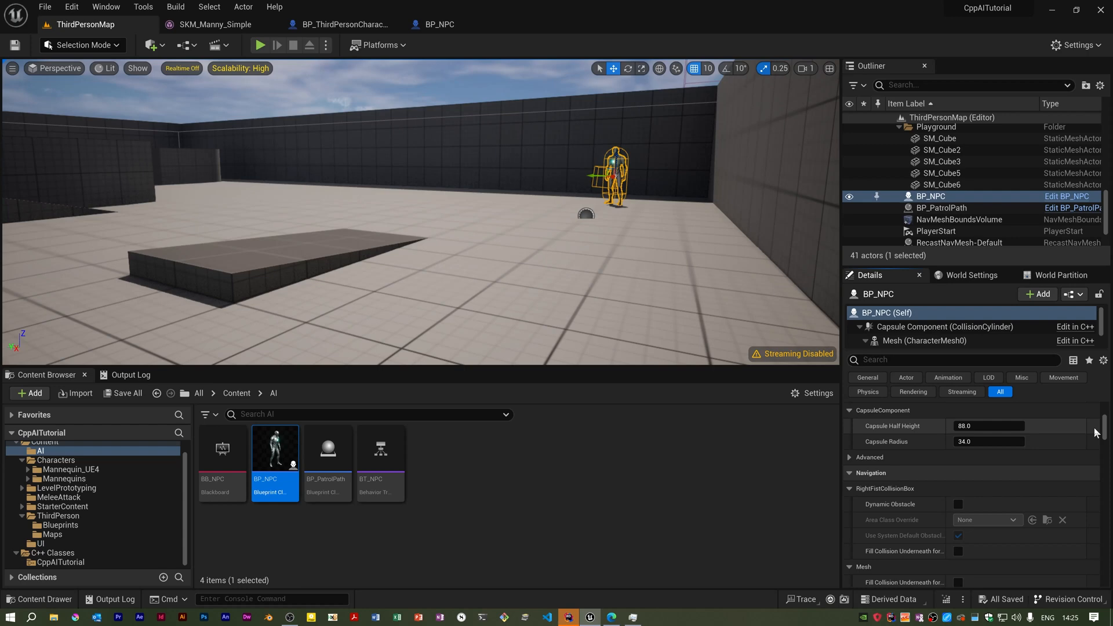
type("box")
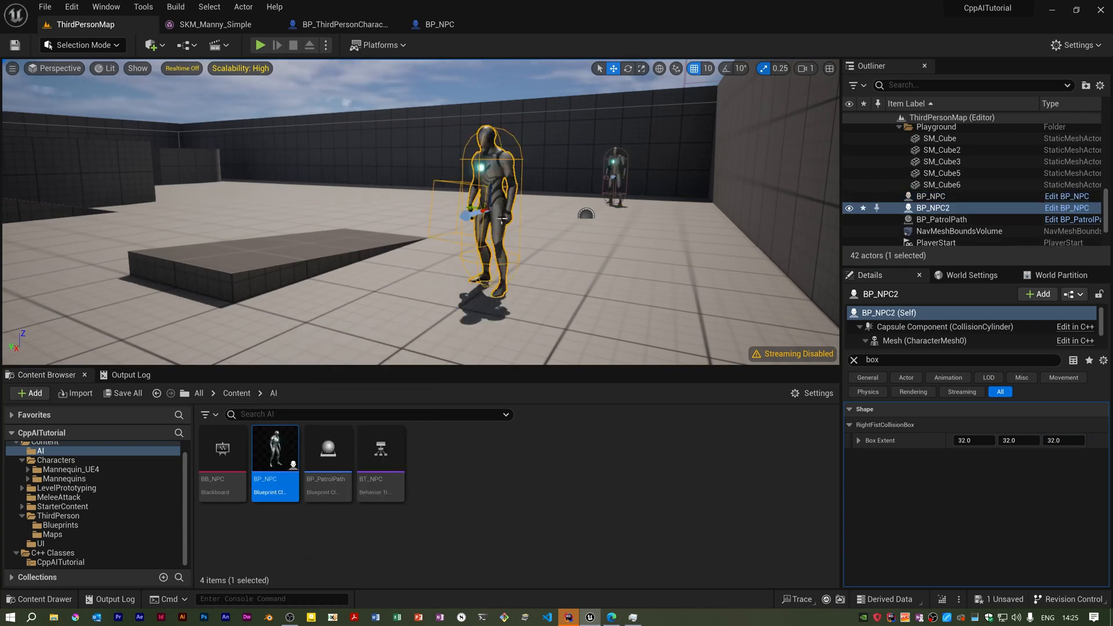
key("Delete")
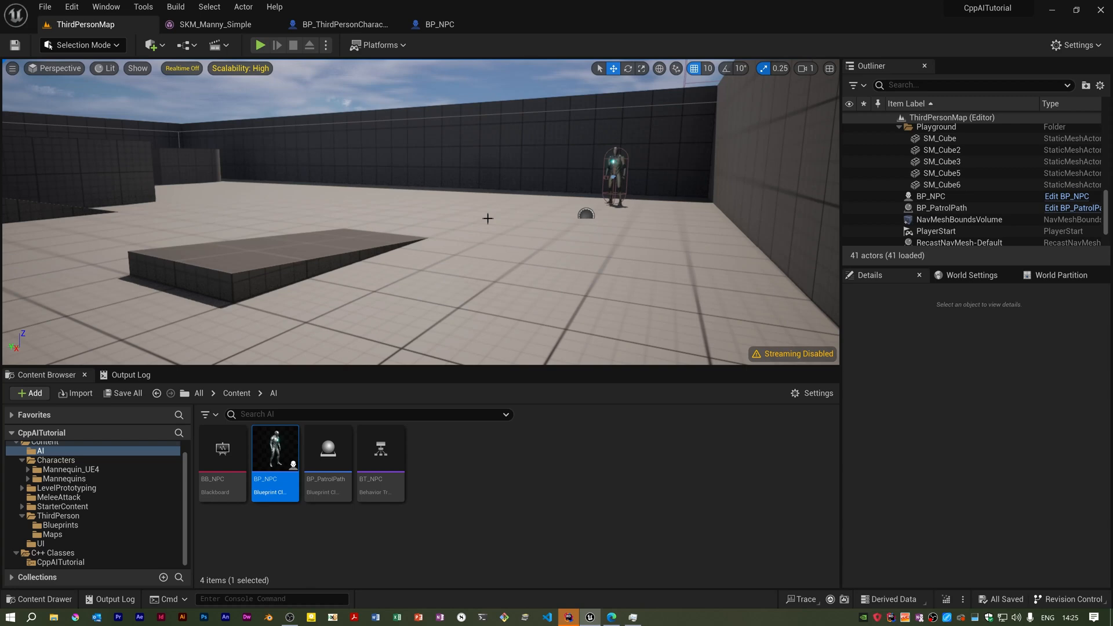